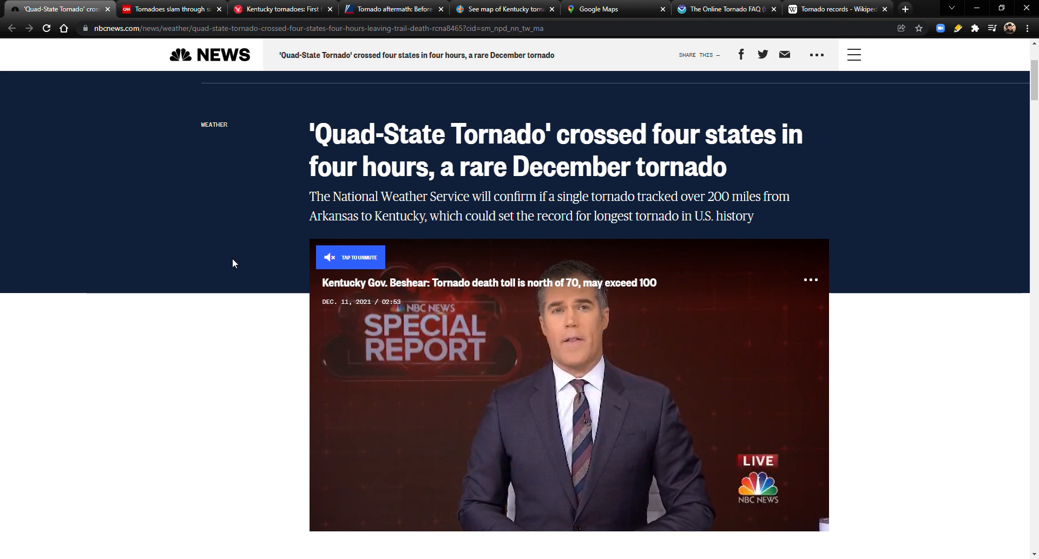
mouse_move(197, 349)
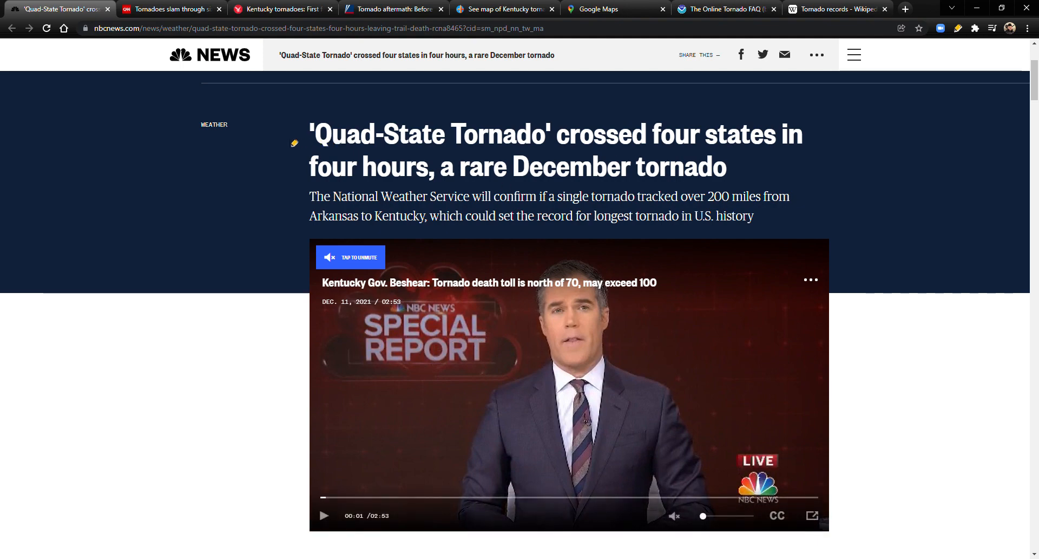
- Scroll the NBC News article to the highlighted 'six states' and 'Quad-State Tornado' phrases
scroll("down", 3)
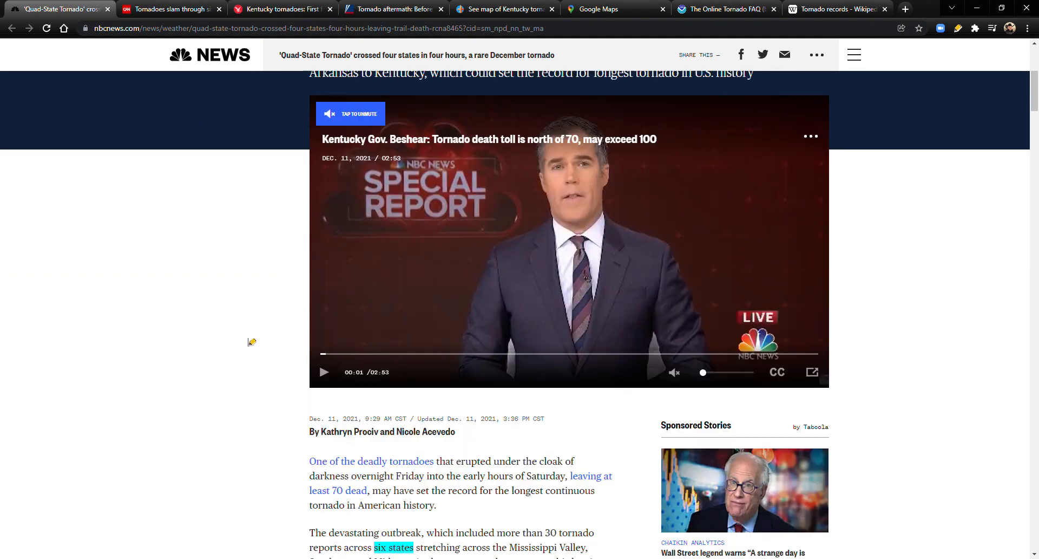
scroll("down", 3)
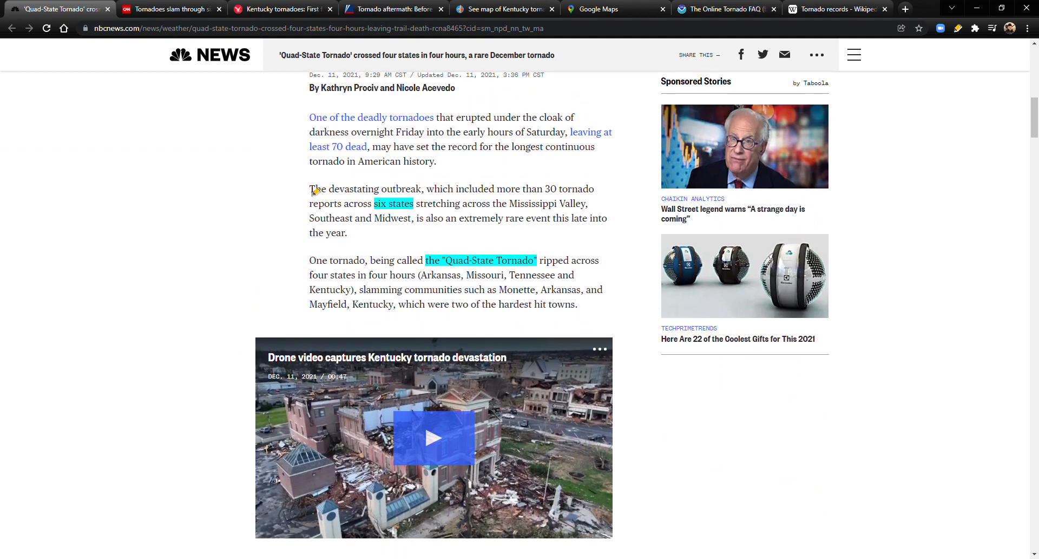
mouse_move(466, 191)
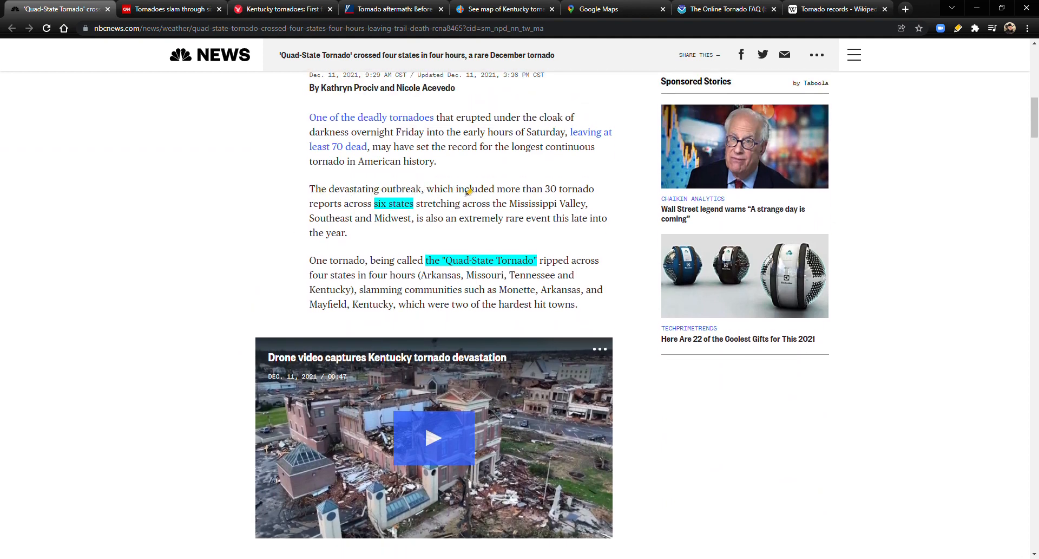
mouse_move(343, 204)
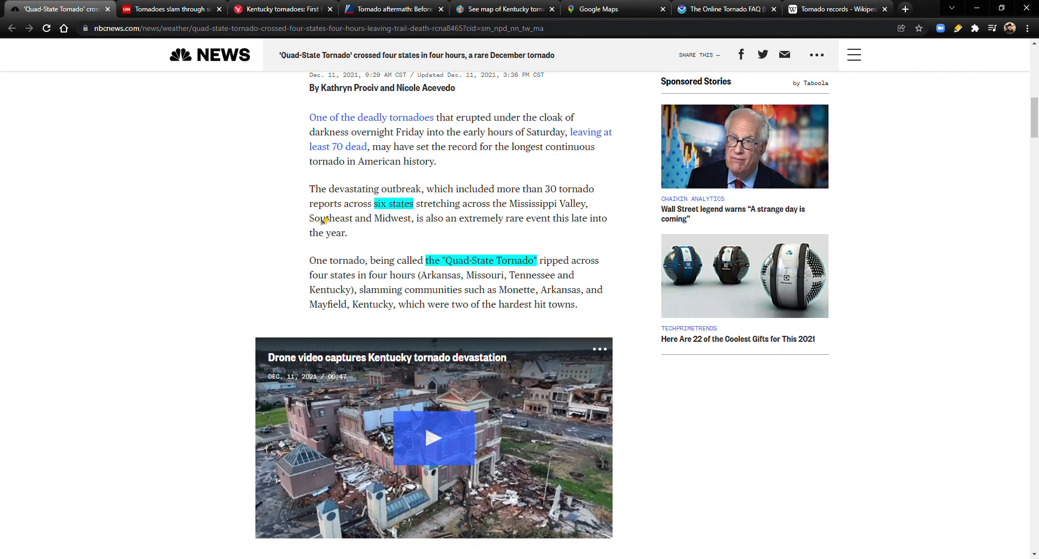
mouse_move(413, 222)
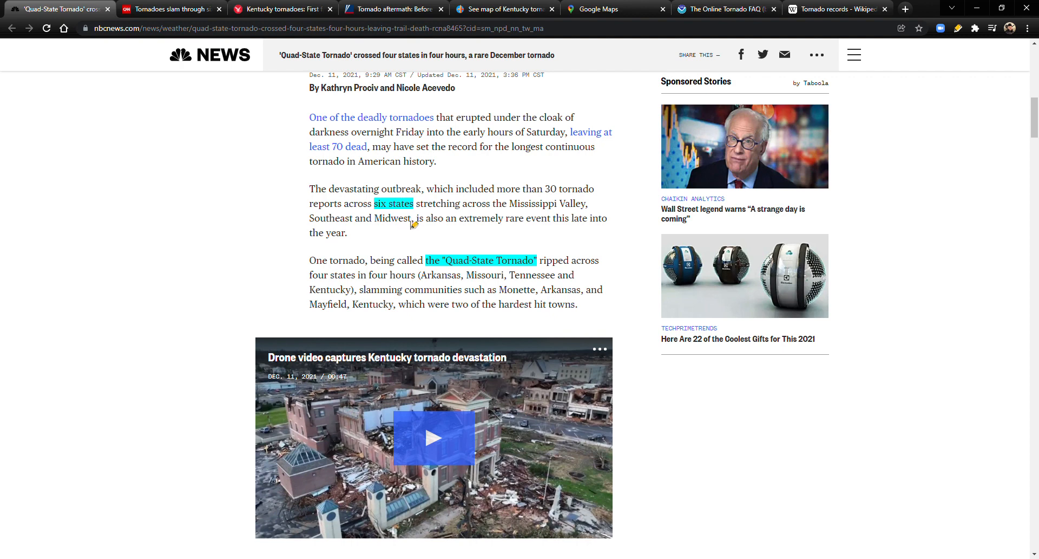
mouse_move(552, 224)
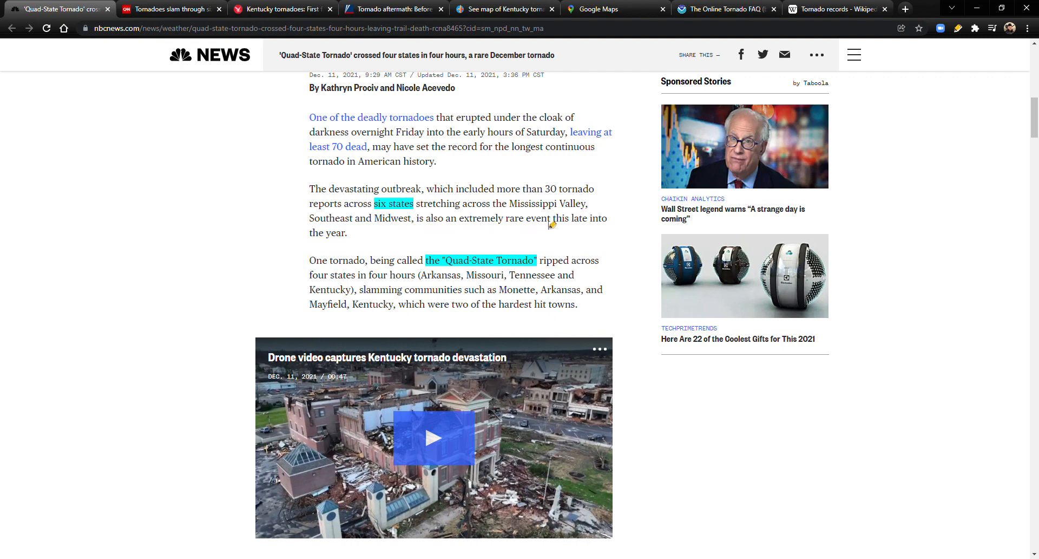
mouse_move(418, 179)
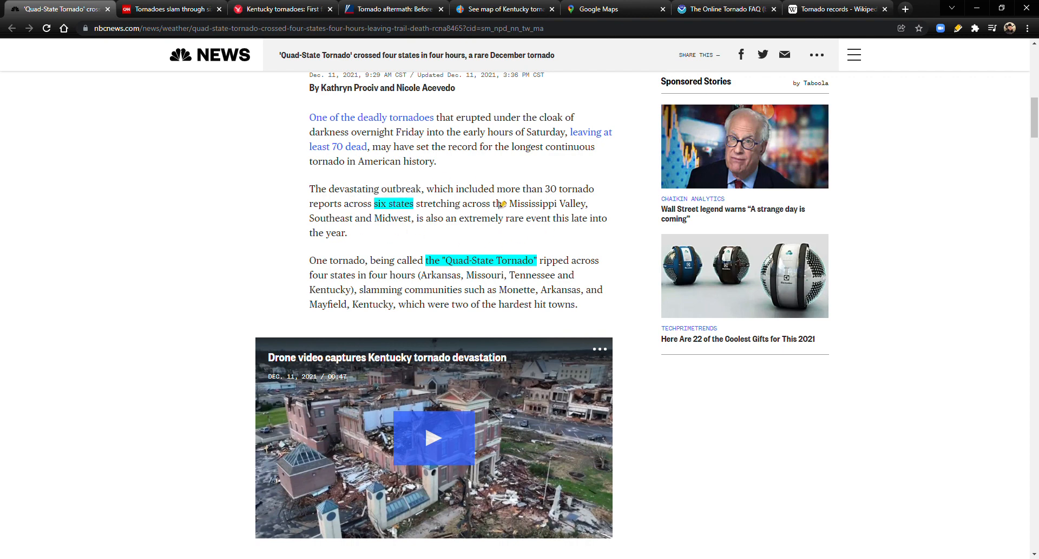
mouse_move(443, 233)
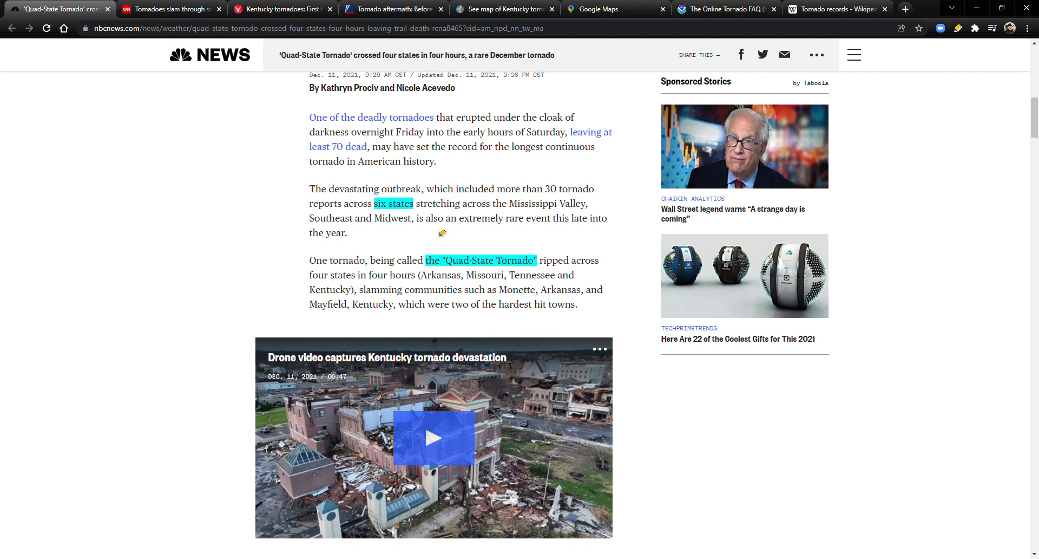
scroll("down", 3)
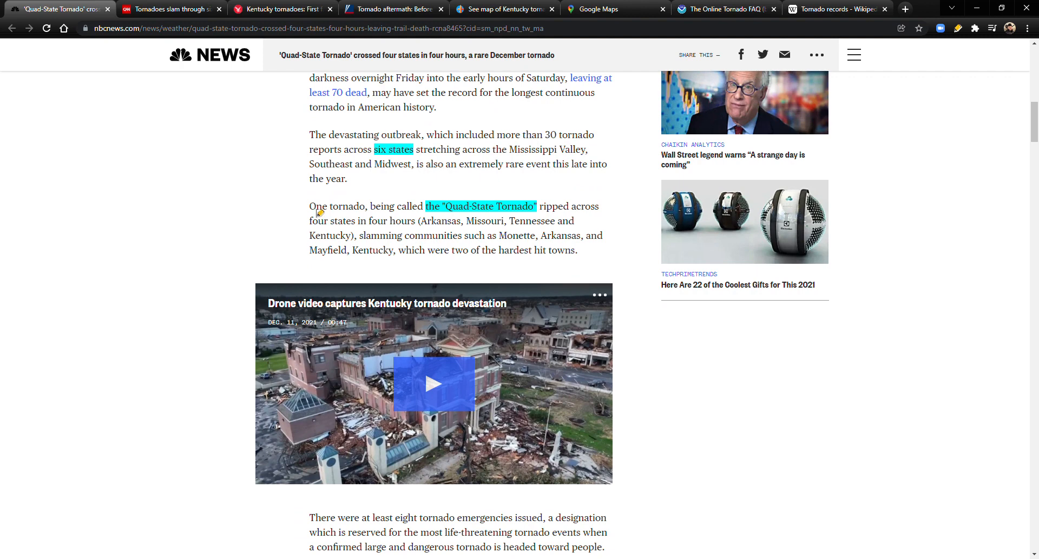
left_click(481, 206)
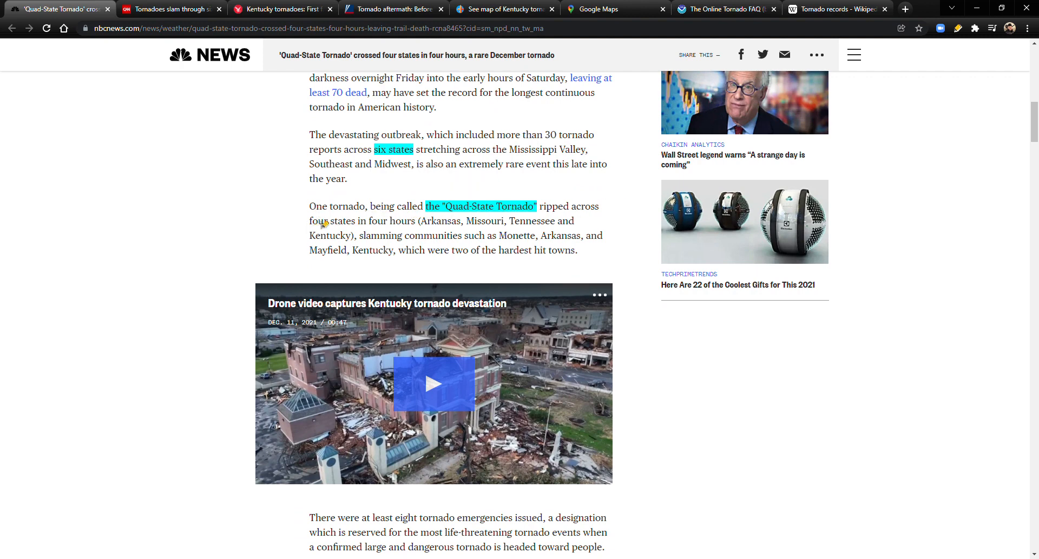
mouse_move(430, 219)
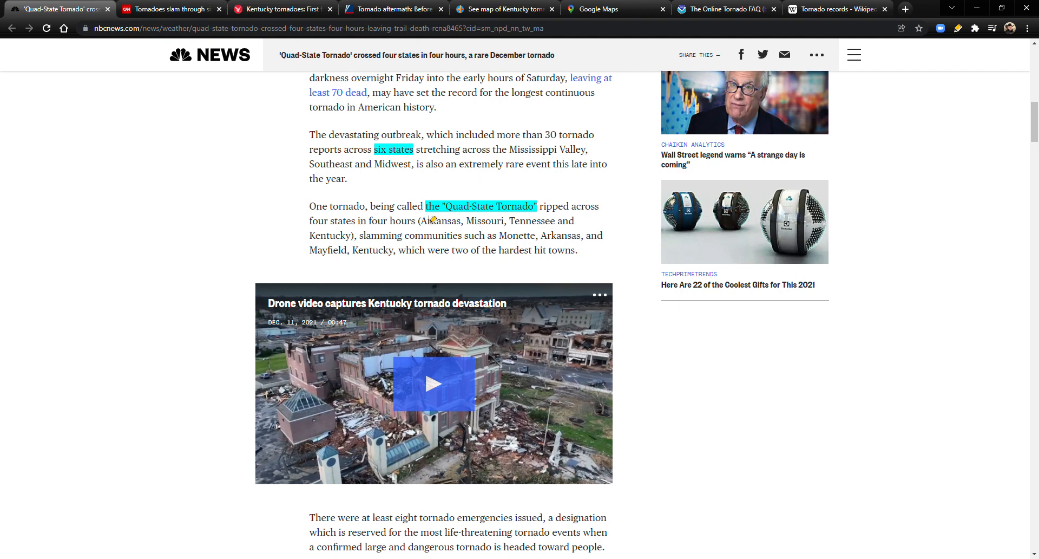
mouse_move(550, 221)
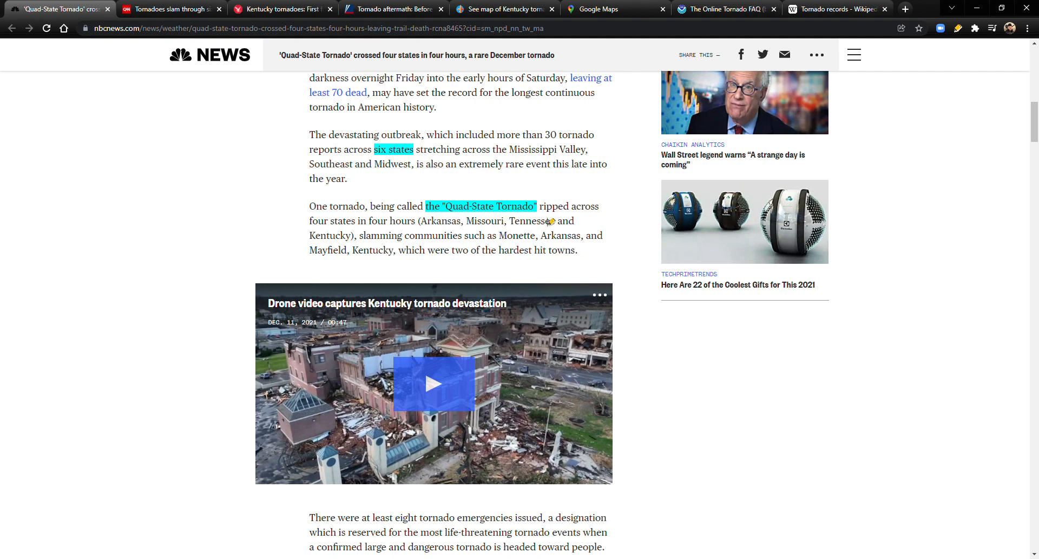
mouse_move(390, 238)
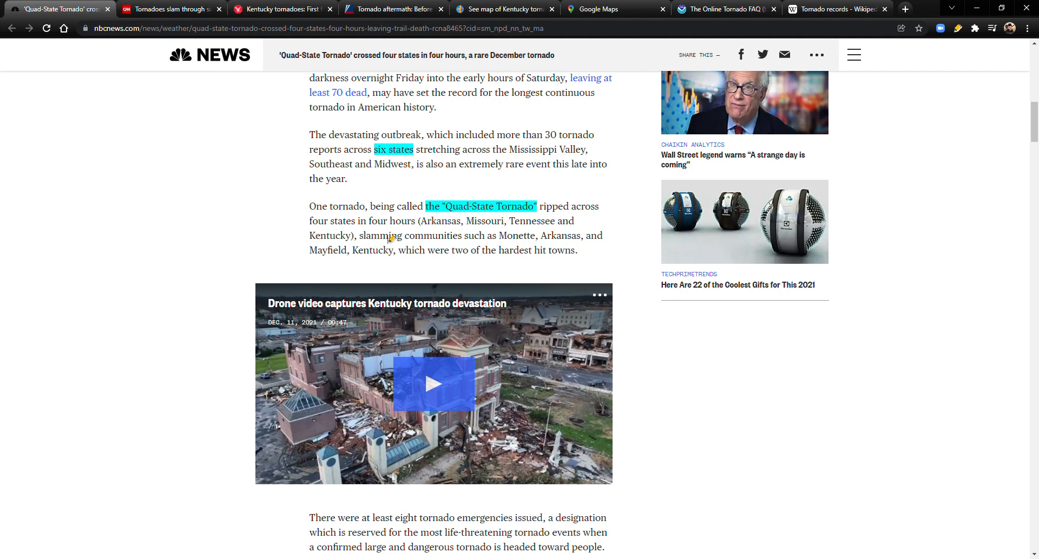
mouse_move(484, 235)
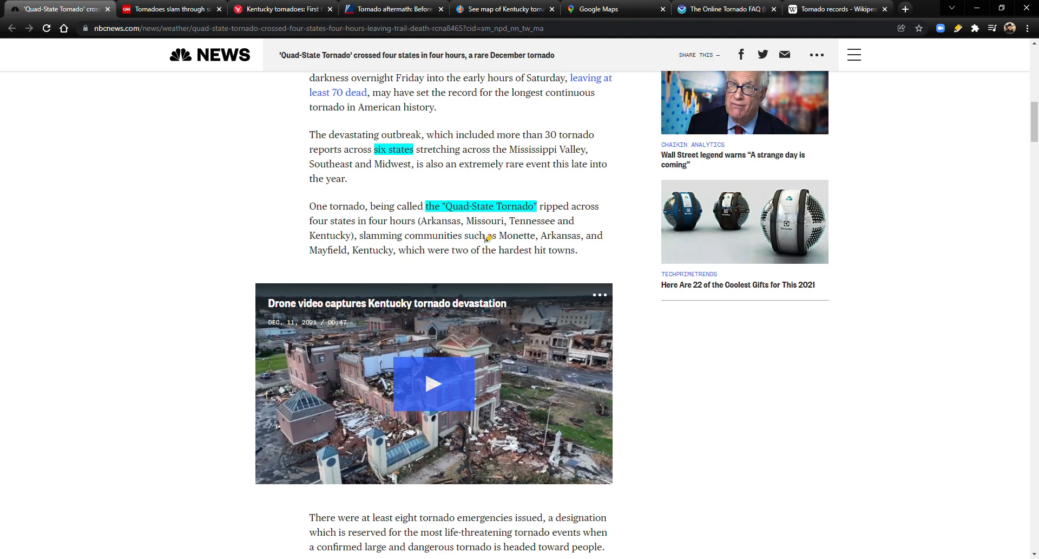
mouse_move(381, 251)
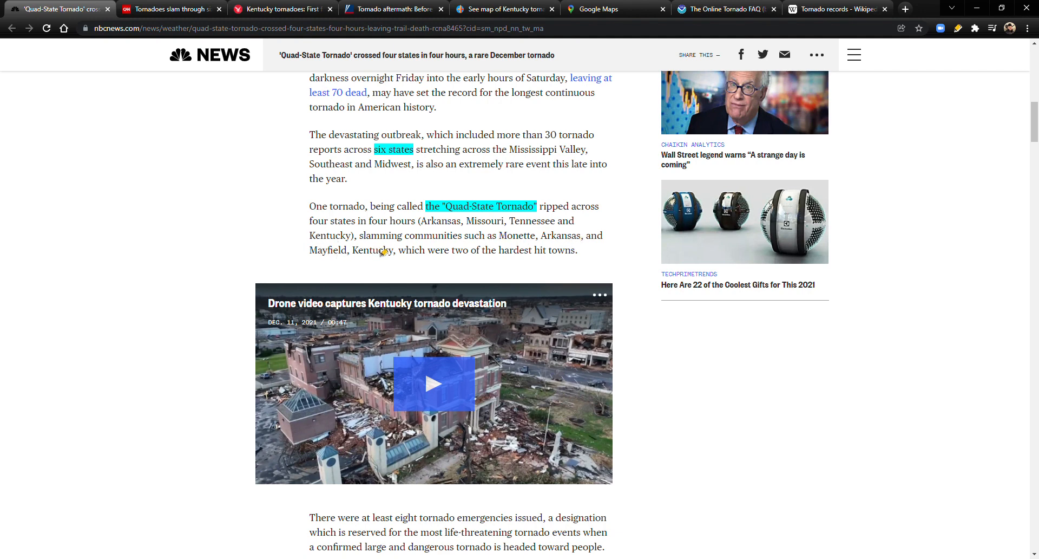
mouse_move(464, 251)
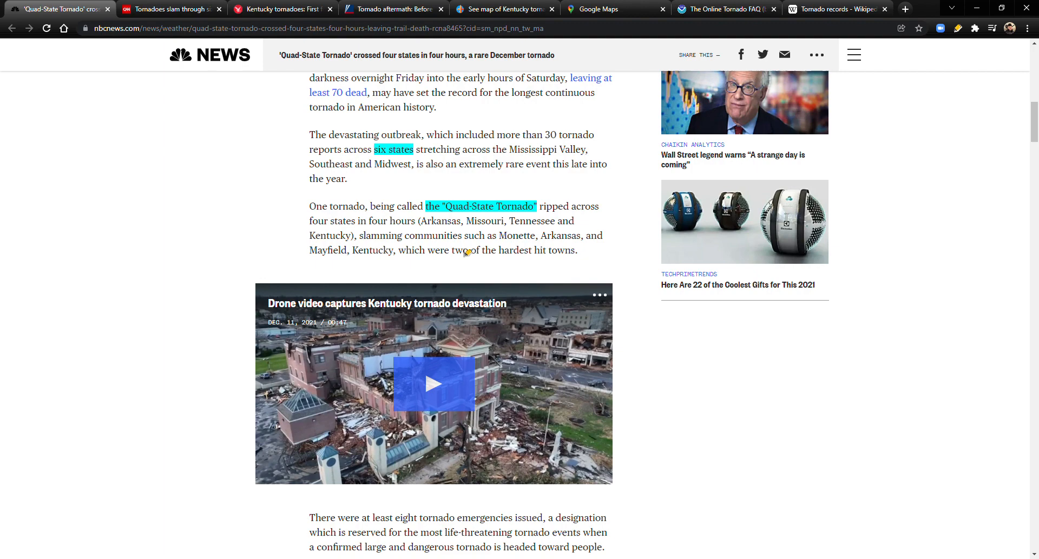
mouse_move(524, 193)
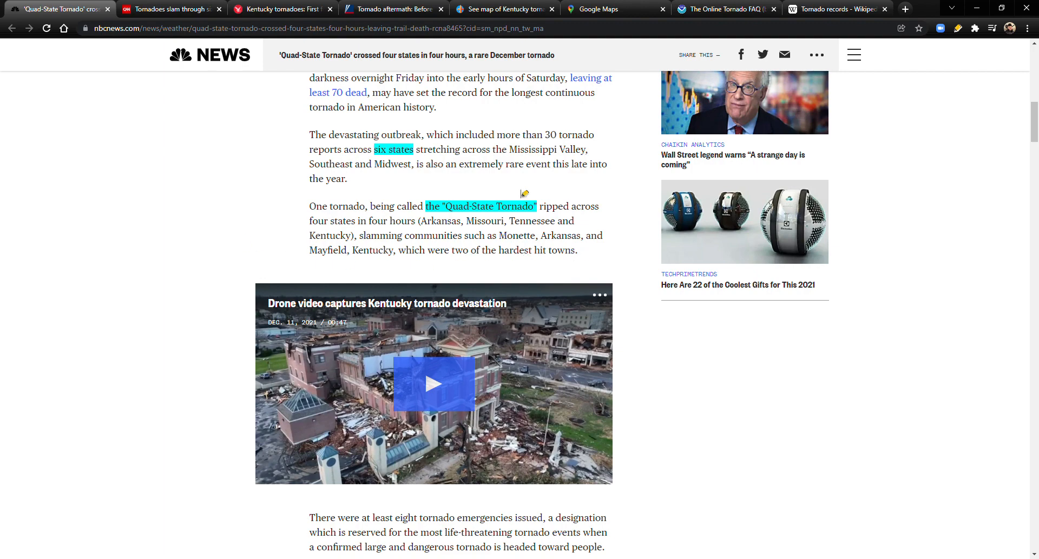
- Scroll past the Mayfield photos to the highlighted December EF4/EF5 tornado rarity paragraphs
scroll("down", 3)
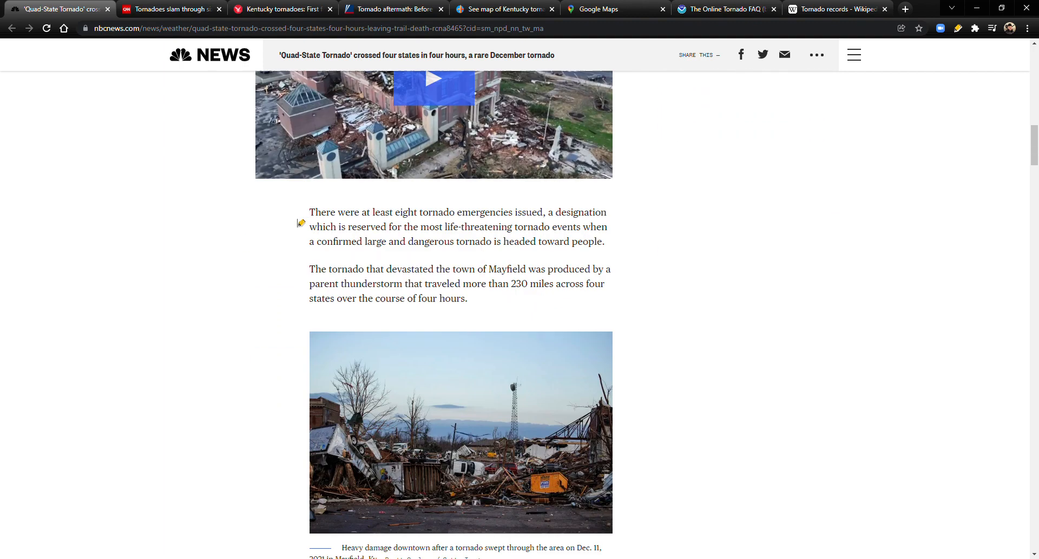
scroll("down", 3)
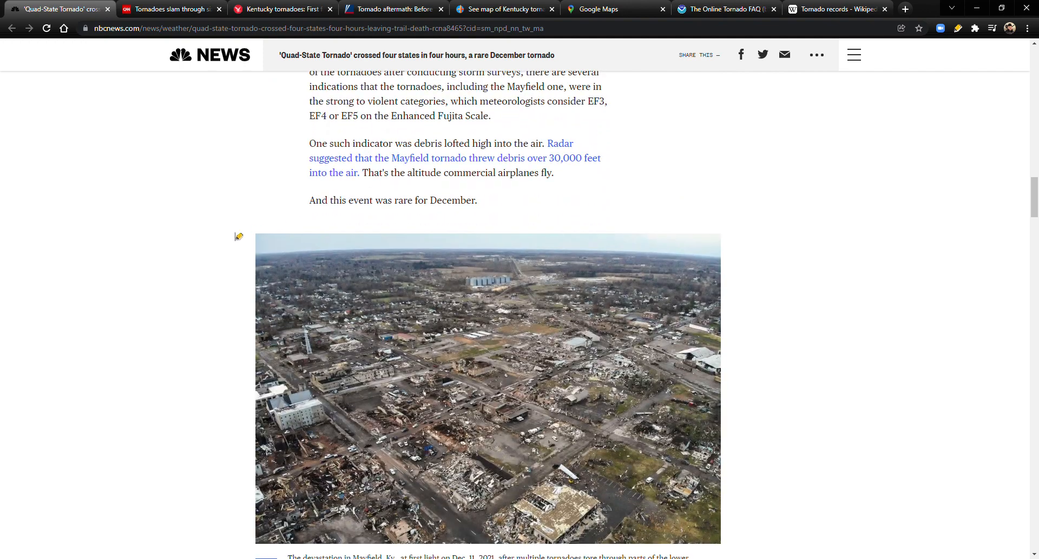
scroll("down", 3)
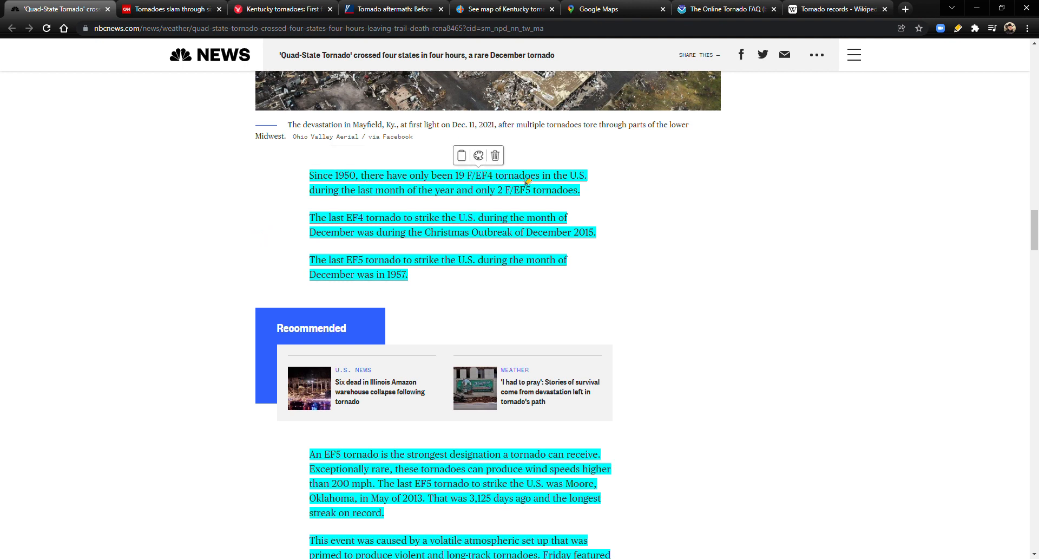
mouse_move(332, 196)
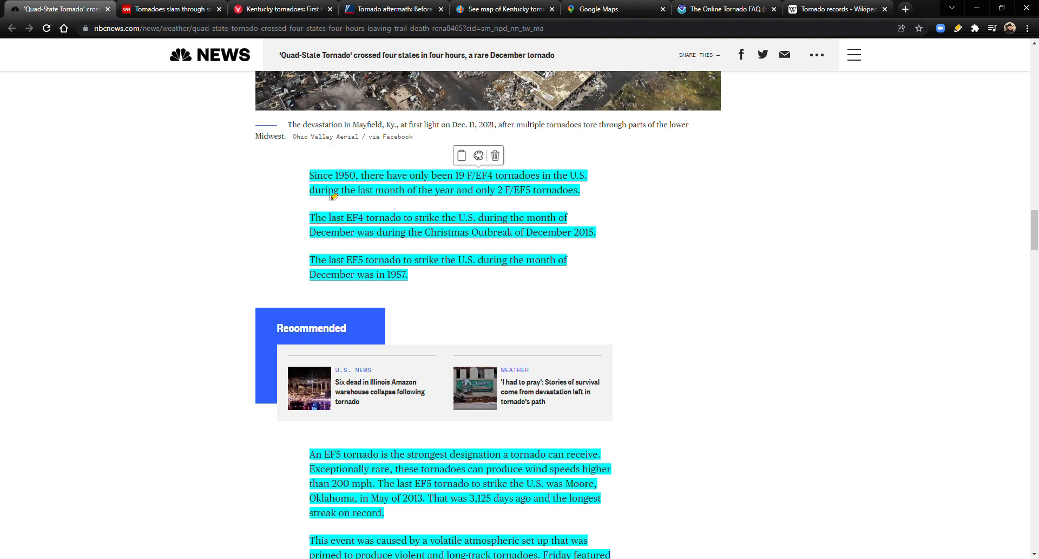
mouse_move(454, 196)
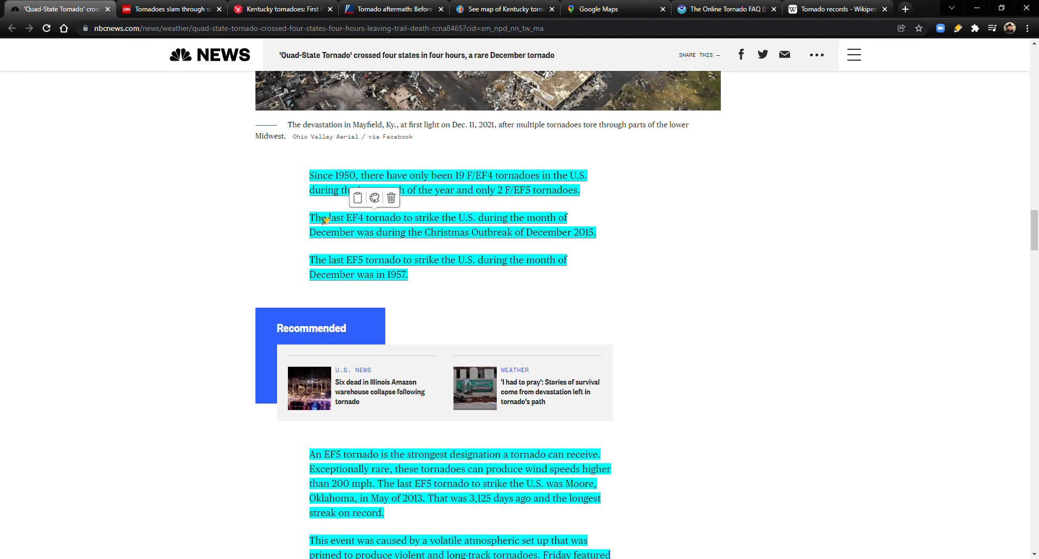
mouse_move(429, 224)
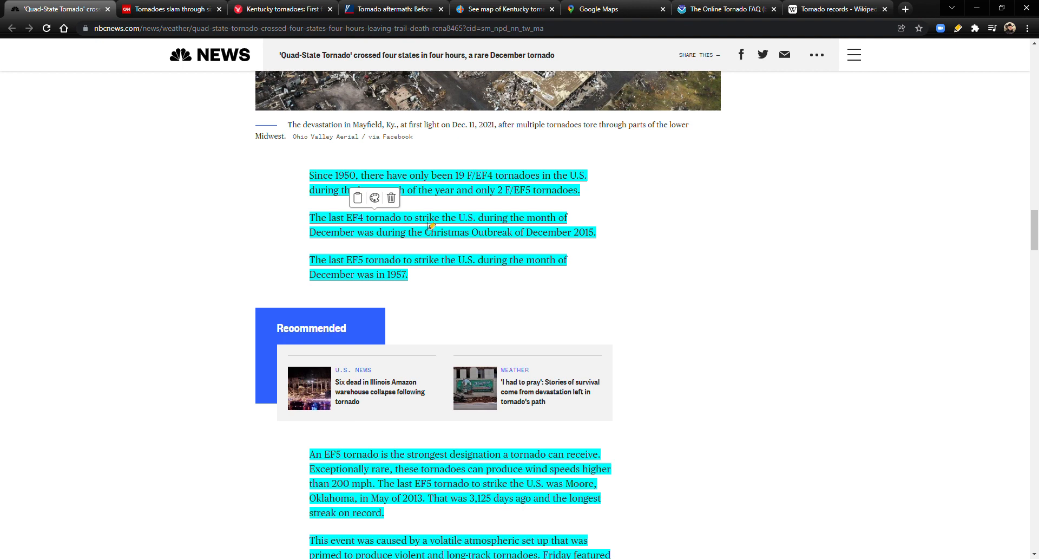
mouse_move(456, 224)
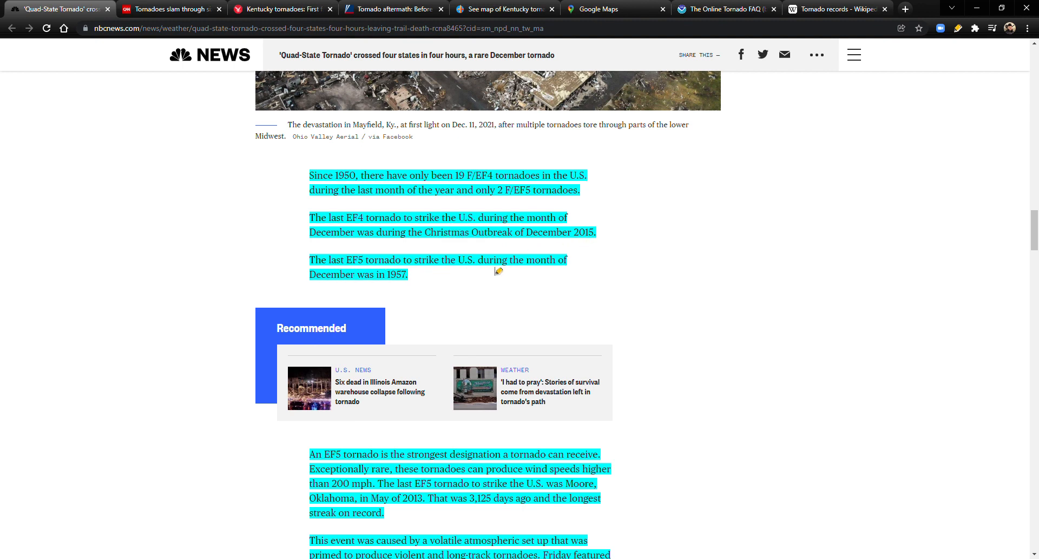
mouse_move(381, 289)
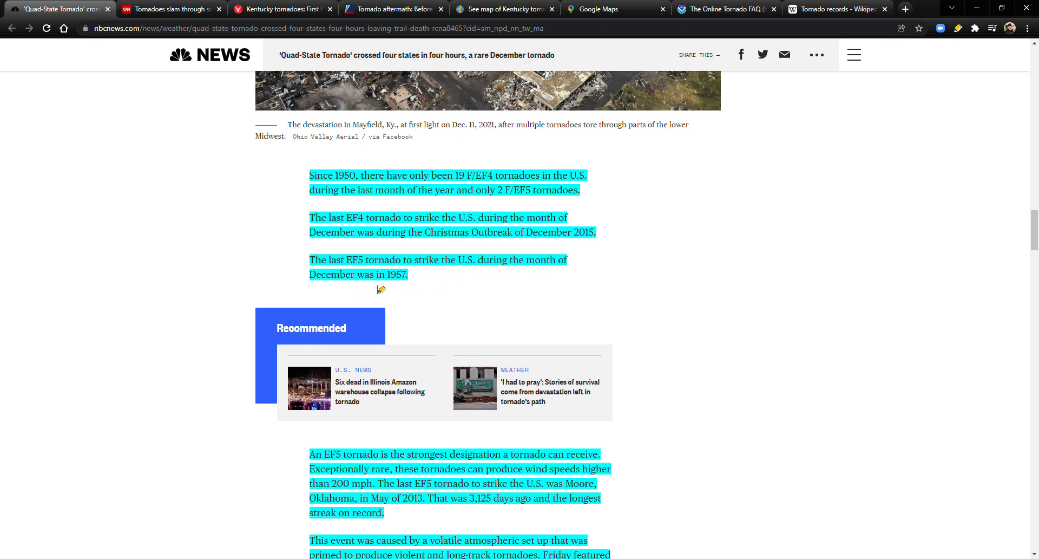
mouse_move(467, 298)
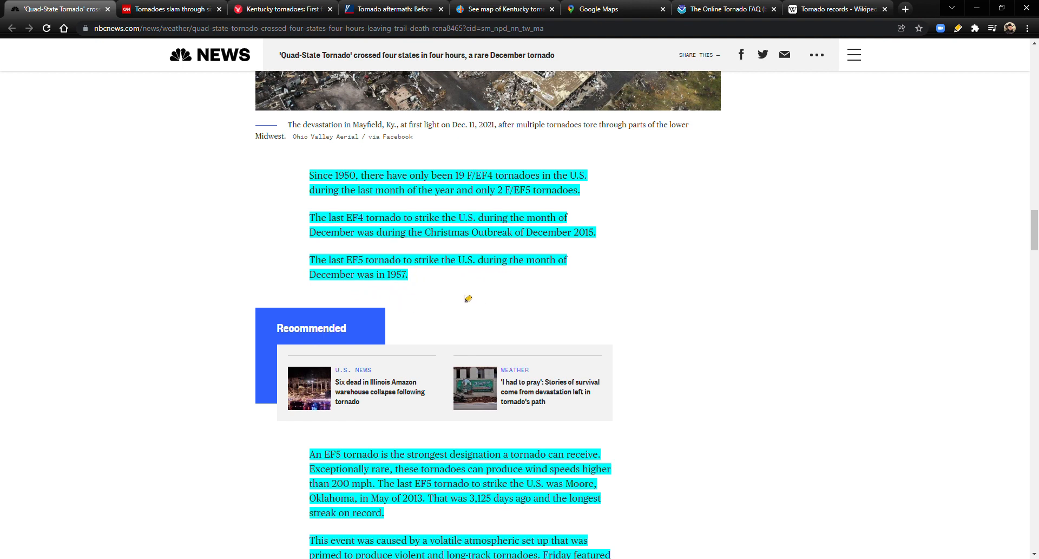
scroll("down", 3)
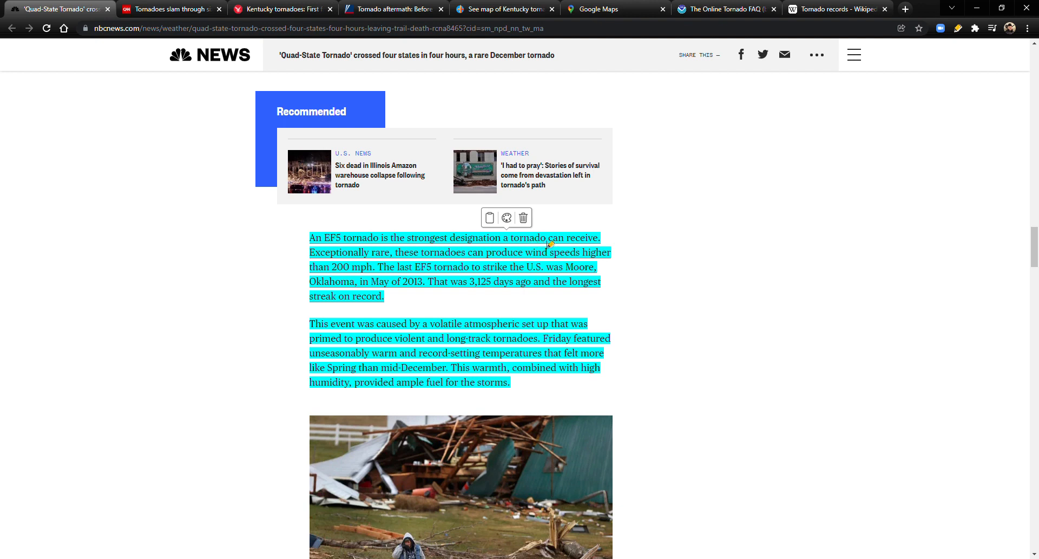
mouse_move(387, 255)
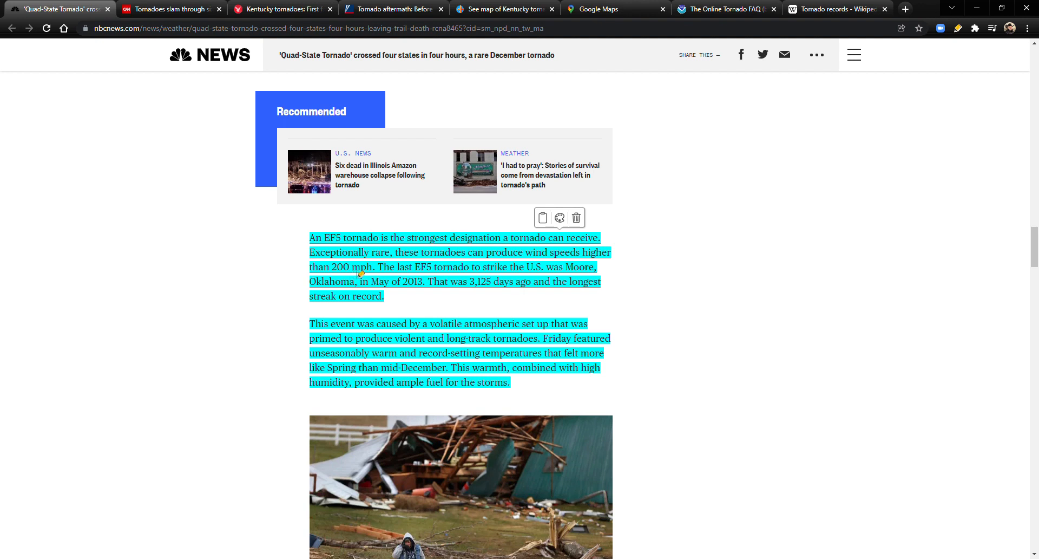
mouse_move(553, 276)
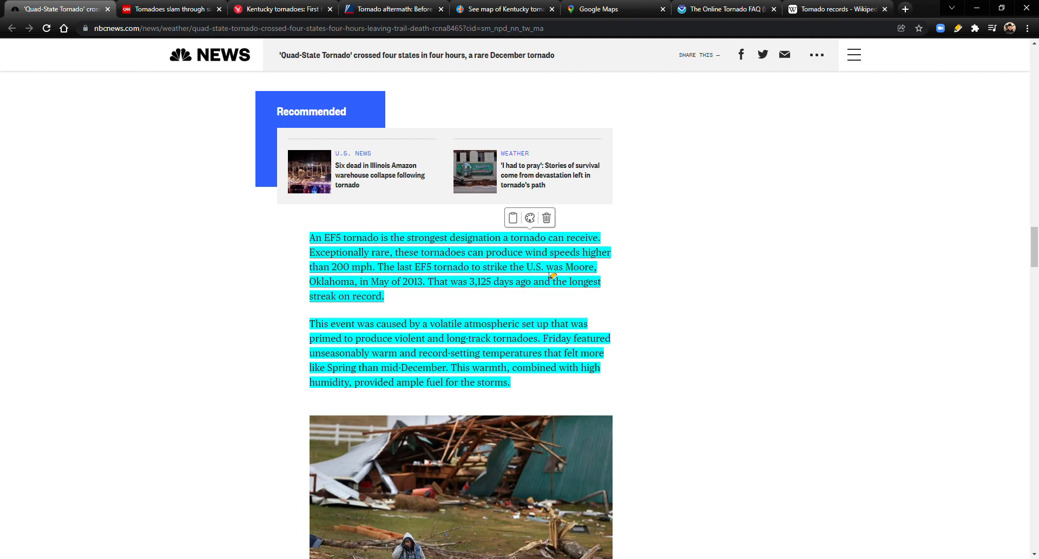
mouse_move(335, 292)
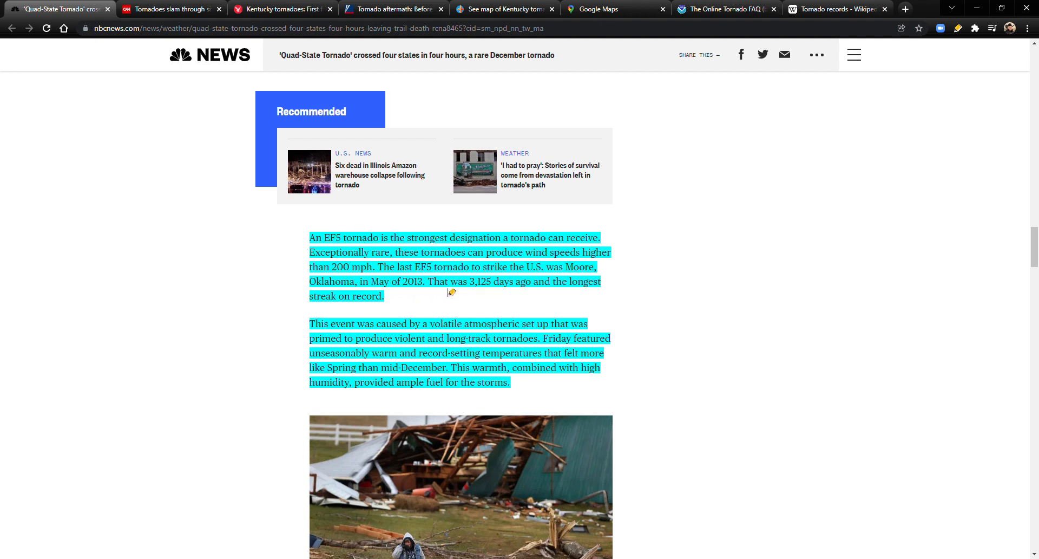
mouse_move(522, 293)
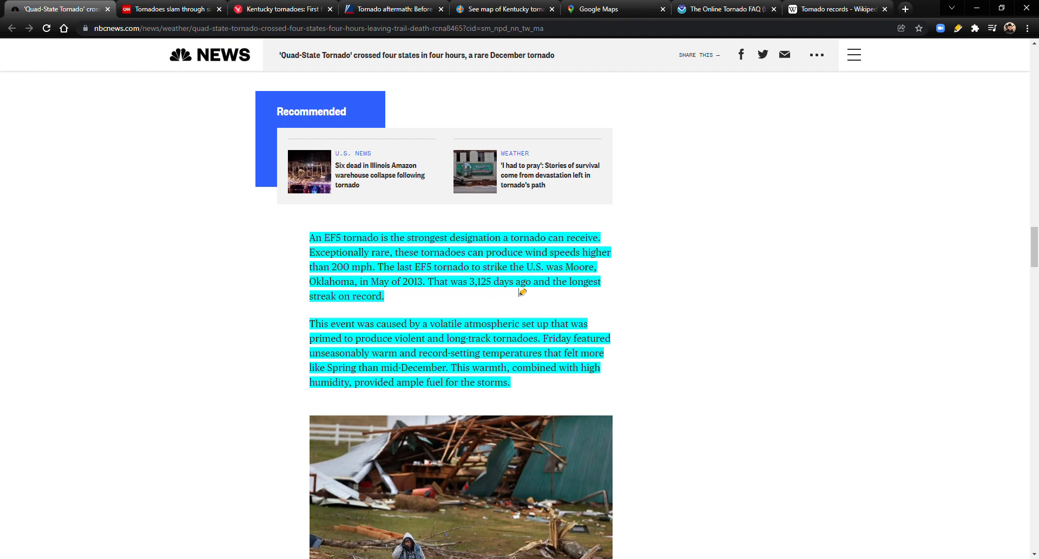
mouse_move(391, 298)
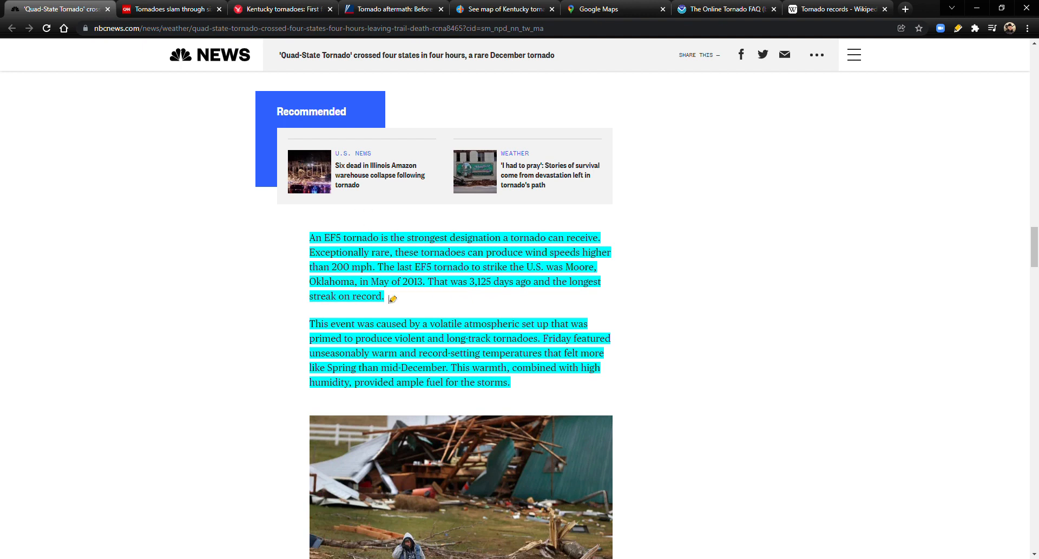
scroll("down", 3)
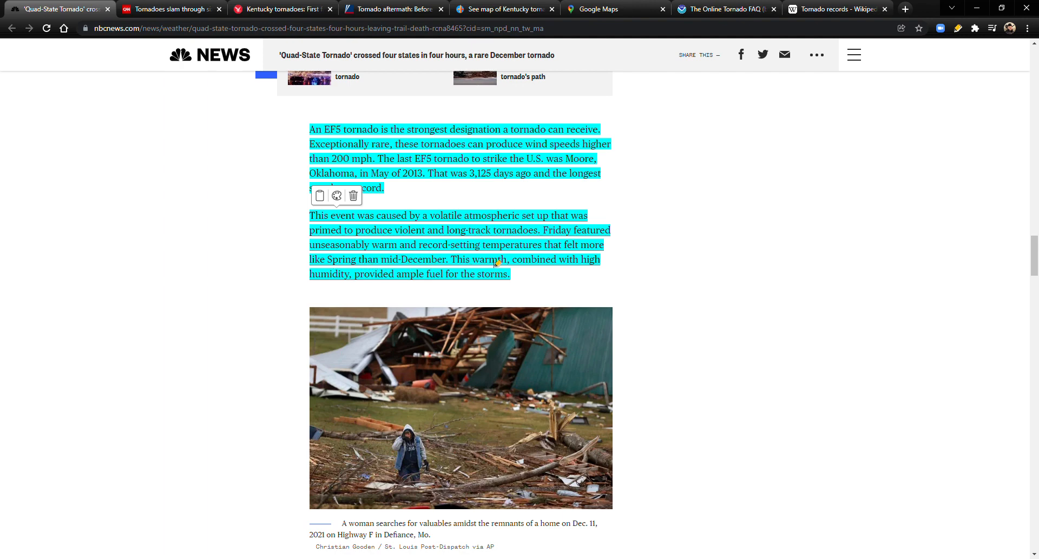
mouse_move(633, 310)
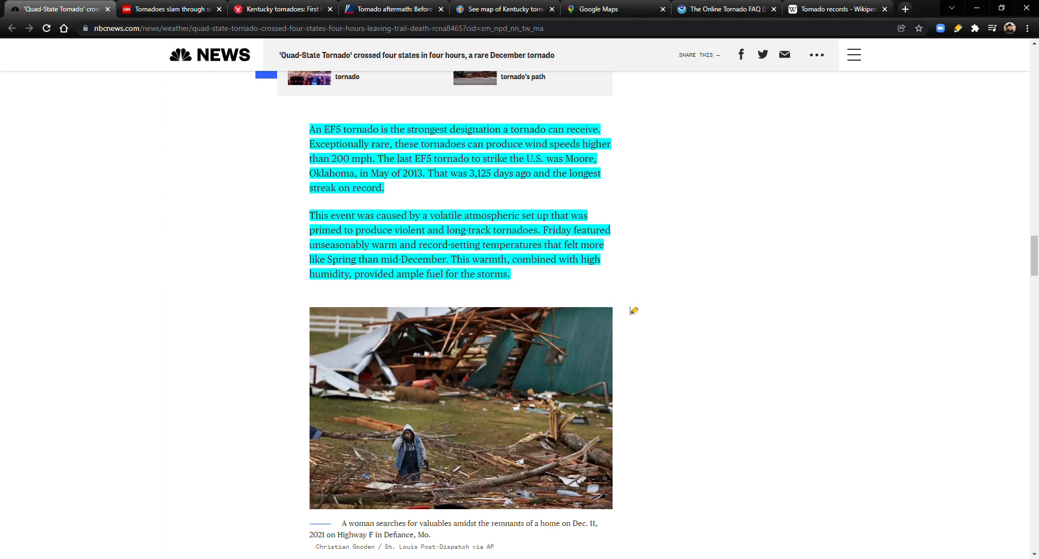
scroll("down", 3)
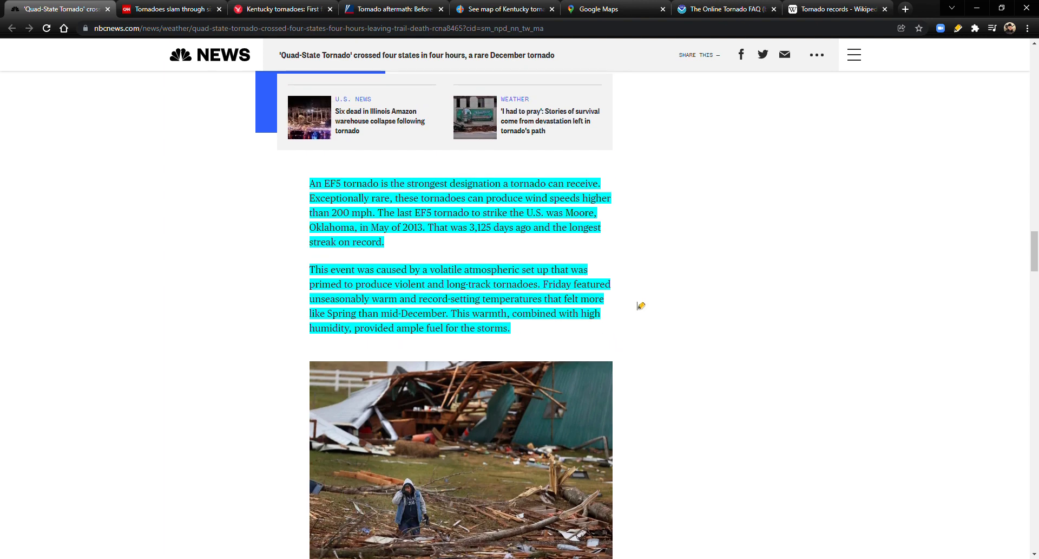
scroll("down", 3)
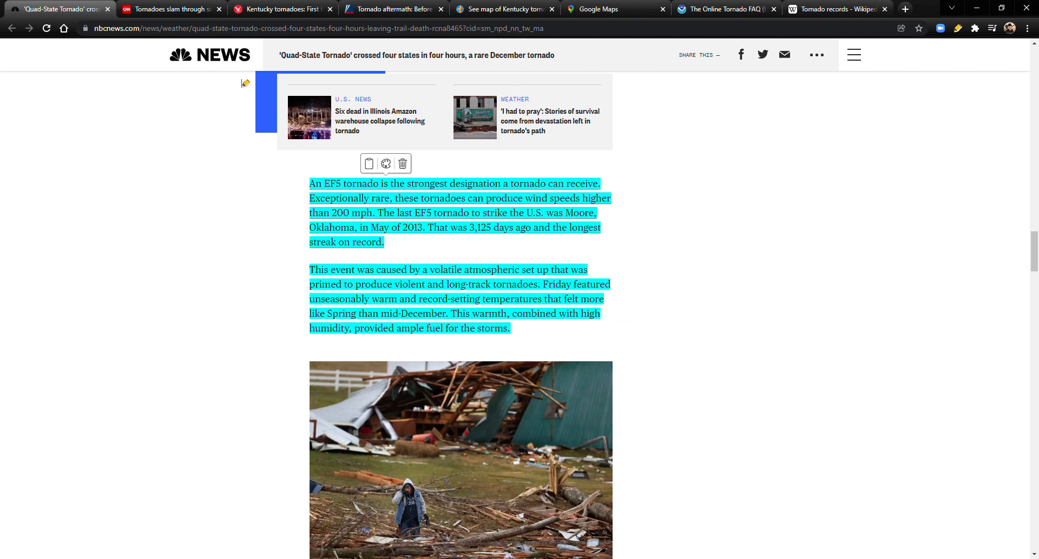
- Switch to the CNN 'Tornadoes slam through…' live coverage tab with Beshear's quotes
left_click(170, 9)
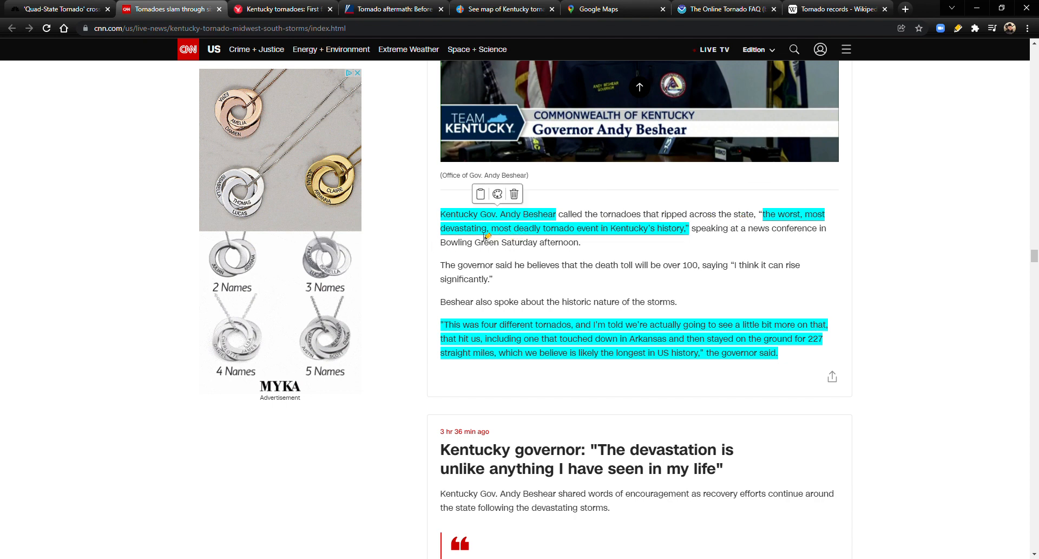
mouse_move(616, 227)
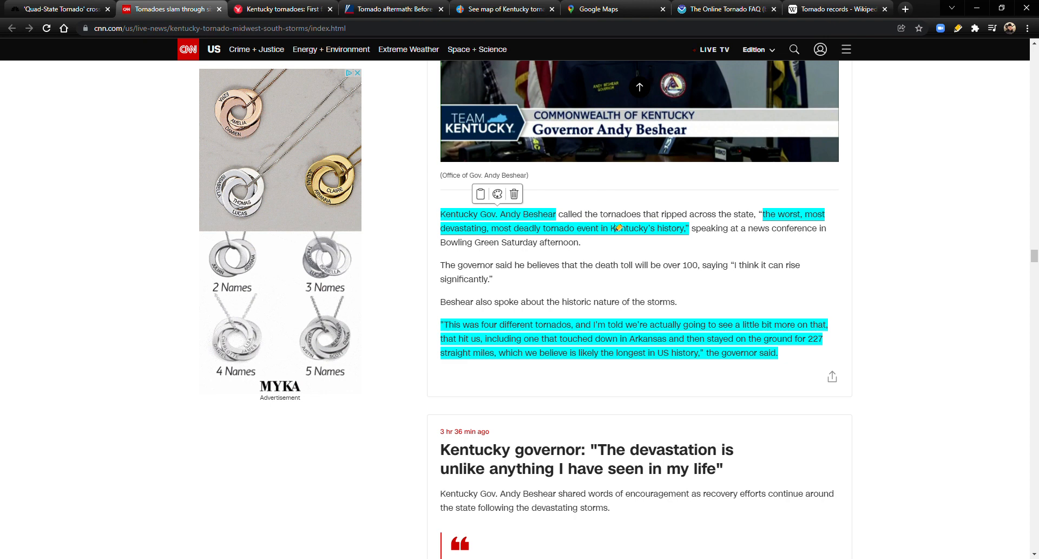
mouse_move(786, 224)
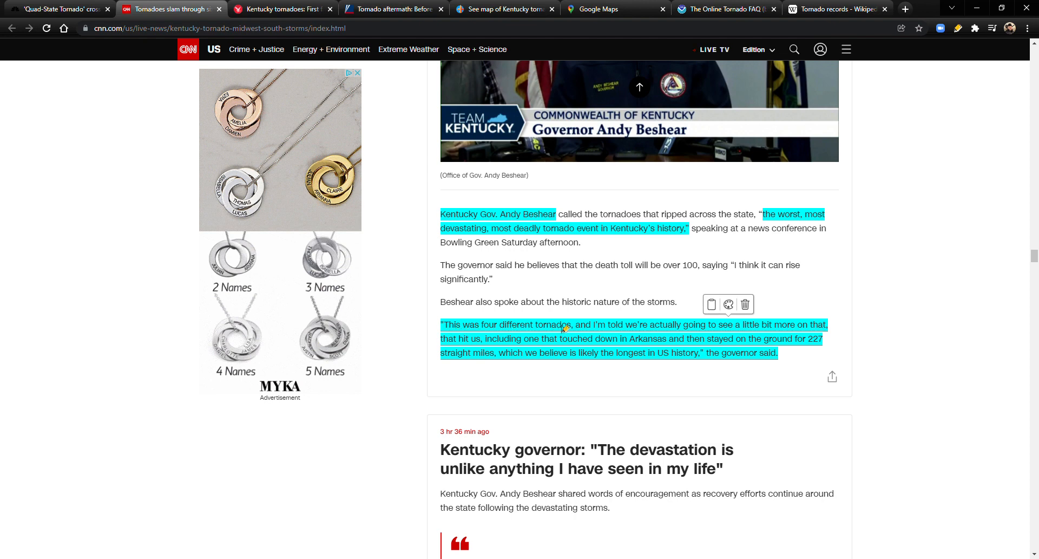
mouse_move(739, 338)
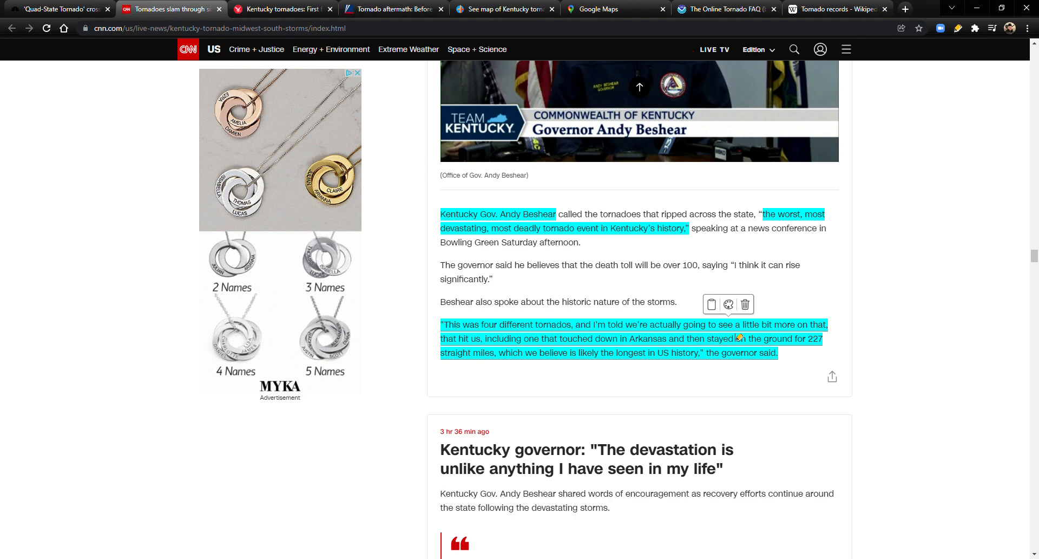
mouse_move(467, 341)
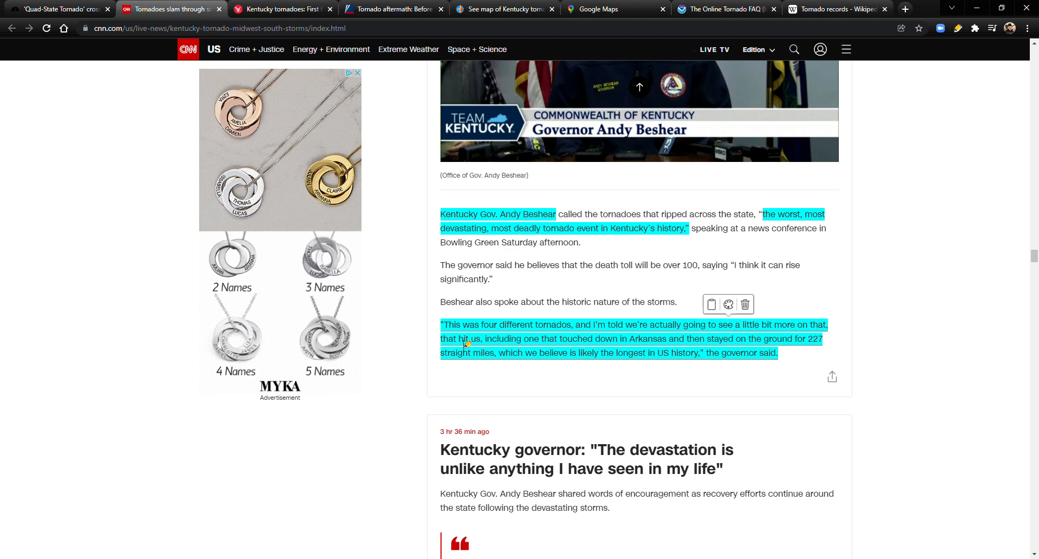
mouse_move(671, 346)
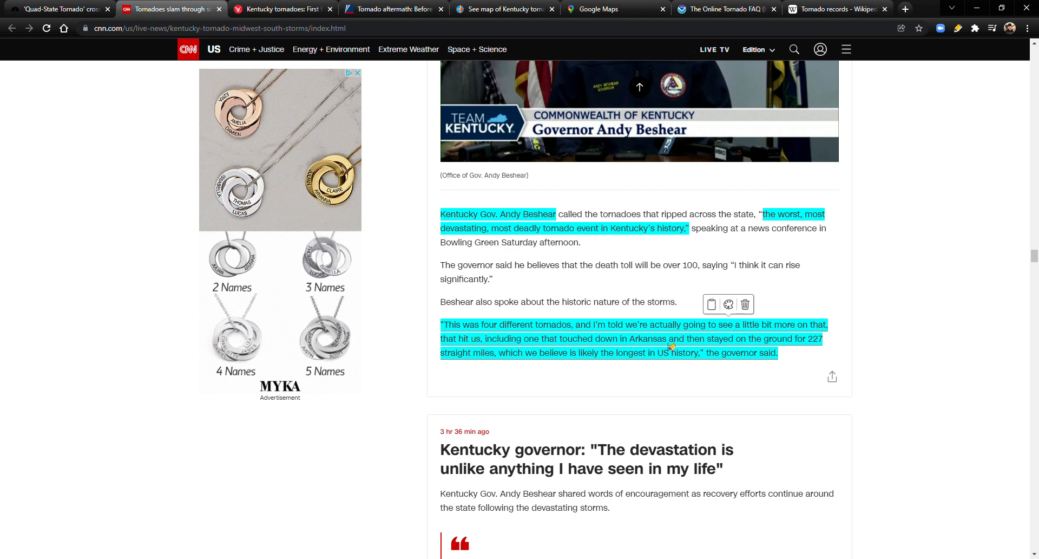
mouse_move(801, 347)
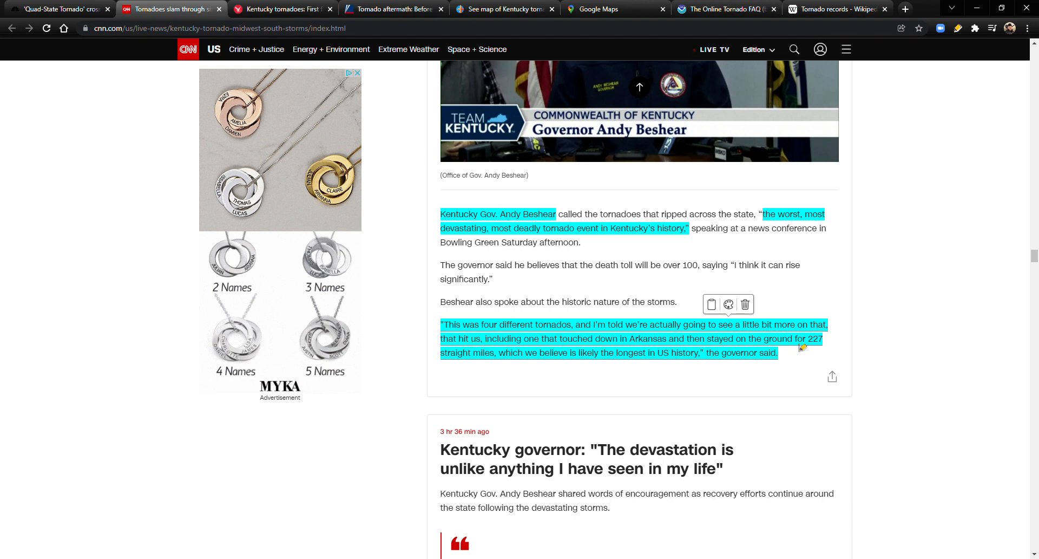
mouse_move(441, 363)
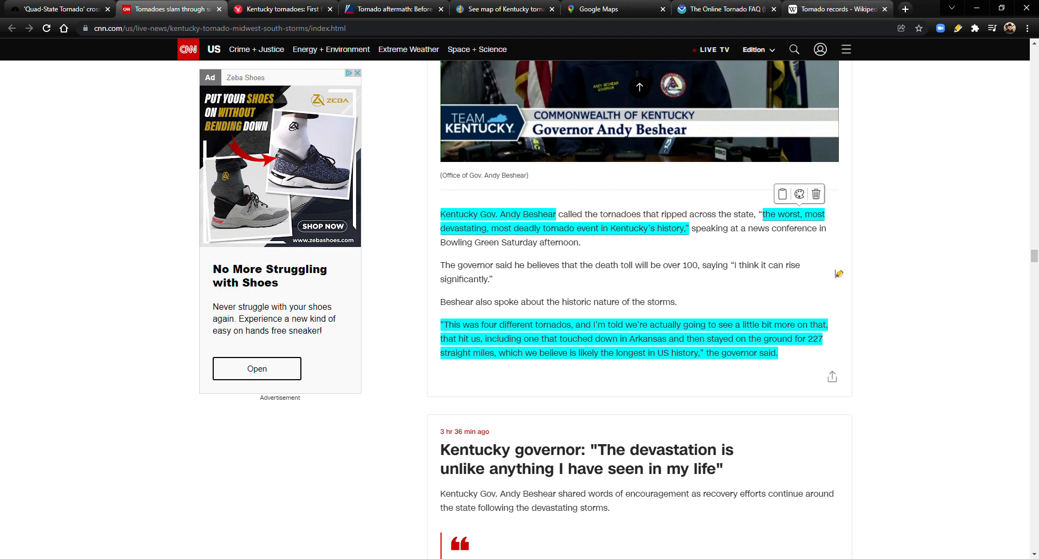
mouse_move(814, 339)
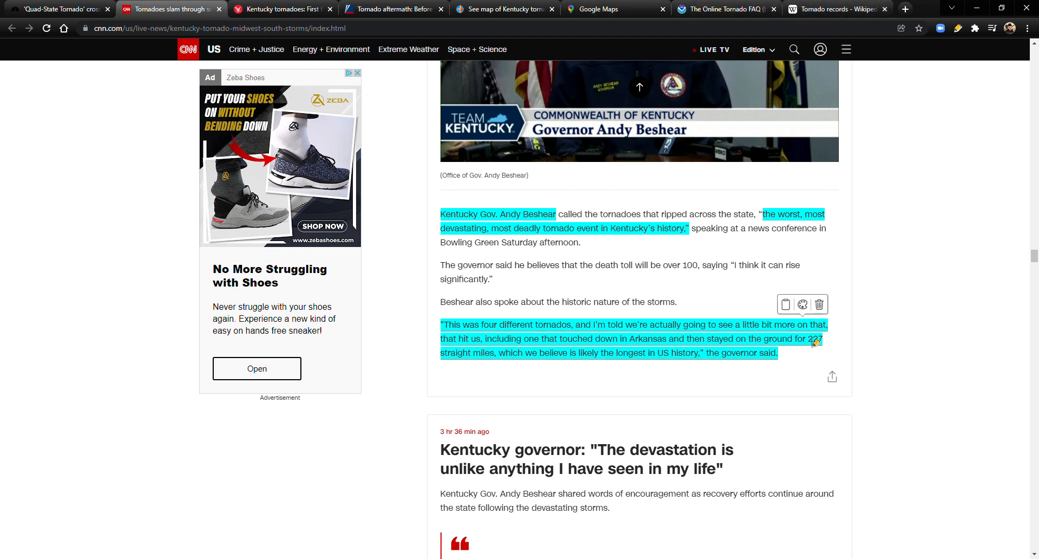
mouse_move(494, 371)
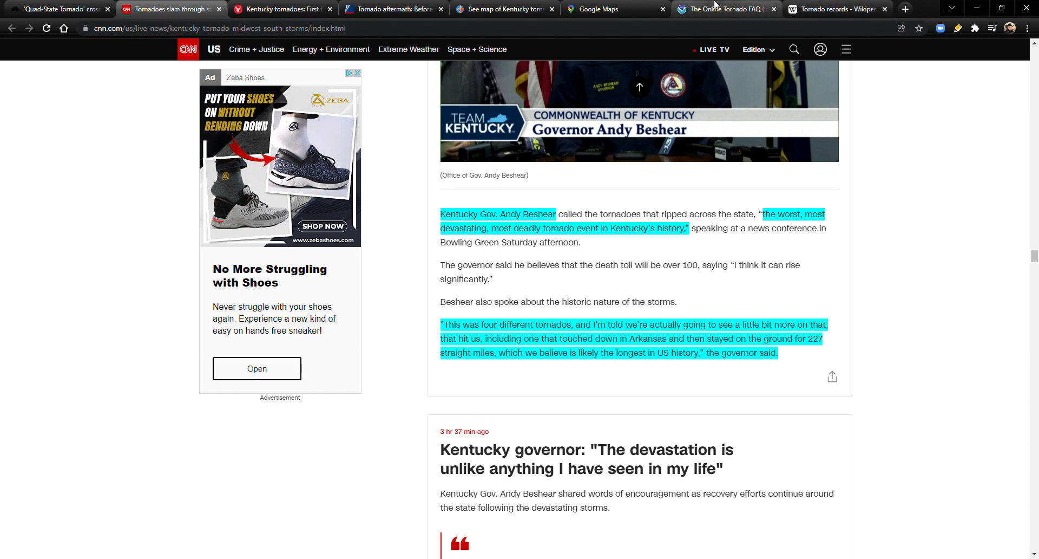
- Switch to the NOAA Online Tornado FAQ tab showing the highlighted tornado-duration answer
left_click(723, 8)
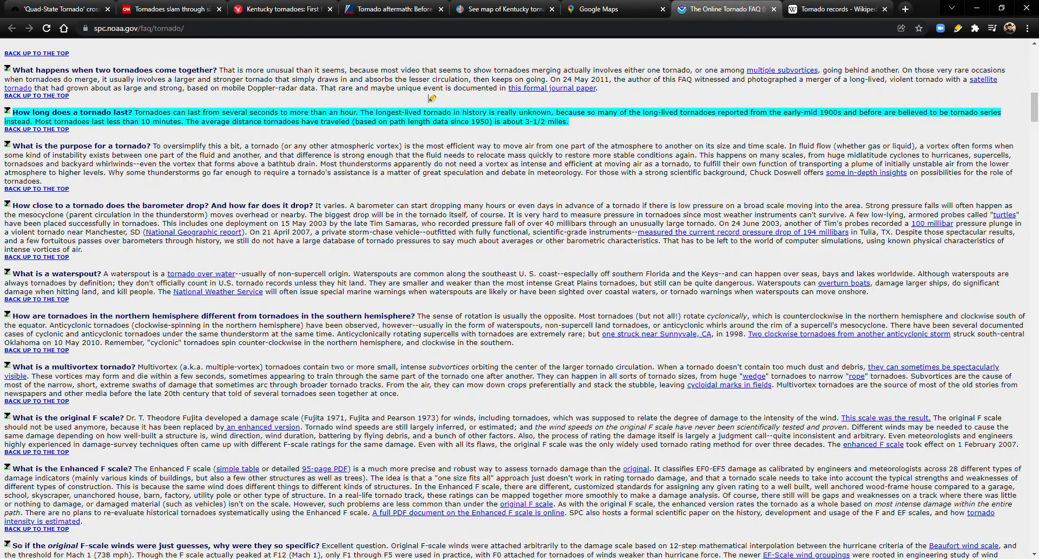
mouse_move(209, 135)
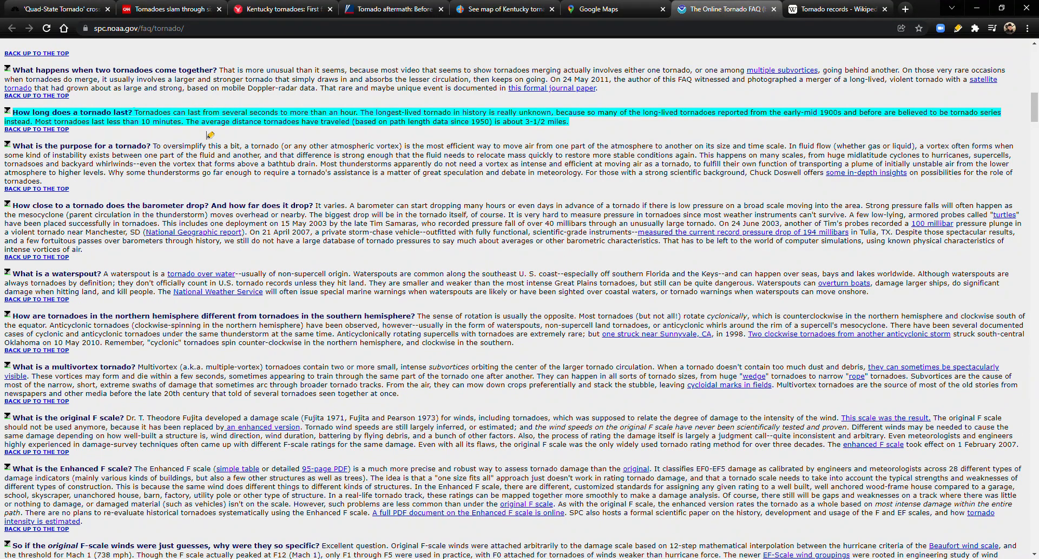
mouse_move(39, 127)
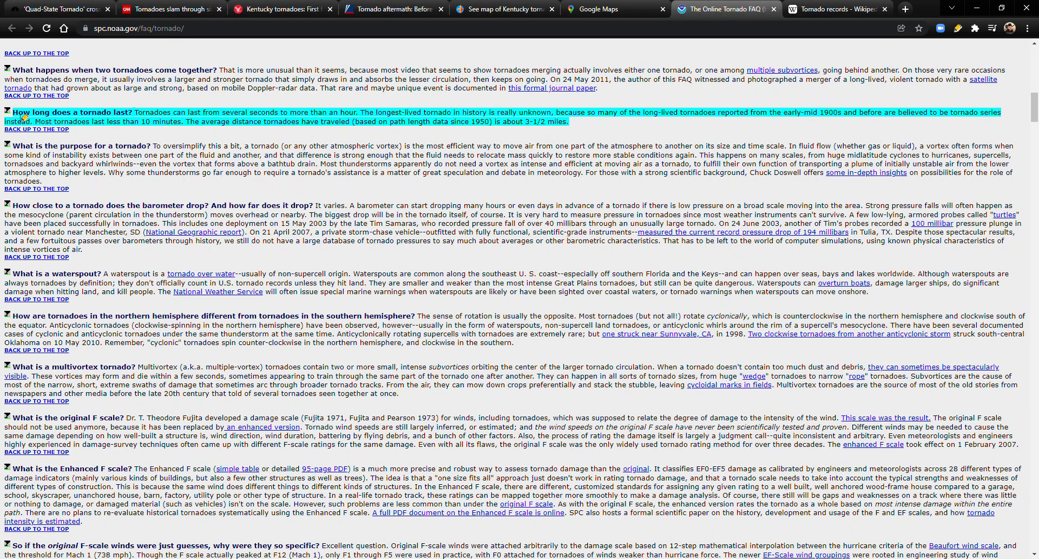
mouse_move(150, 163)
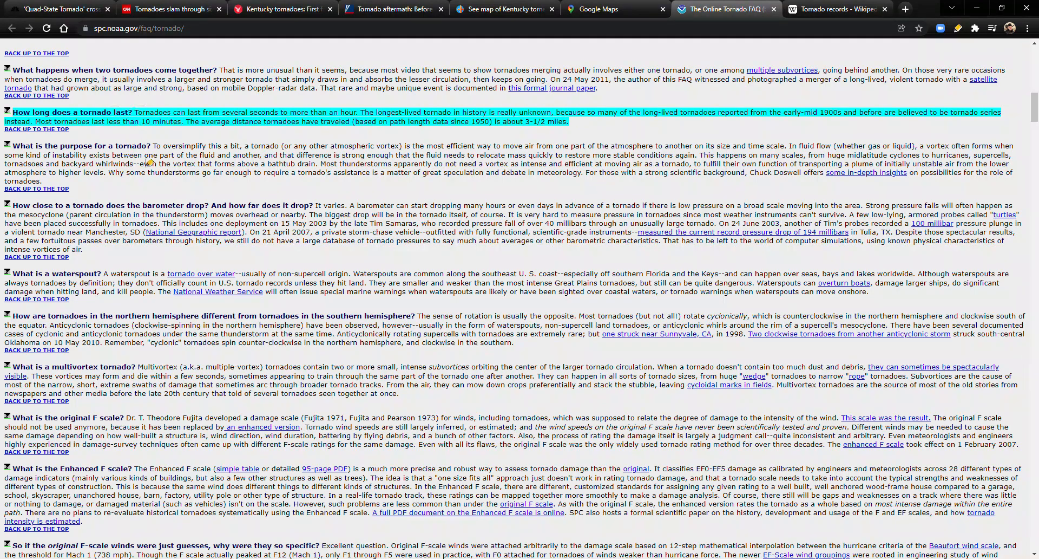
mouse_move(247, 142)
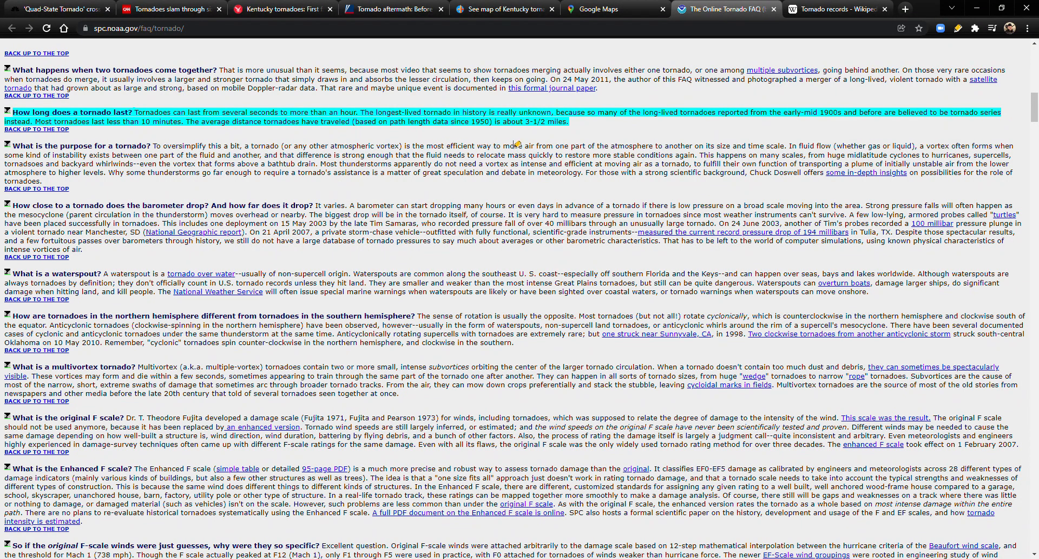
mouse_move(696, 140)
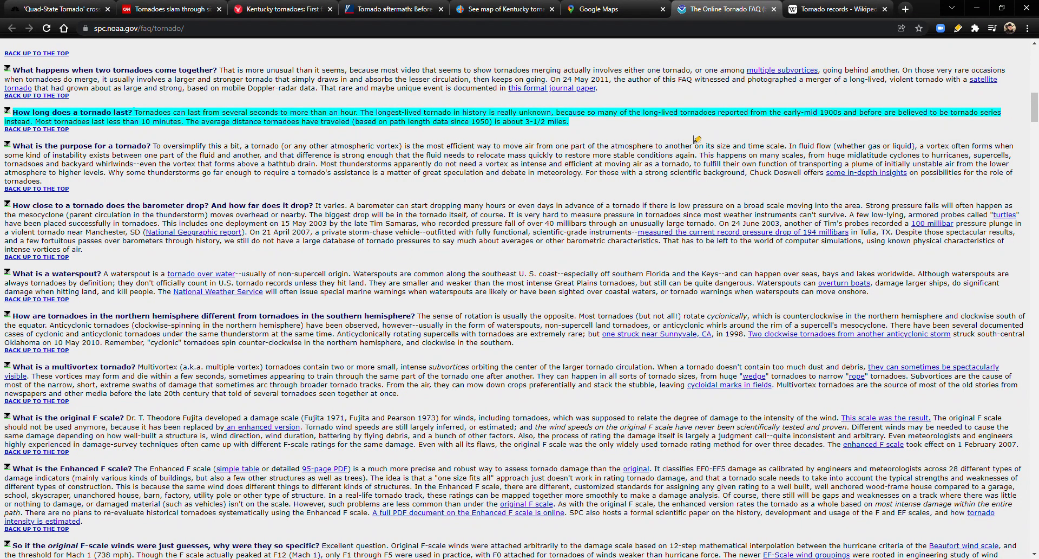
mouse_move(788, 130)
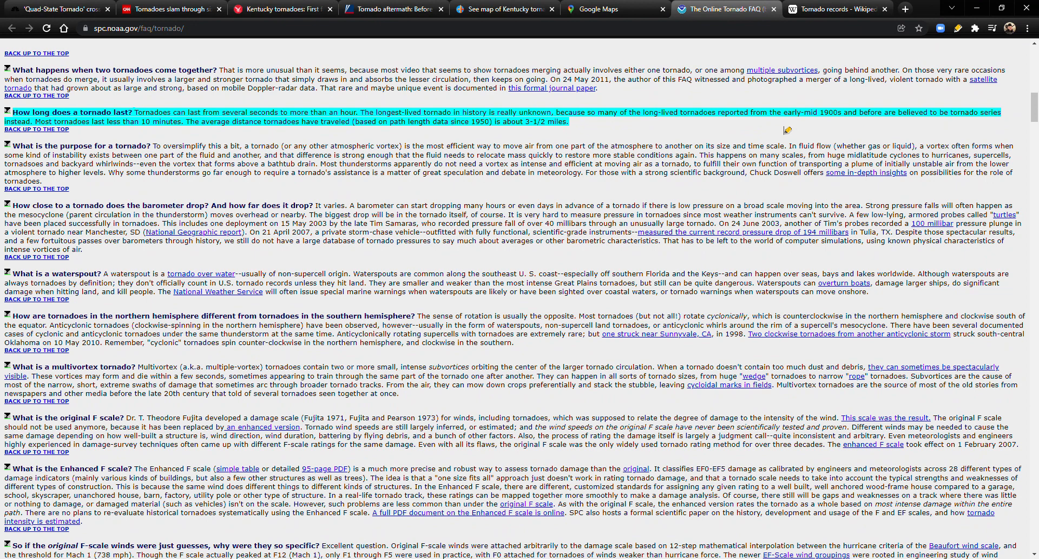
mouse_move(881, 130)
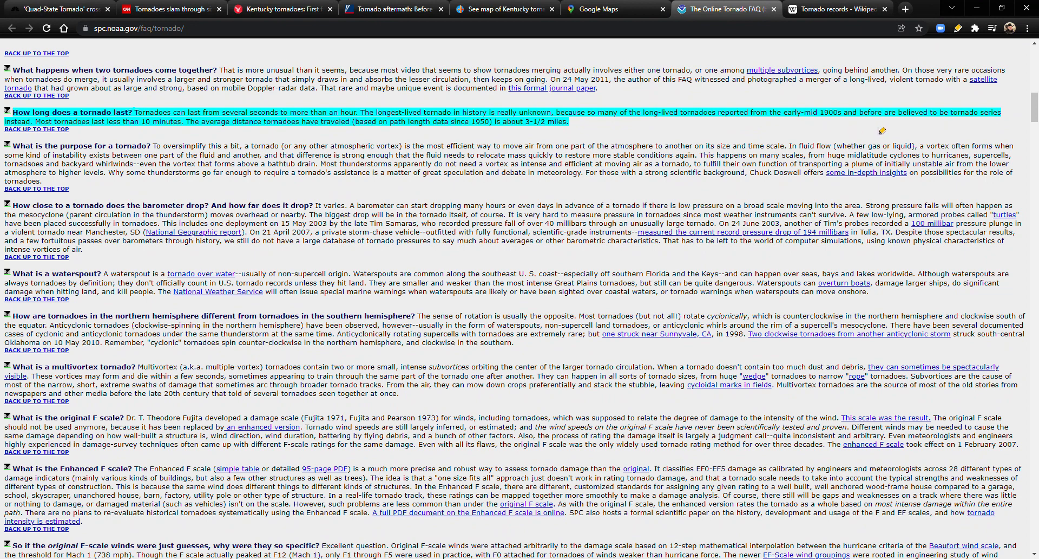
mouse_move(107, 135)
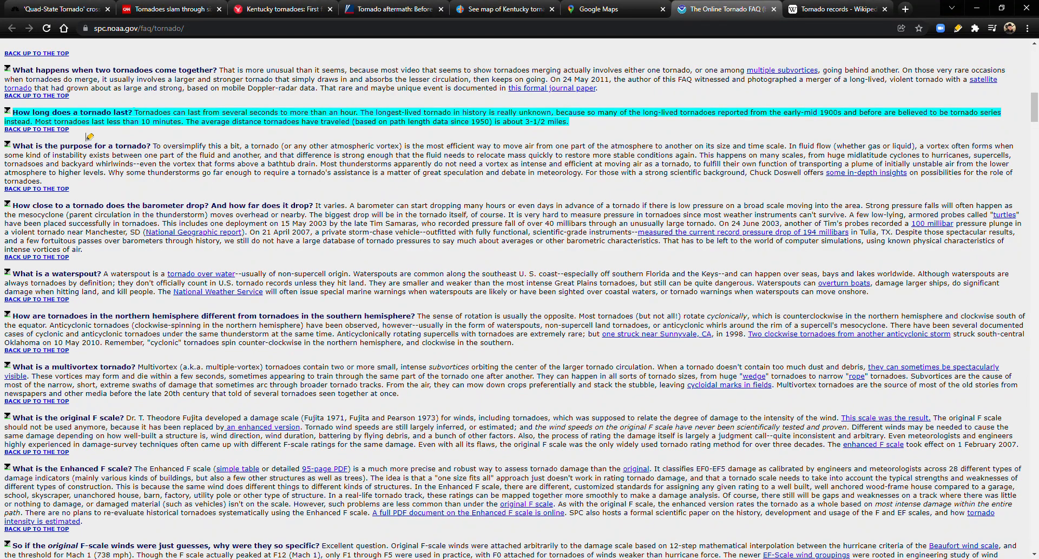
mouse_move(248, 138)
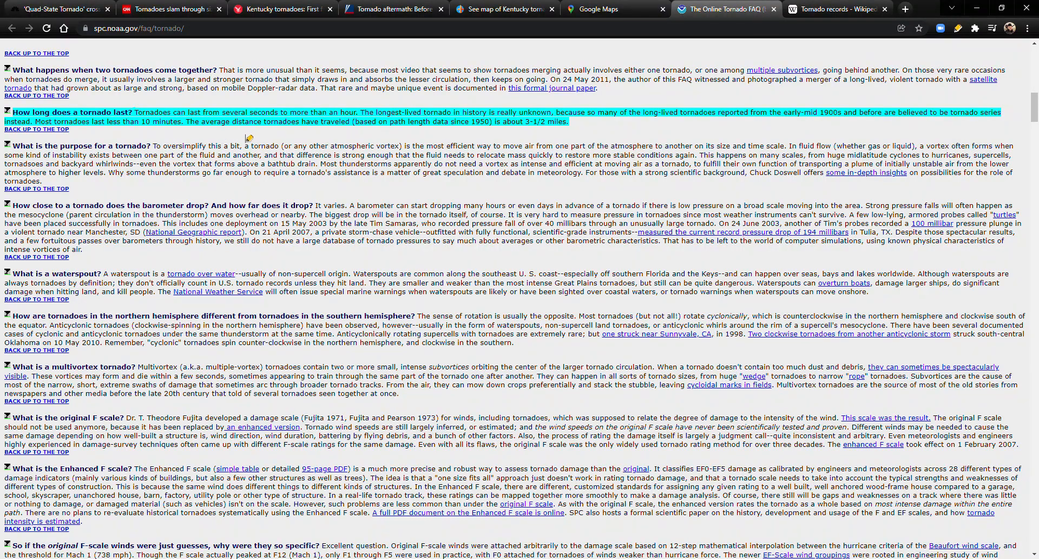
mouse_move(373, 138)
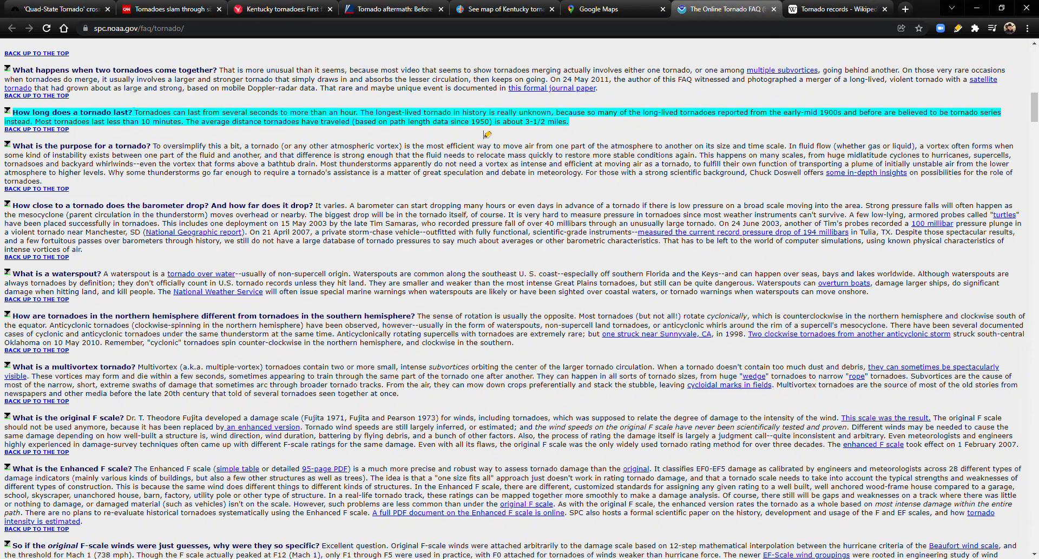
mouse_move(535, 134)
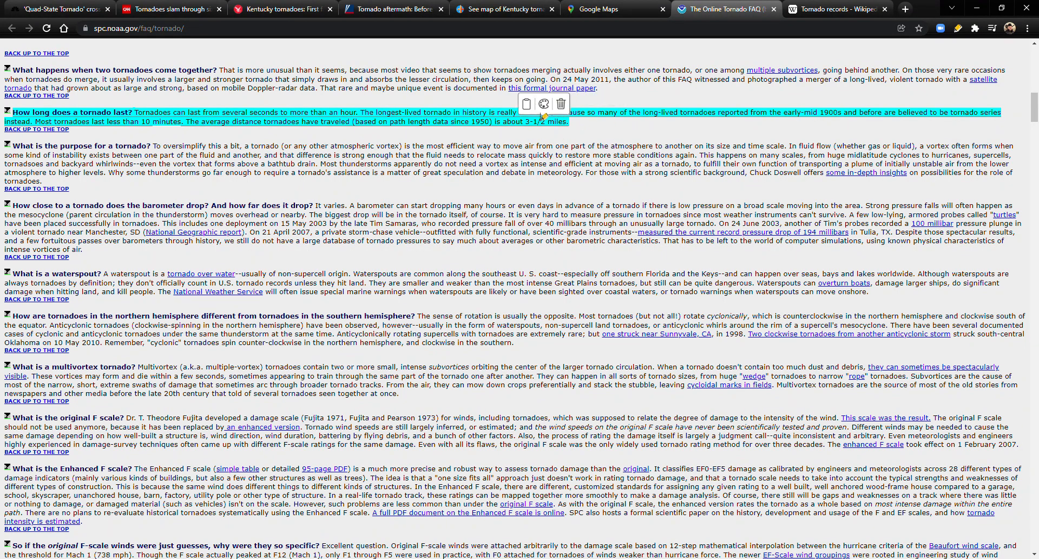
mouse_move(552, 136)
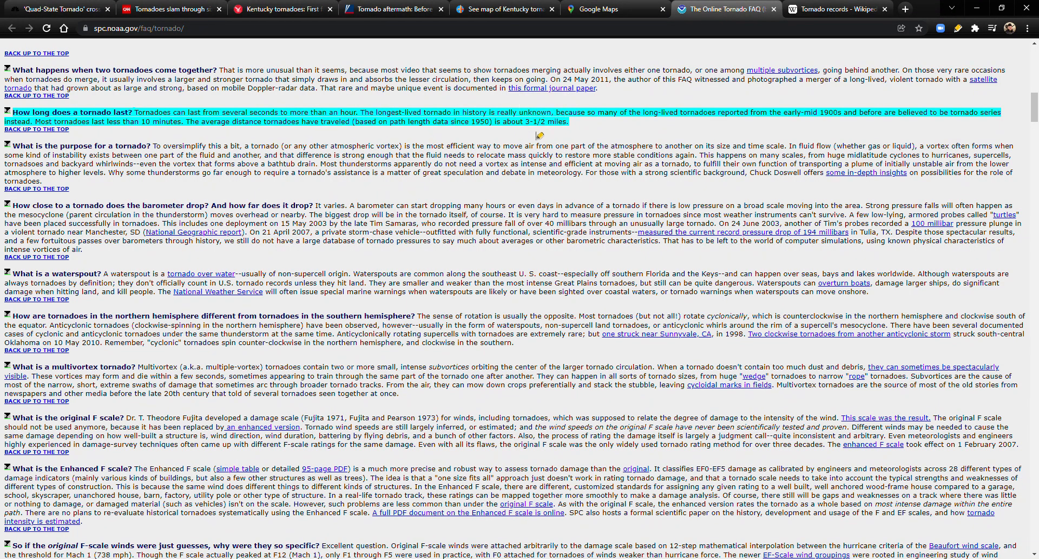
mouse_move(550, 137)
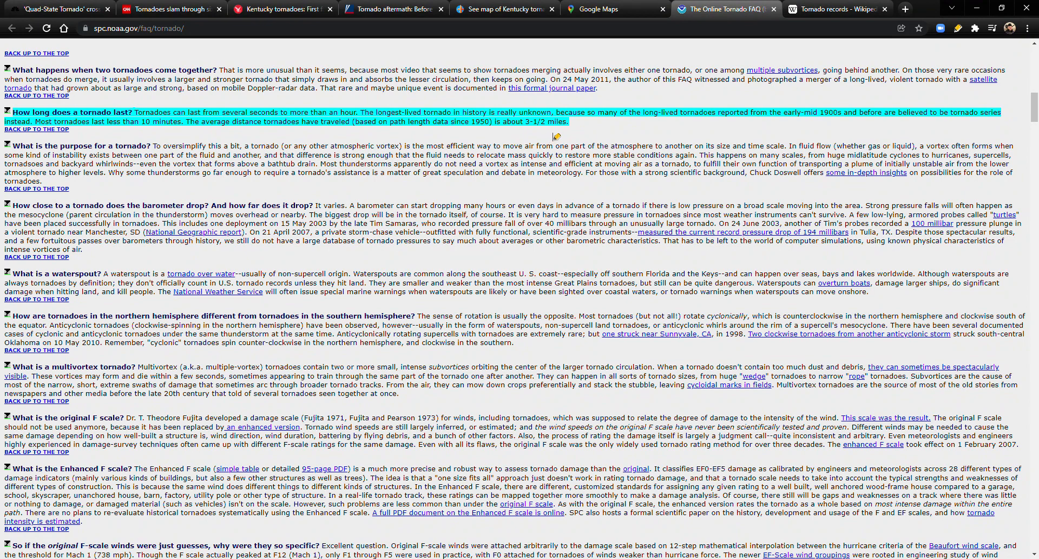
mouse_move(375, 147)
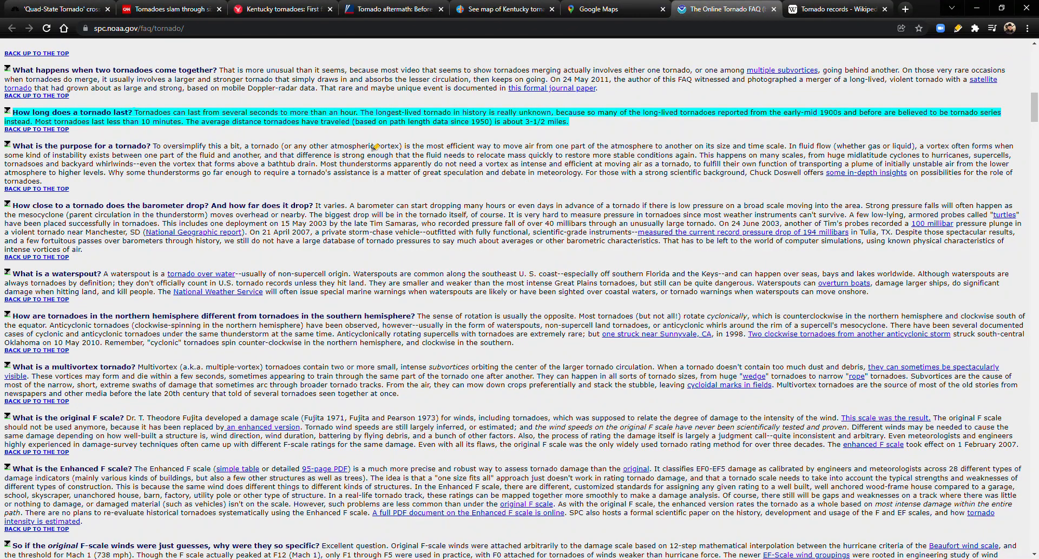
mouse_move(553, 142)
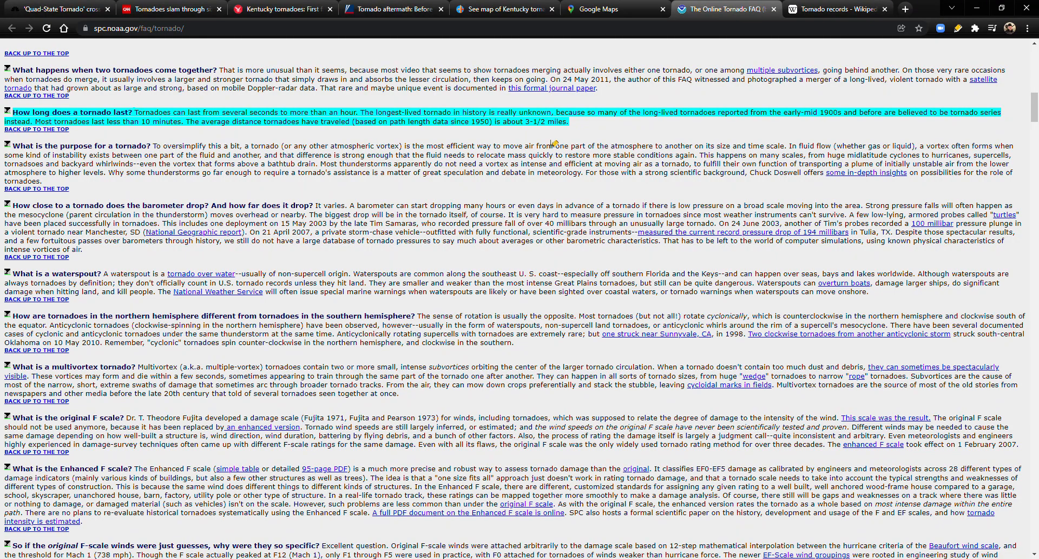
- Move from the Wikipedia tornado records tab back to CNN's live tornado coverage
left_click(837, 8)
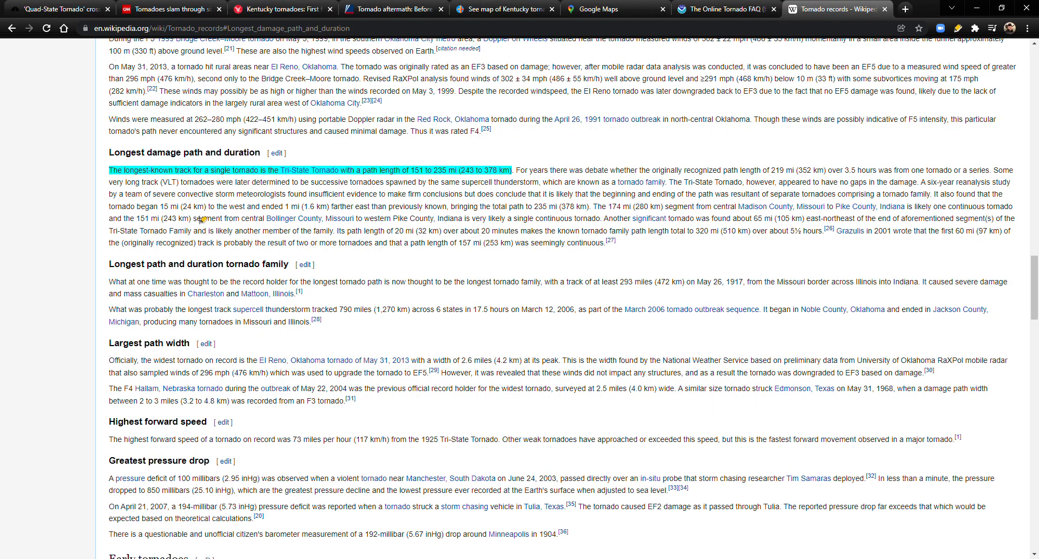
mouse_move(204, 157)
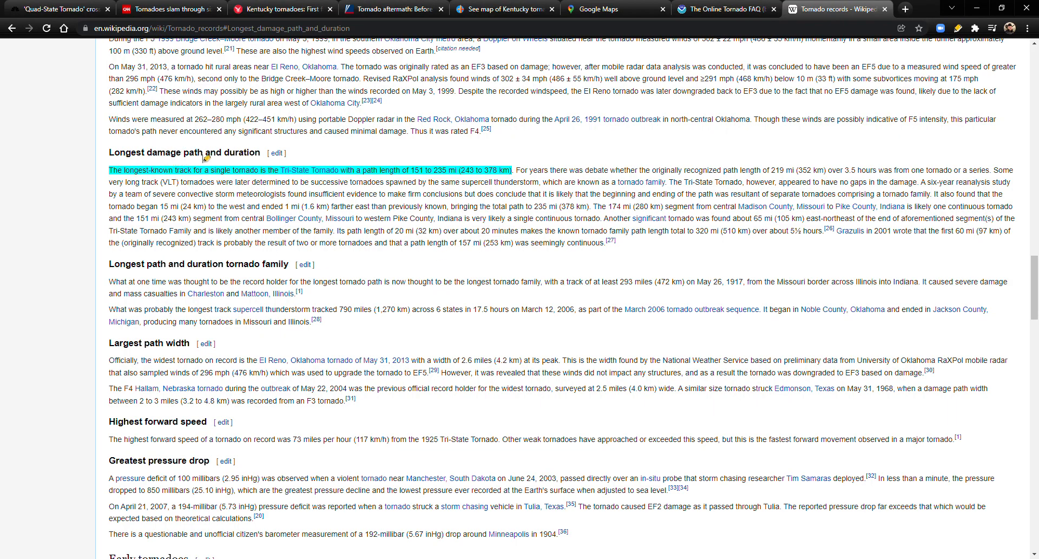
mouse_move(157, 182)
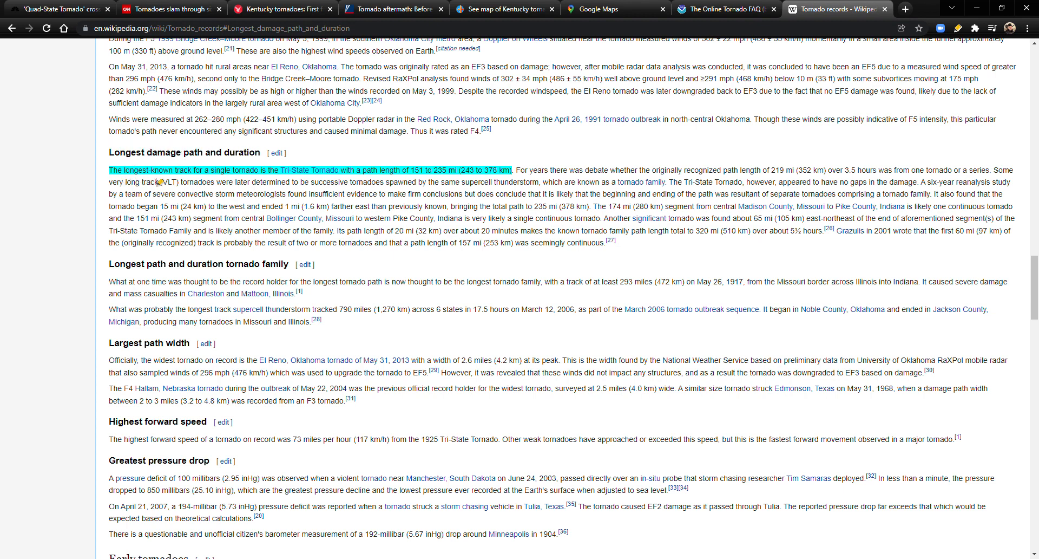
mouse_move(266, 178)
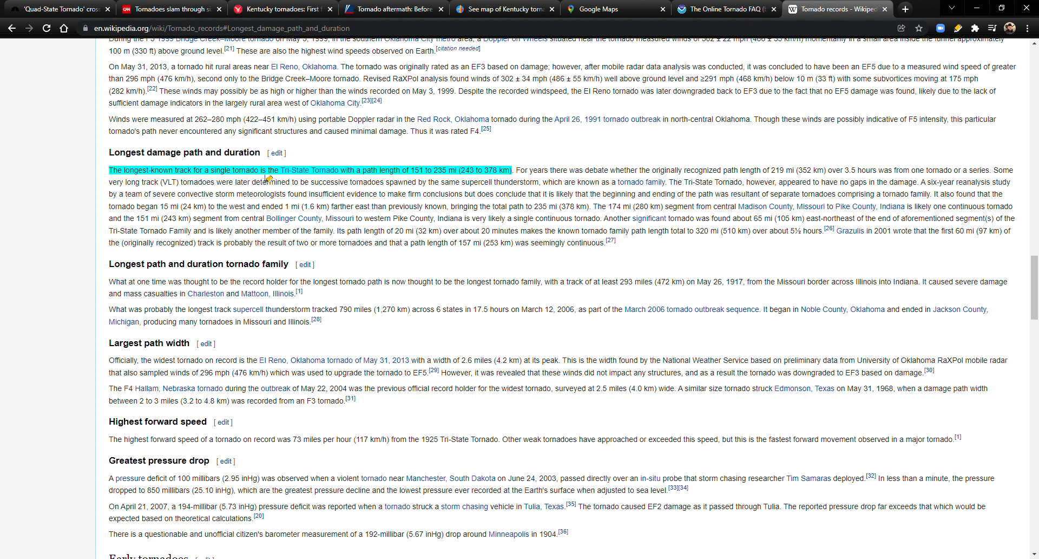
mouse_move(333, 180)
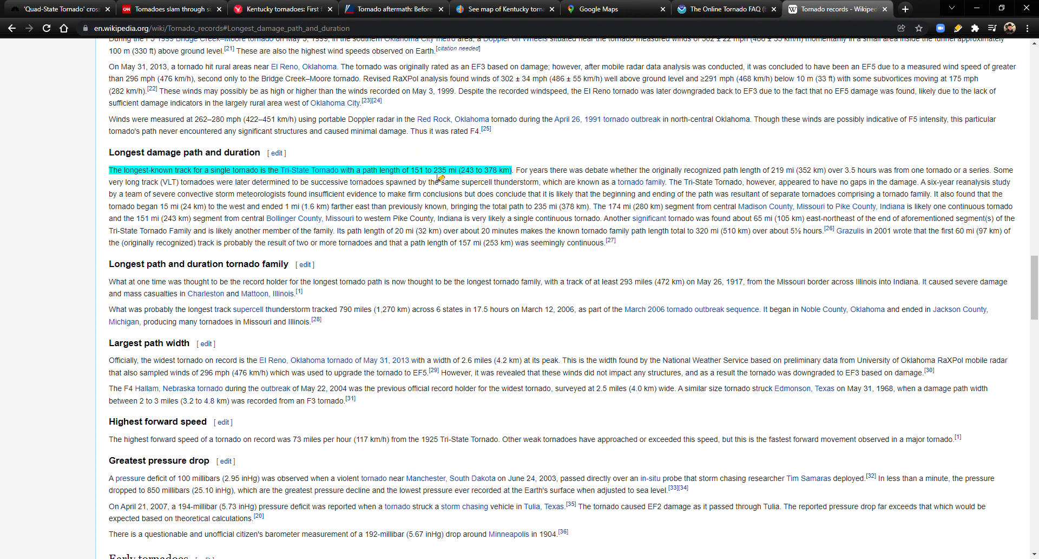
left_click(169, 9)
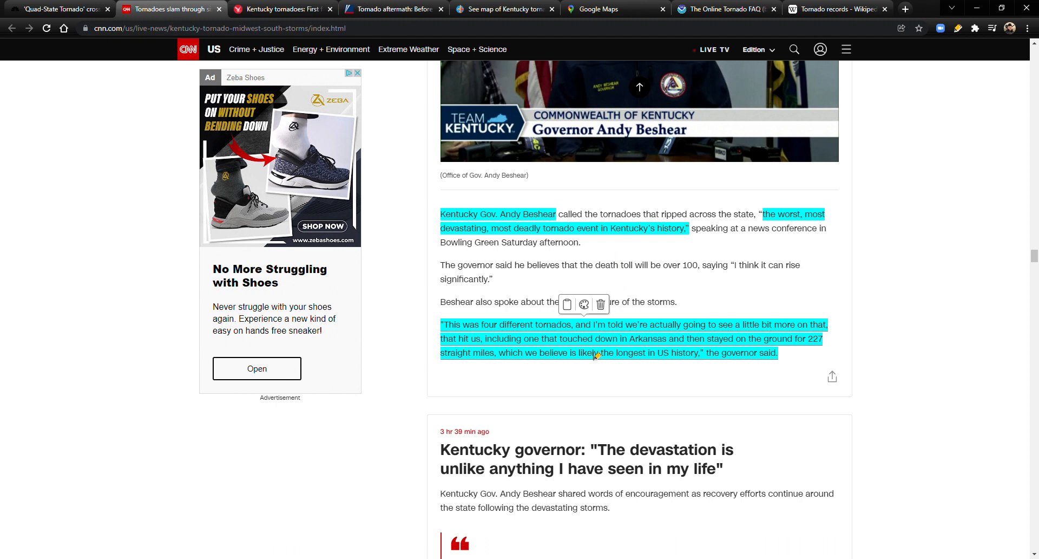
- Switch to the Independent's 'Kentucky tornadoes: First fatalities' article tab
left_click(282, 8)
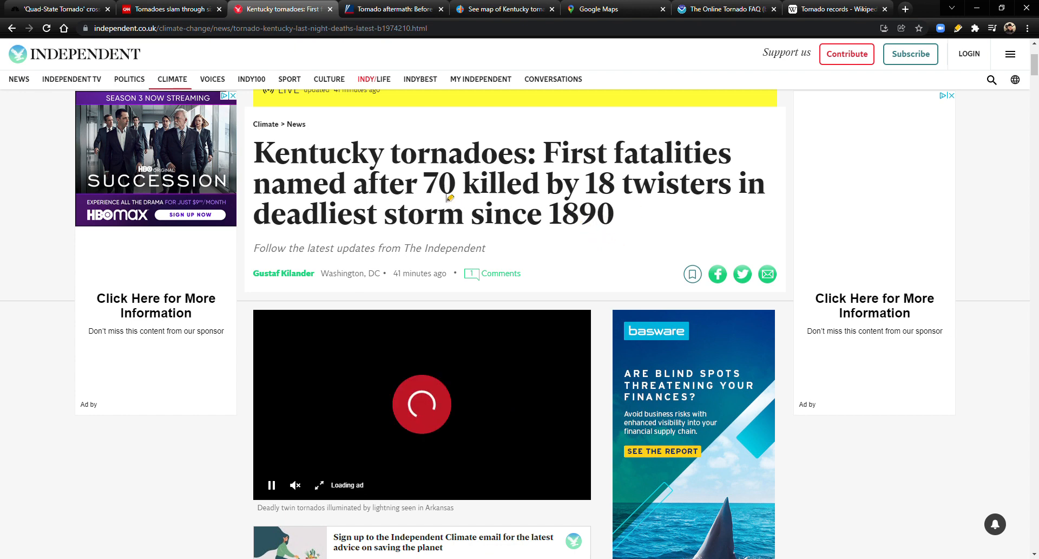
scroll("down", 3)
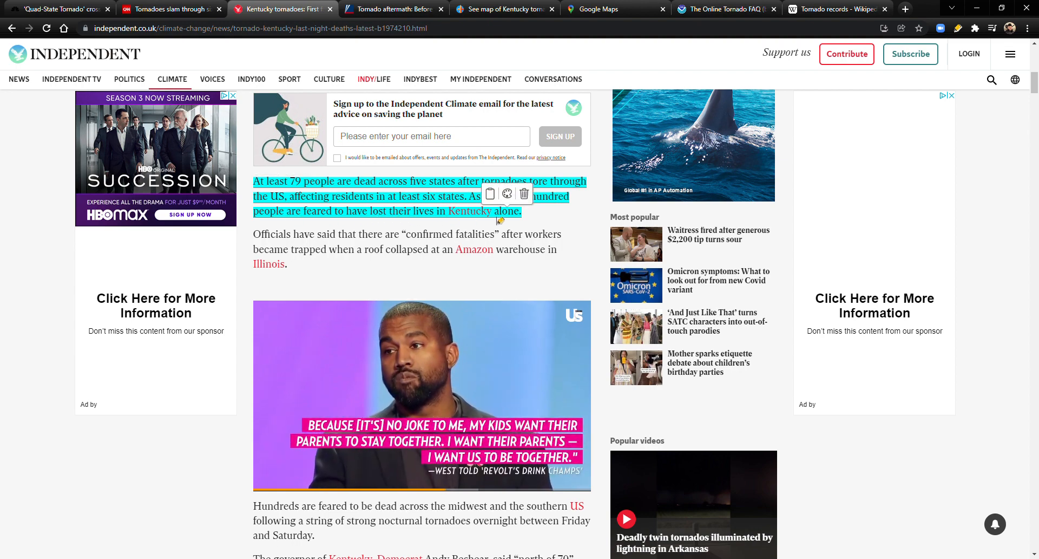
scroll("down", 3)
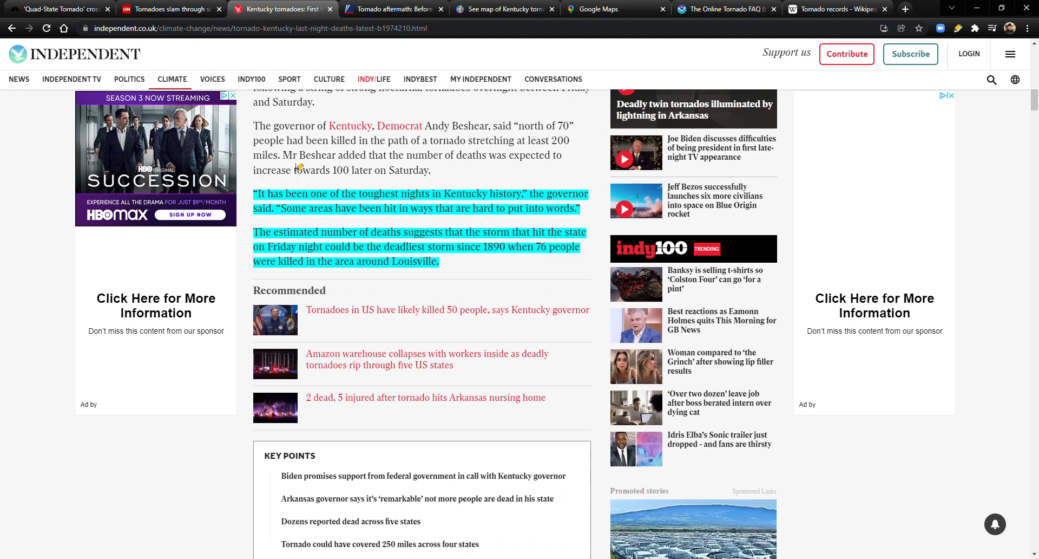
mouse_move(550, 177)
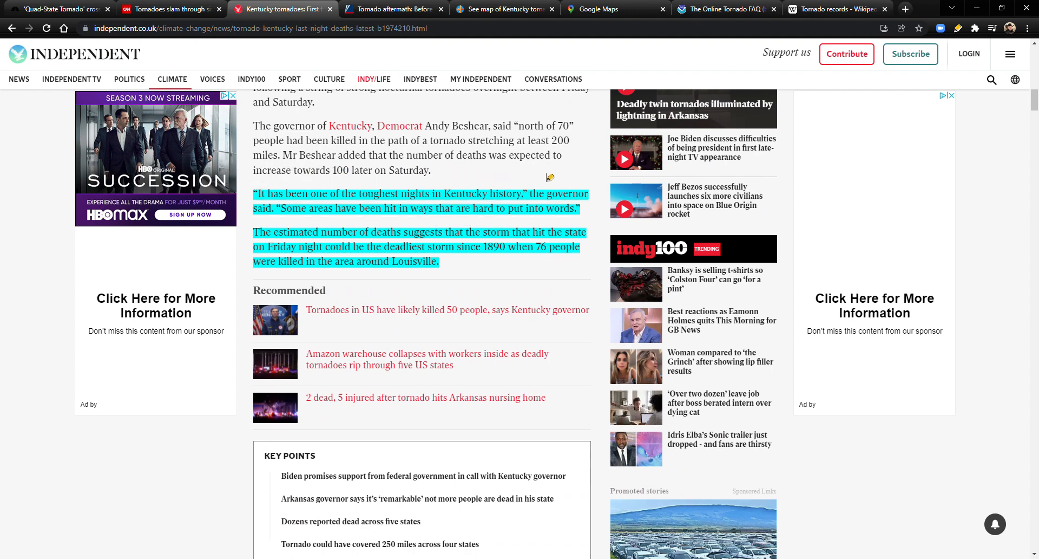
mouse_move(439, 174)
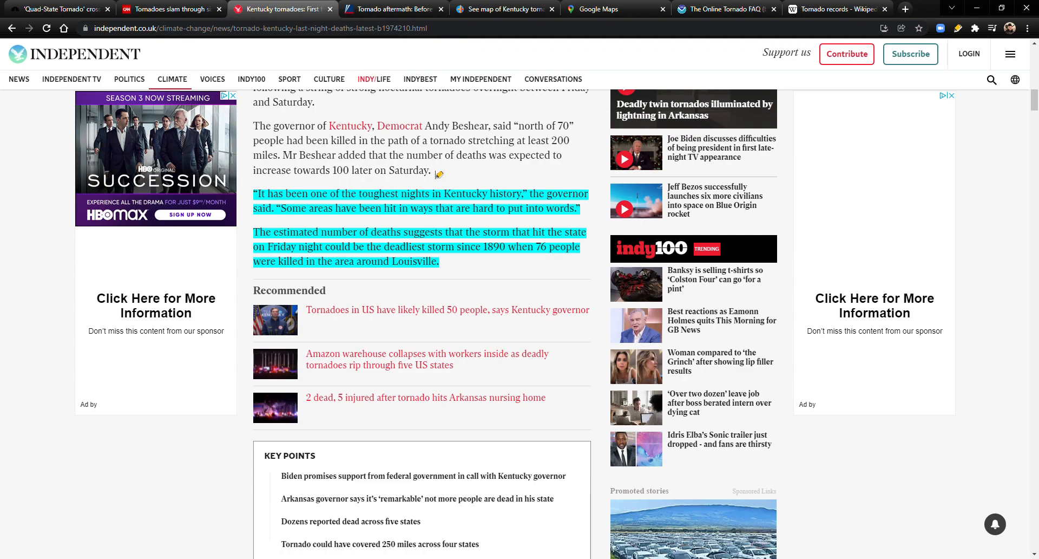
scroll("down", 3)
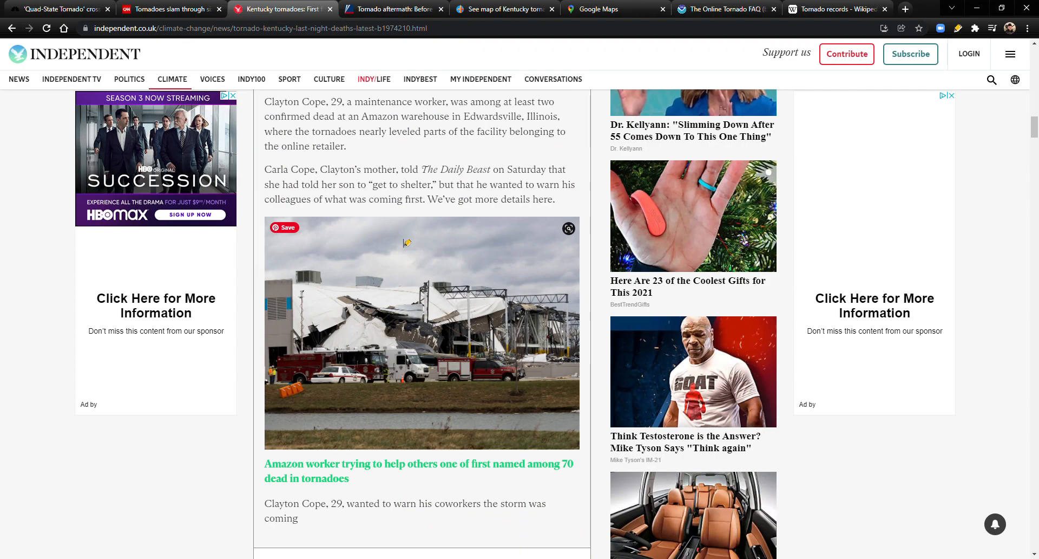
- Open the Fox News before-and-after gallery and step through the nursing home satellite photos
left_click(393, 9)
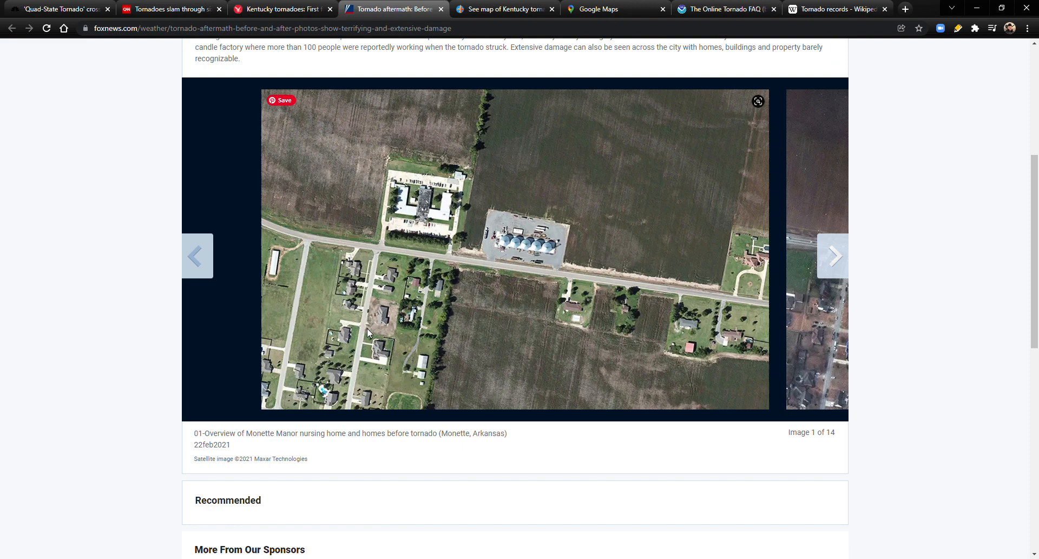
mouse_move(850, 287)
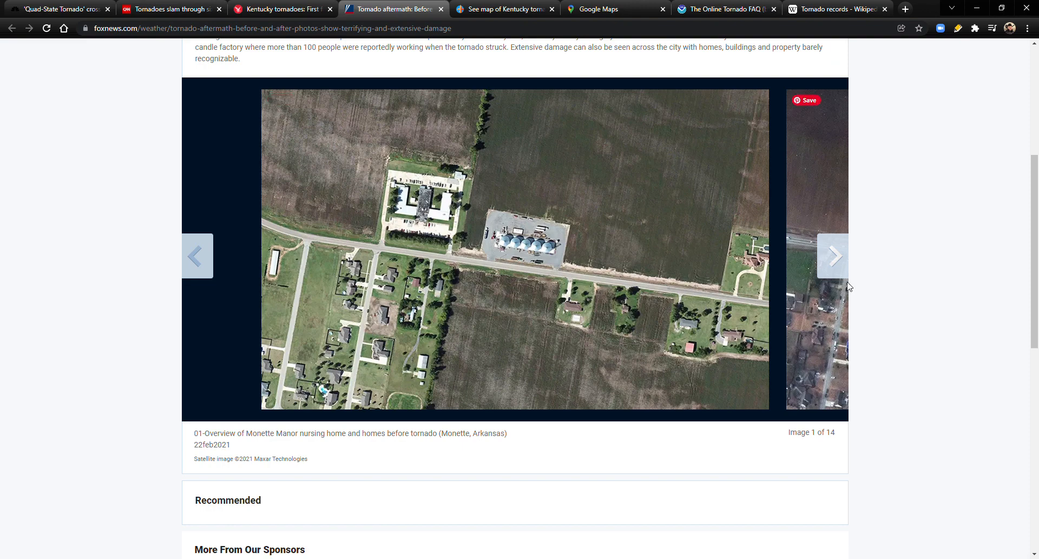
mouse_move(842, 260)
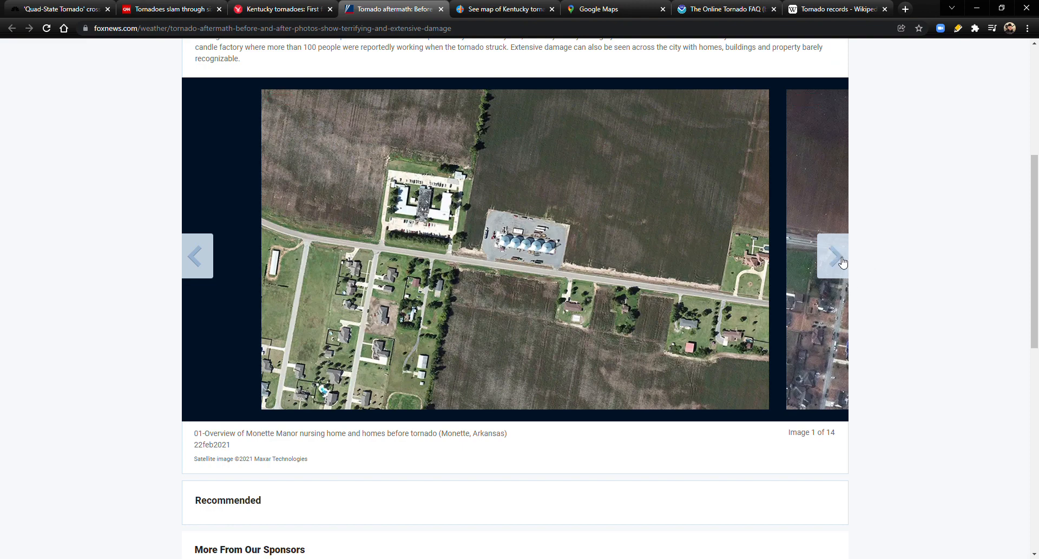
mouse_move(454, 197)
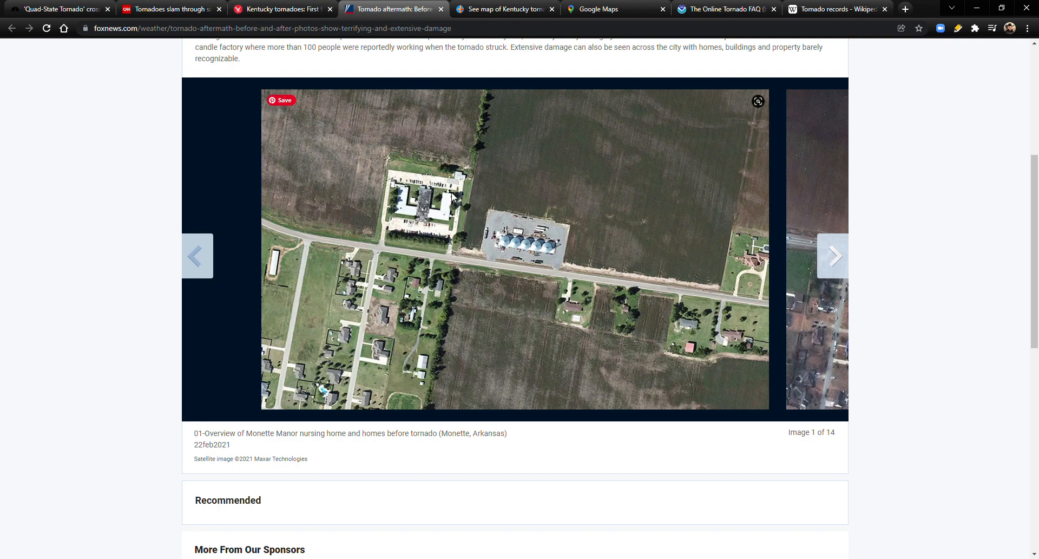
mouse_move(439, 221)
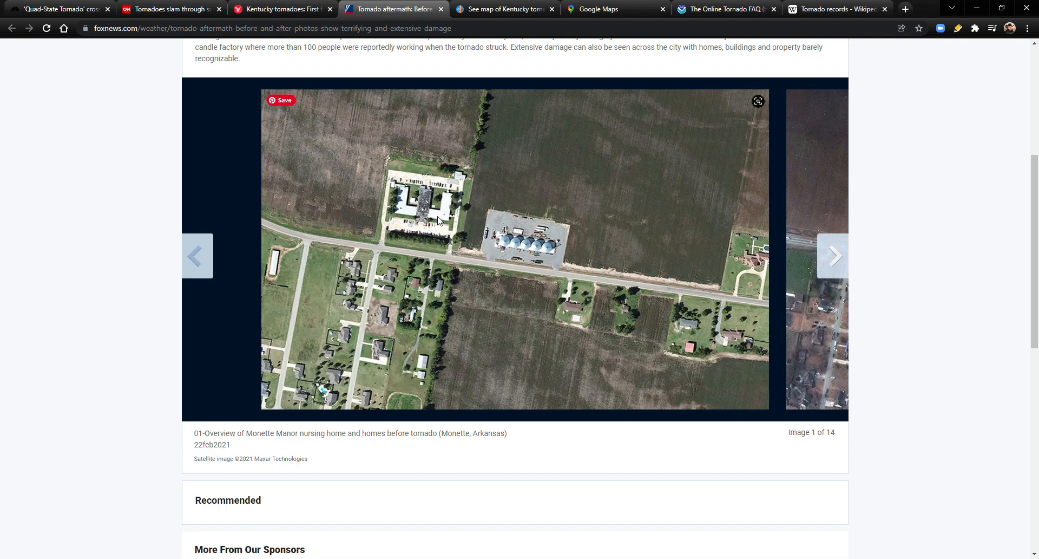
mouse_move(458, 219)
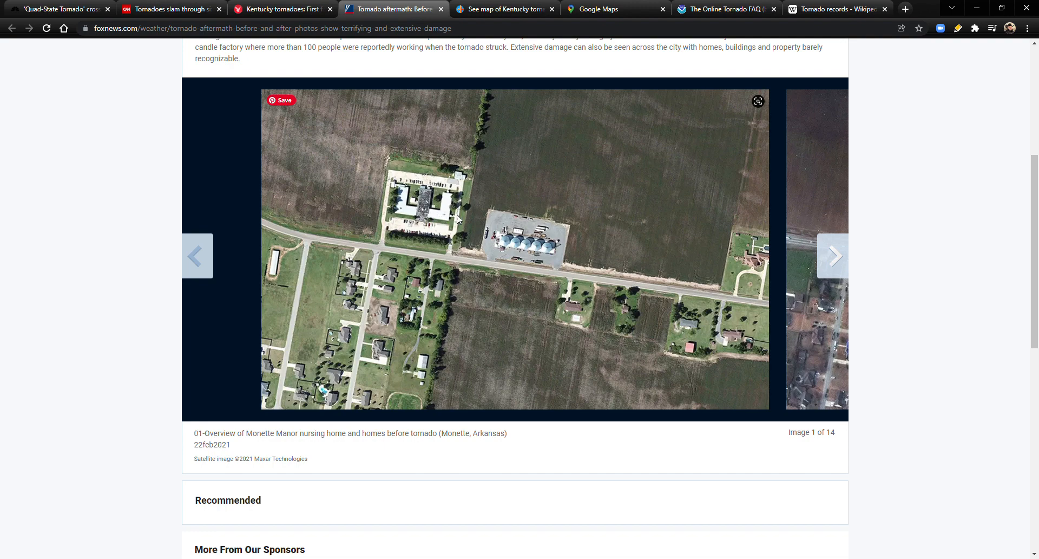
left_click(834, 257)
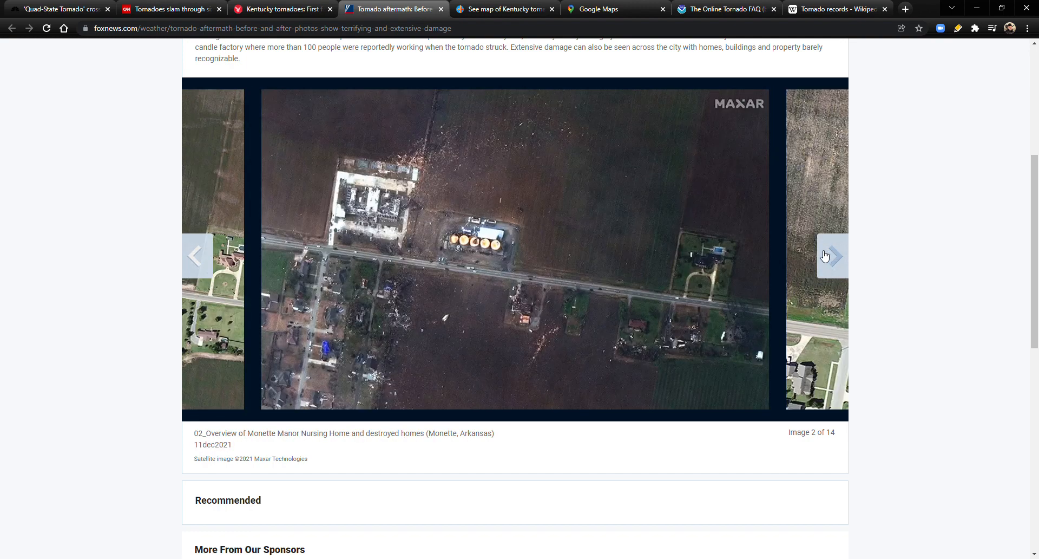
mouse_move(353, 219)
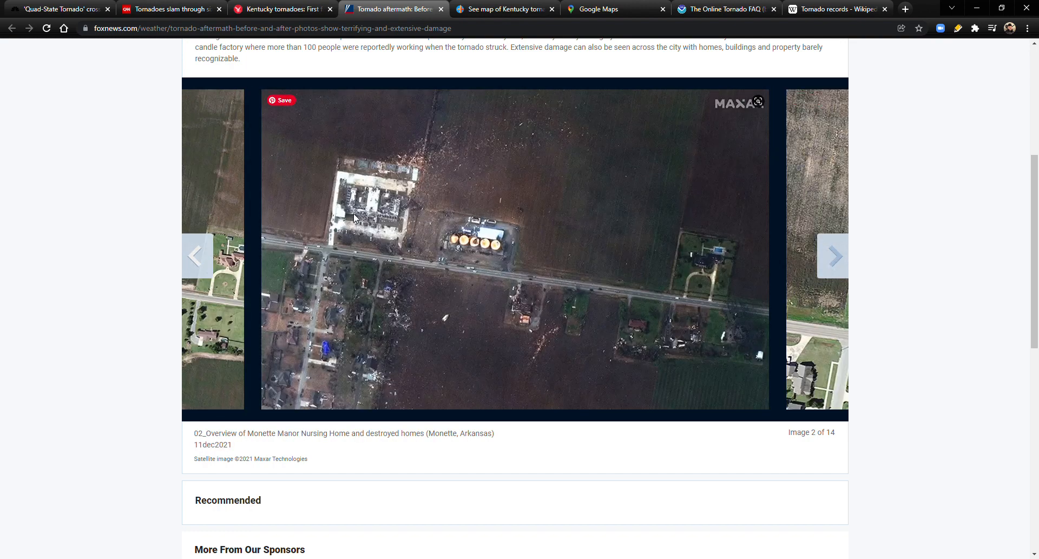
mouse_move(396, 216)
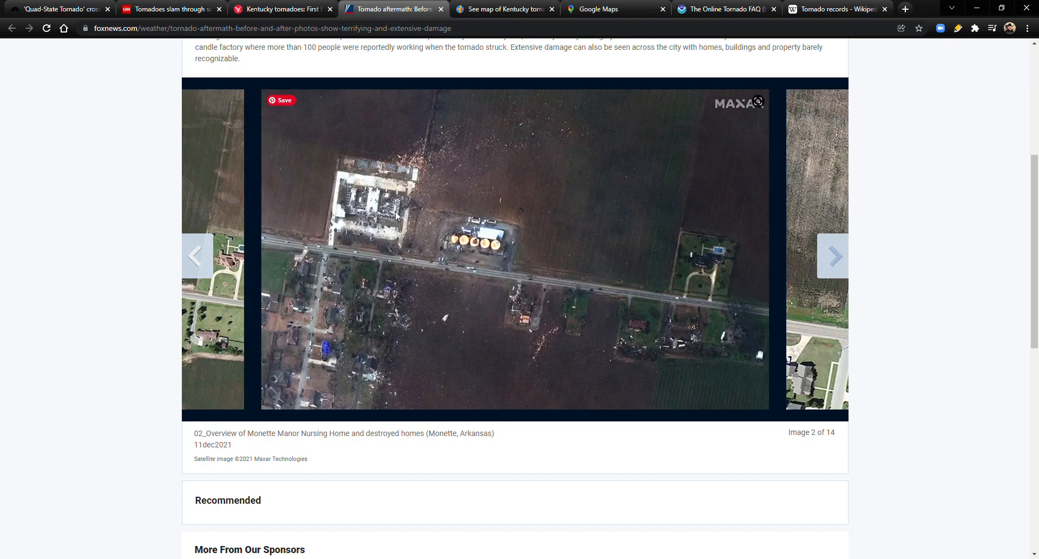
mouse_move(501, 356)
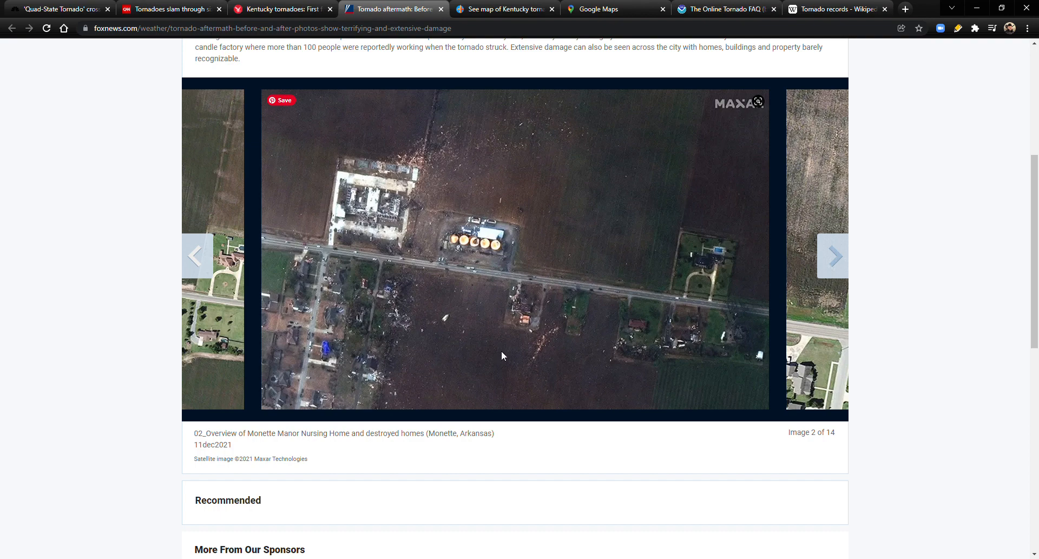
mouse_move(325, 322)
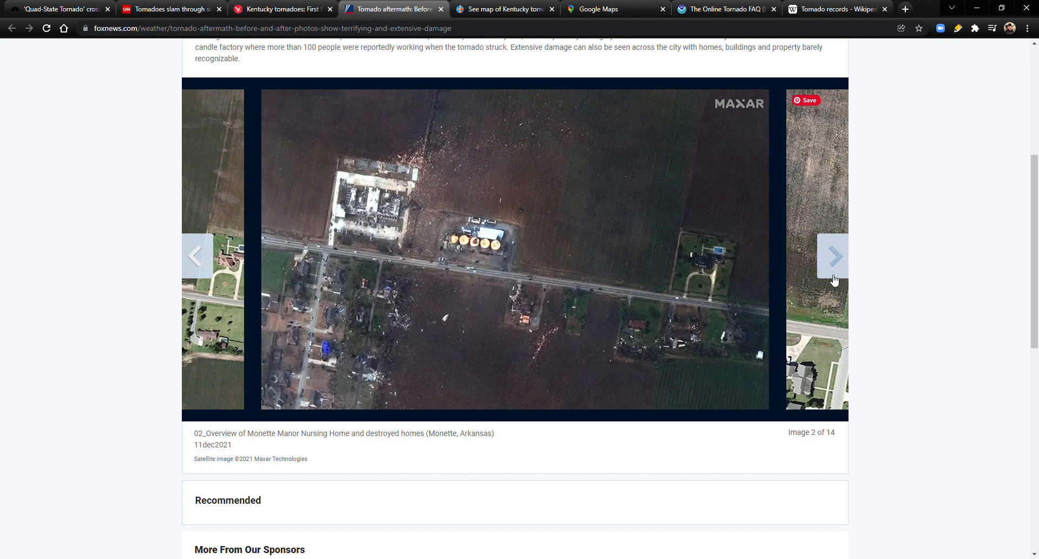
left_click(834, 256)
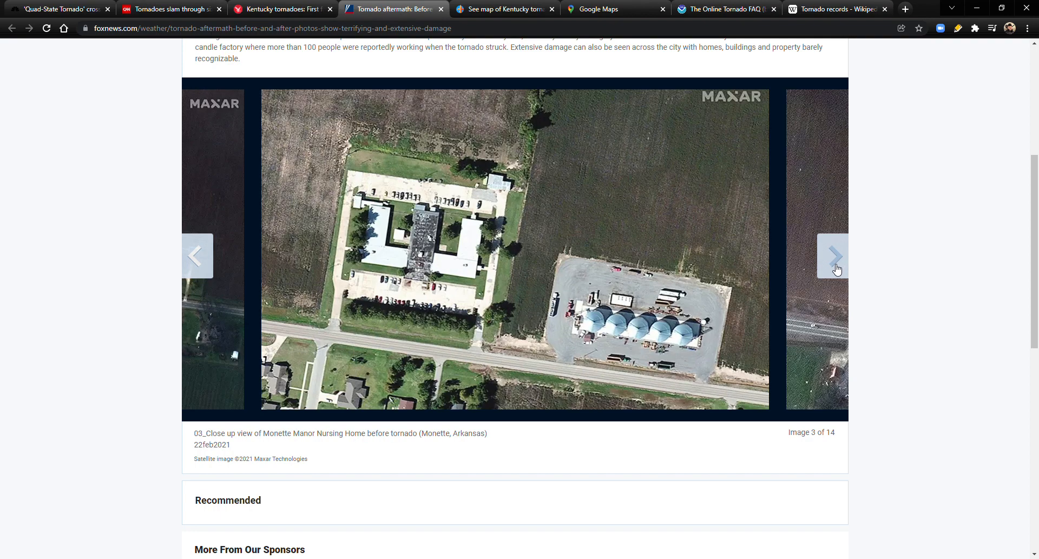
left_click(196, 257)
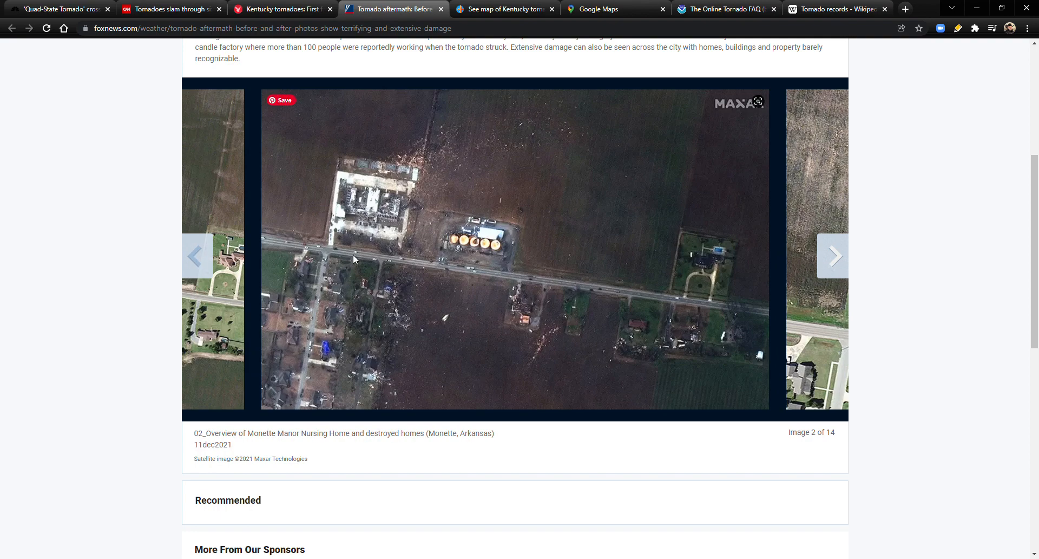
left_click(833, 257)
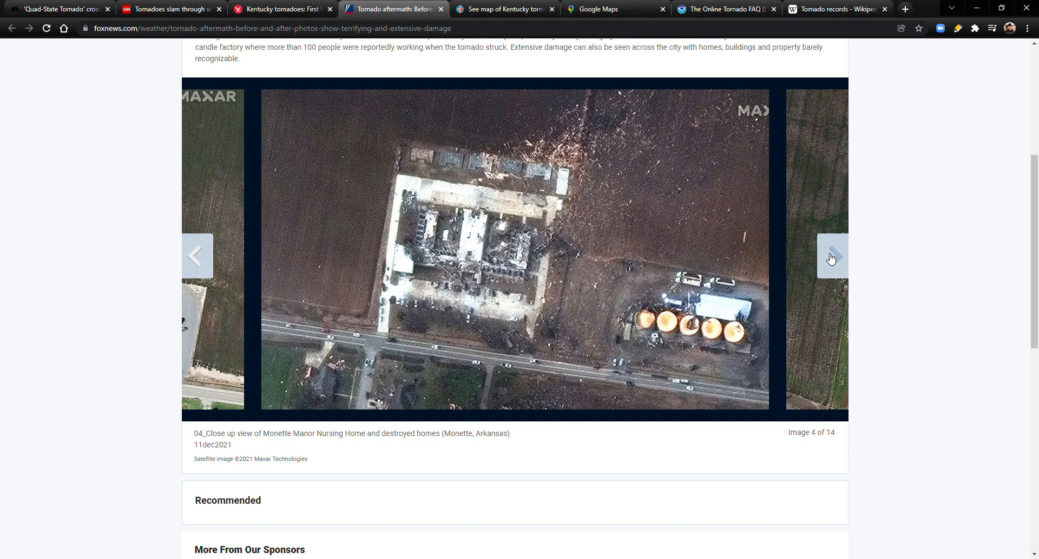
- Compare the farm buildings and downtown Mayfield before-and-after satellite images
left_click(832, 257)
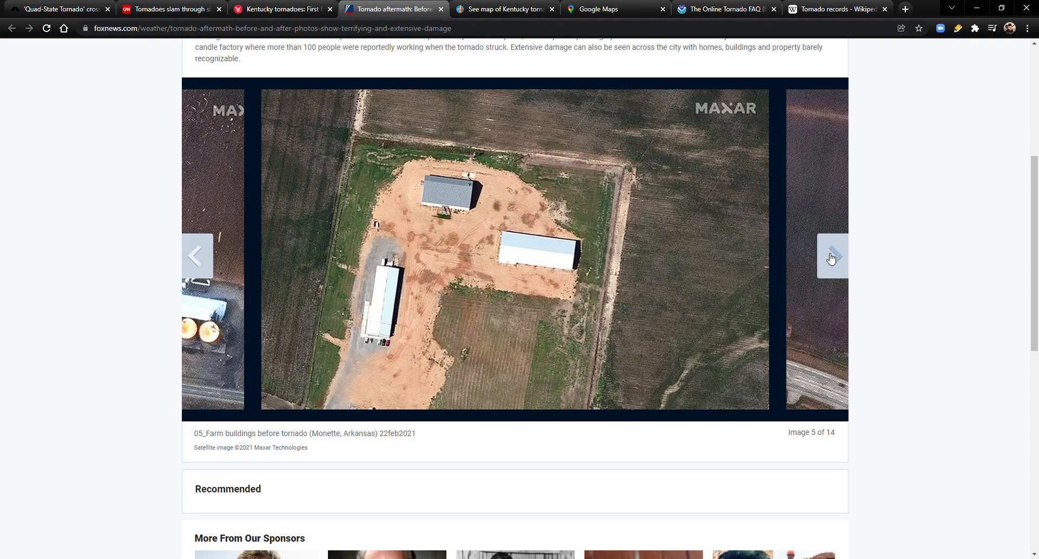
left_click(832, 257)
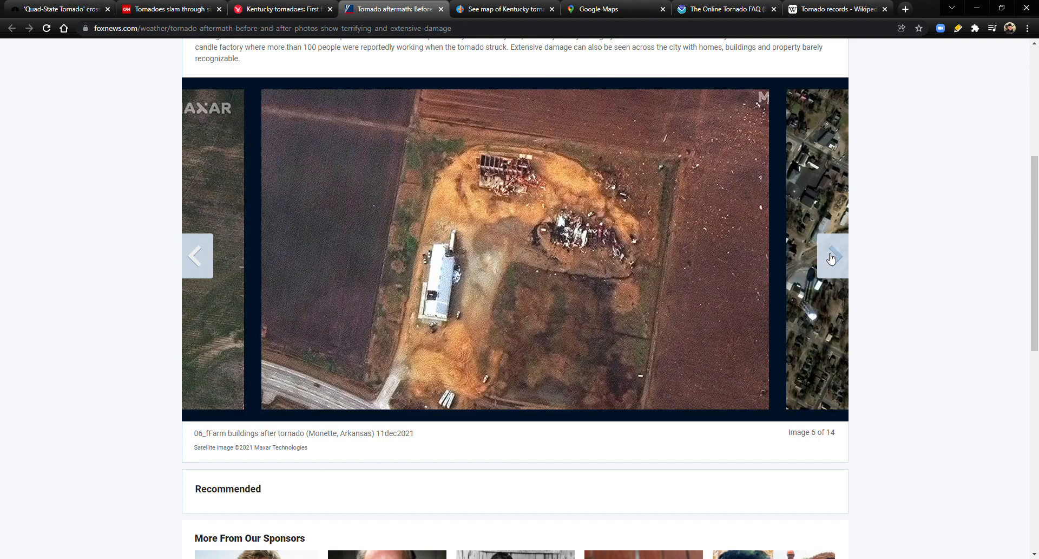
mouse_move(445, 254)
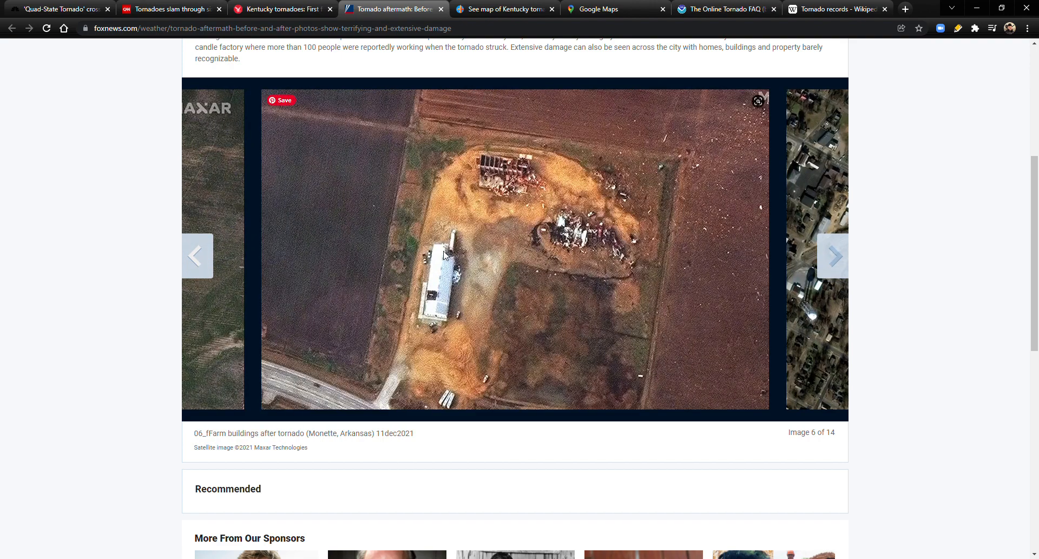
mouse_move(448, 271)
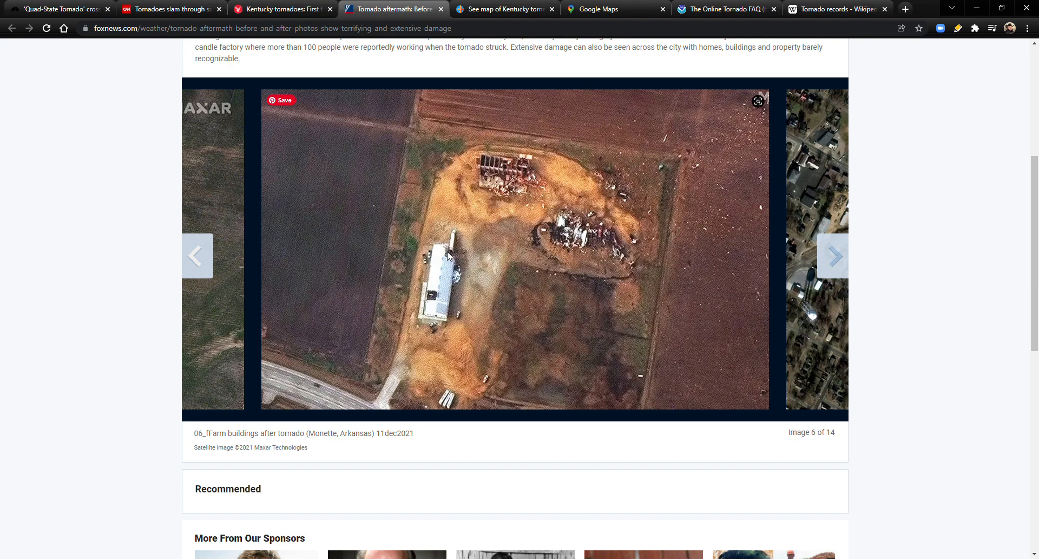
left_click(196, 257)
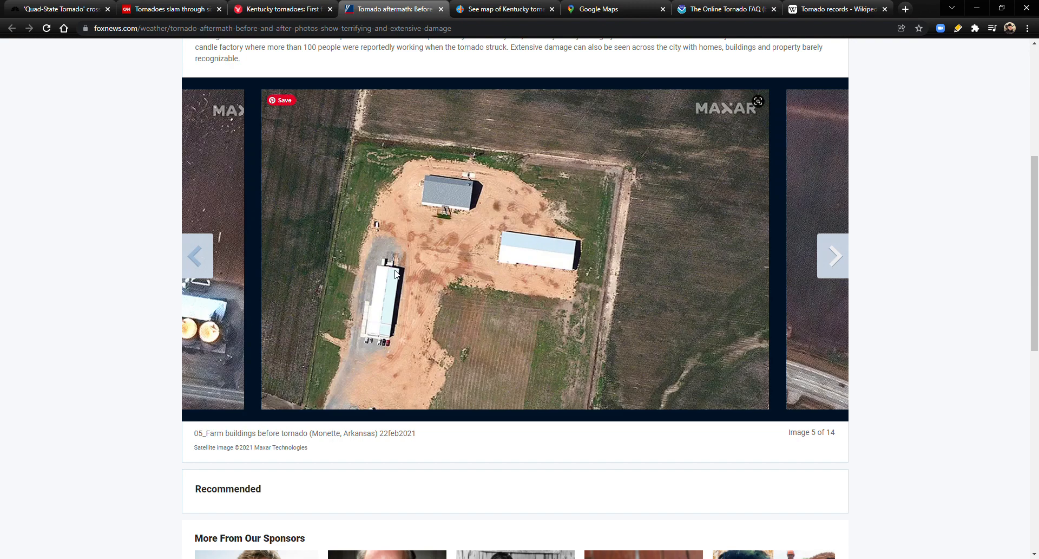
mouse_move(398, 266)
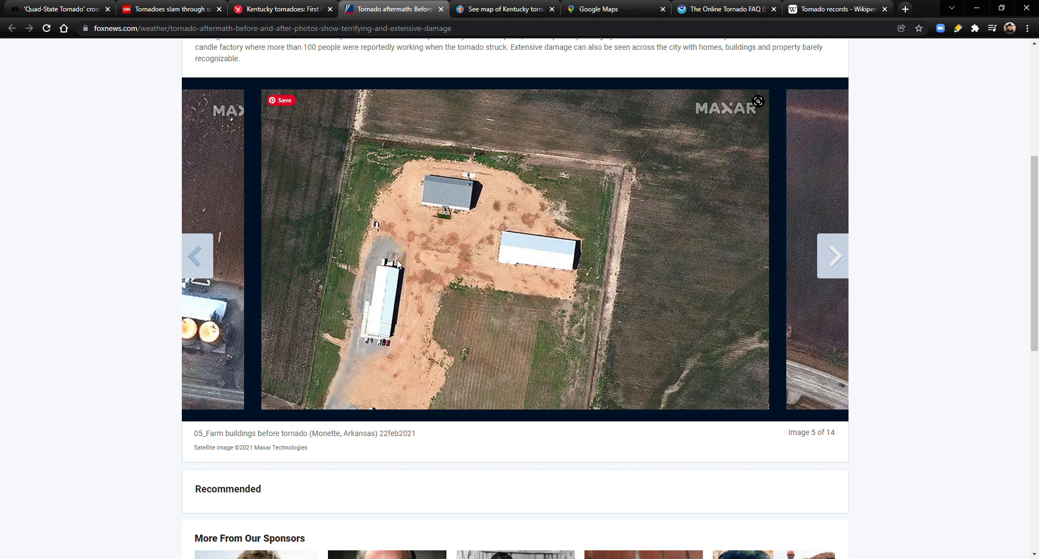
mouse_move(834, 256)
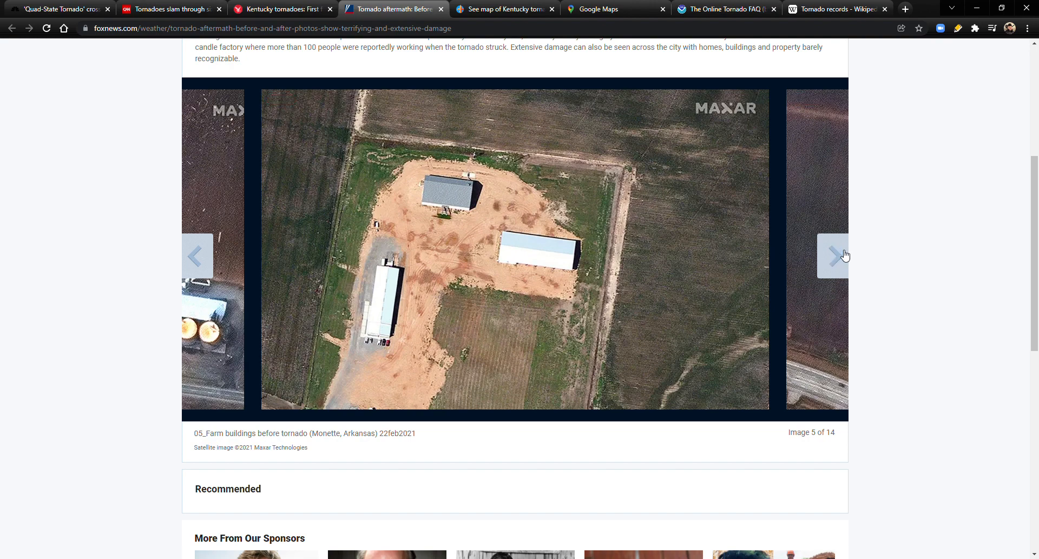
left_click(833, 257)
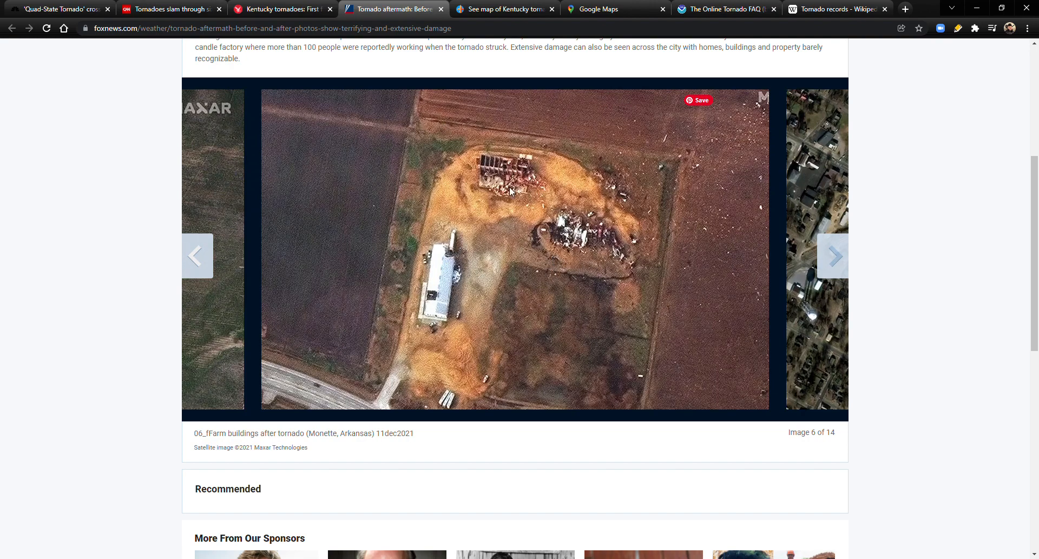
left_click(833, 257)
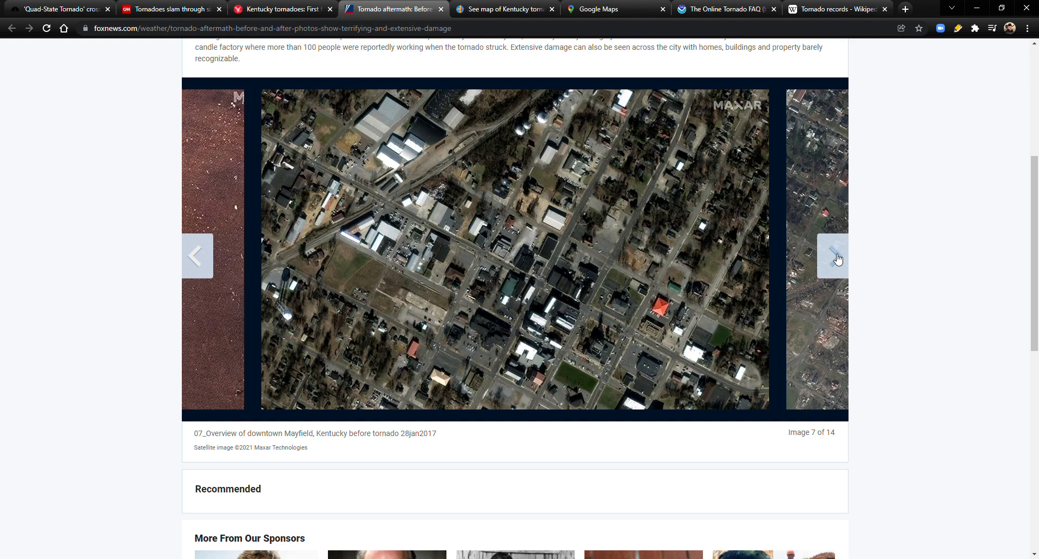
left_click(833, 257)
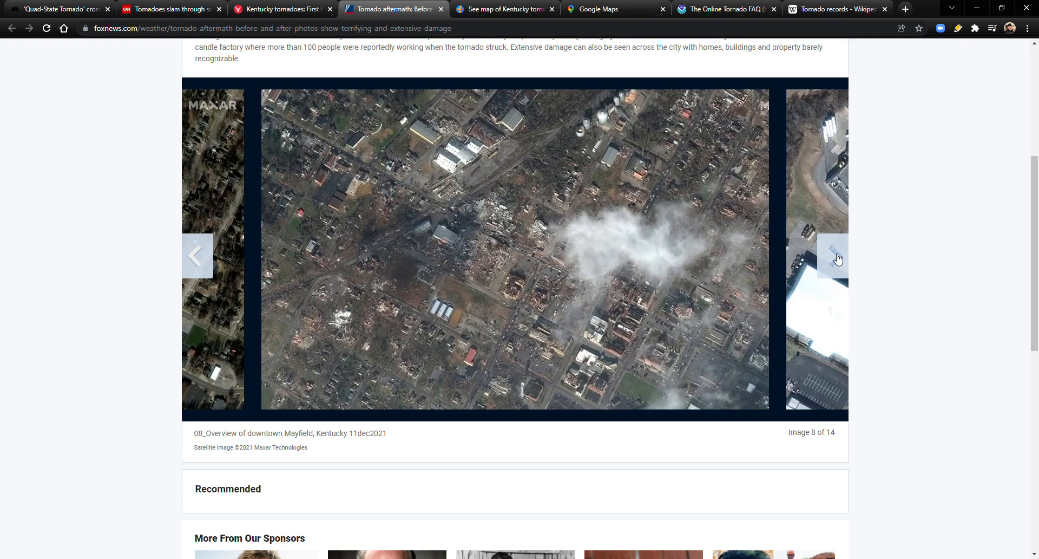
mouse_move(569, 220)
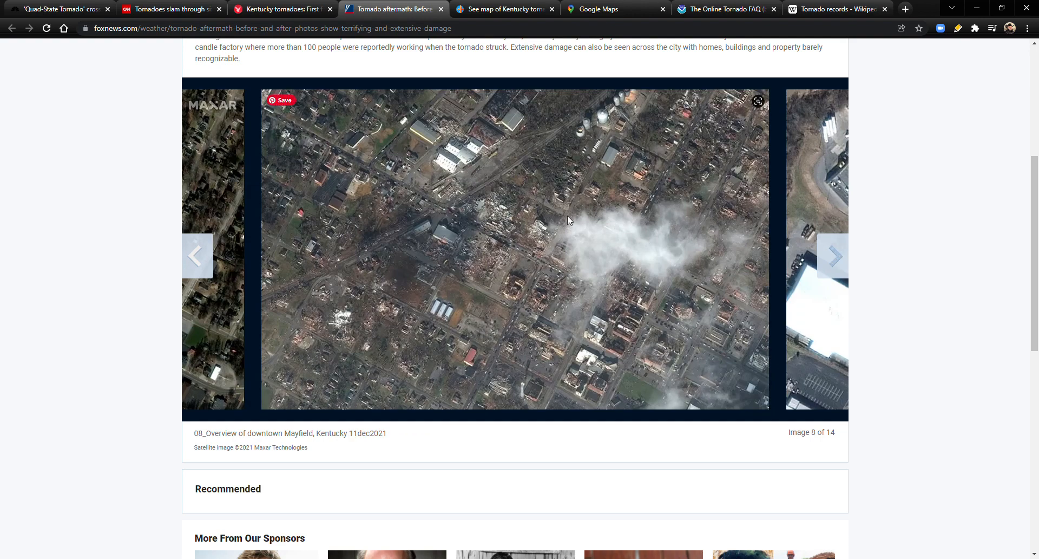
mouse_move(390, 247)
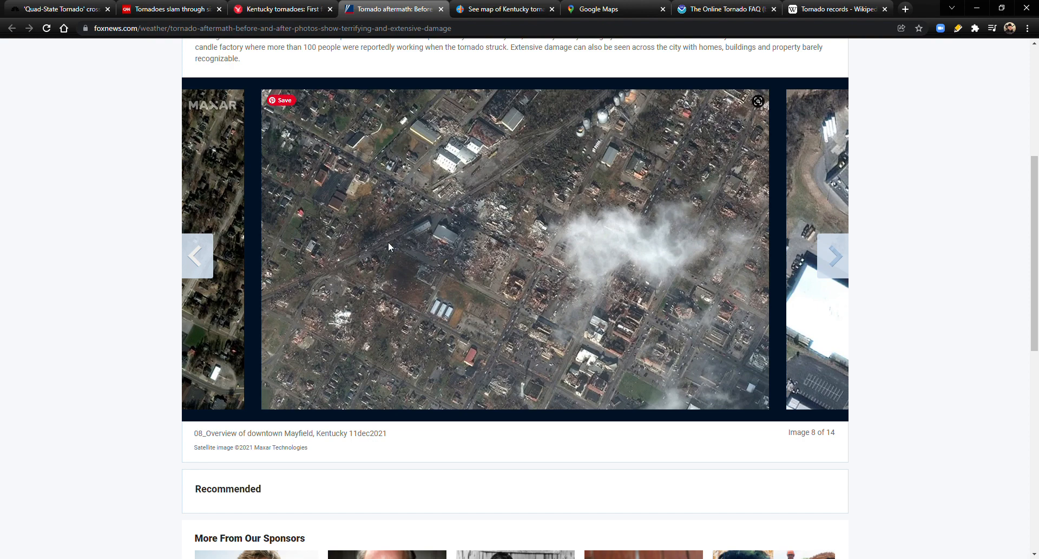
mouse_move(400, 195)
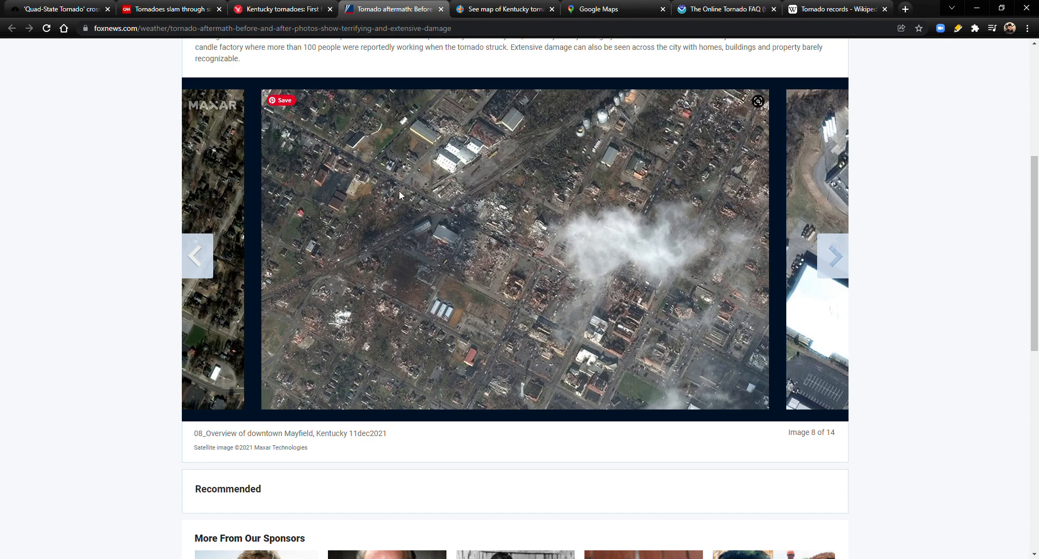
mouse_move(614, 283)
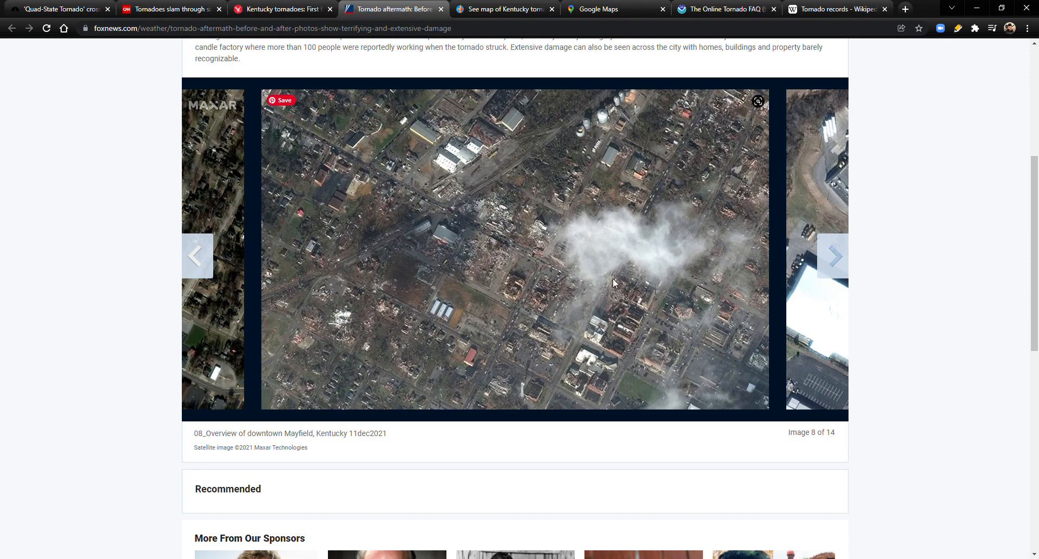
- Advance through the candle factory, courthouse and Mayfield homes images to 14 of 14
left_click(832, 257)
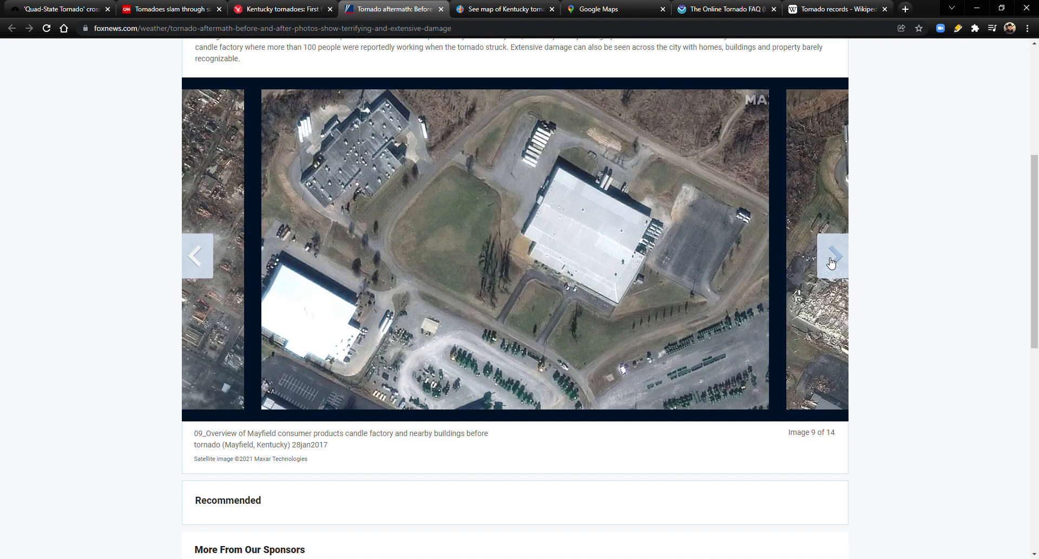
left_click(833, 256)
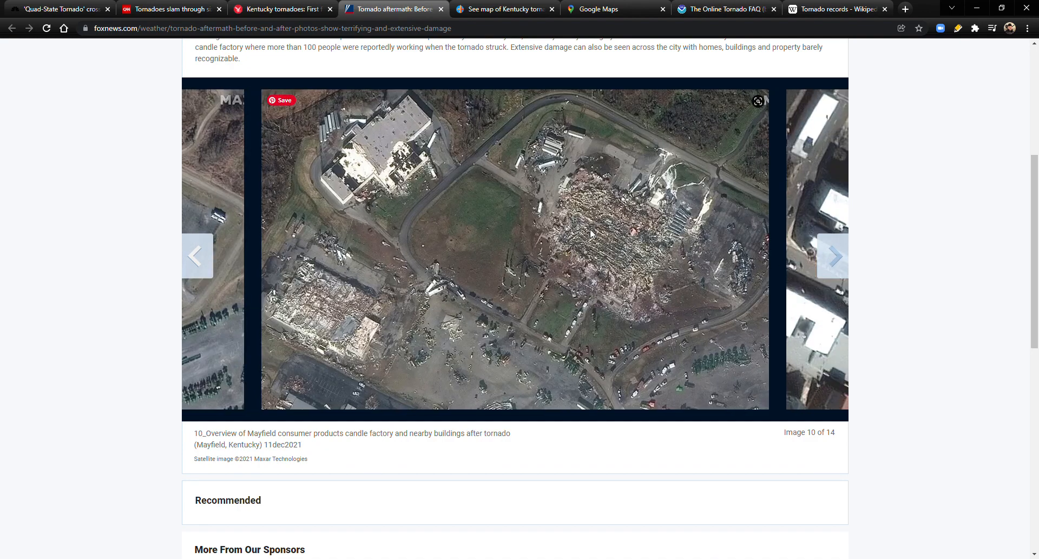
left_click(197, 257)
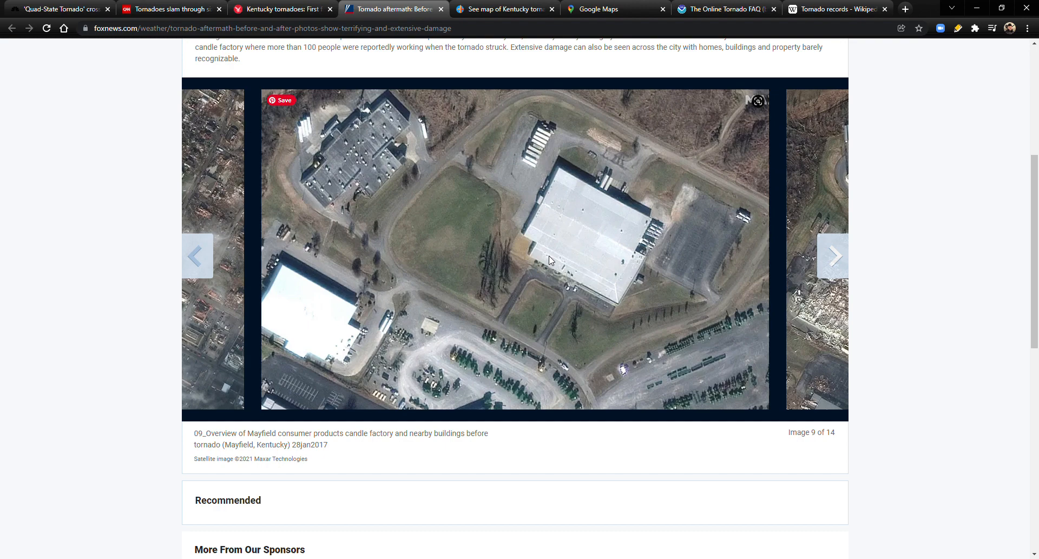
mouse_move(853, 257)
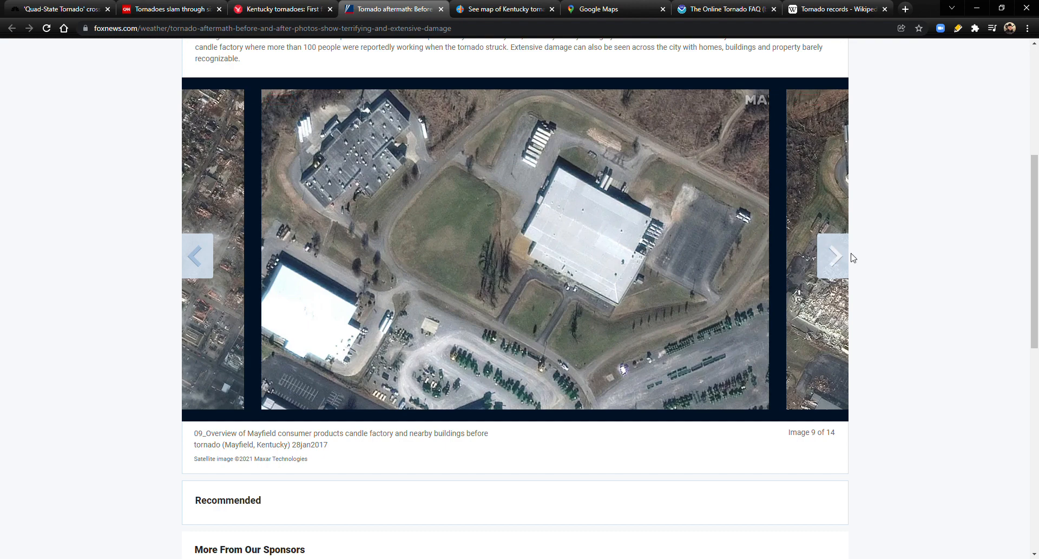
left_click(831, 257)
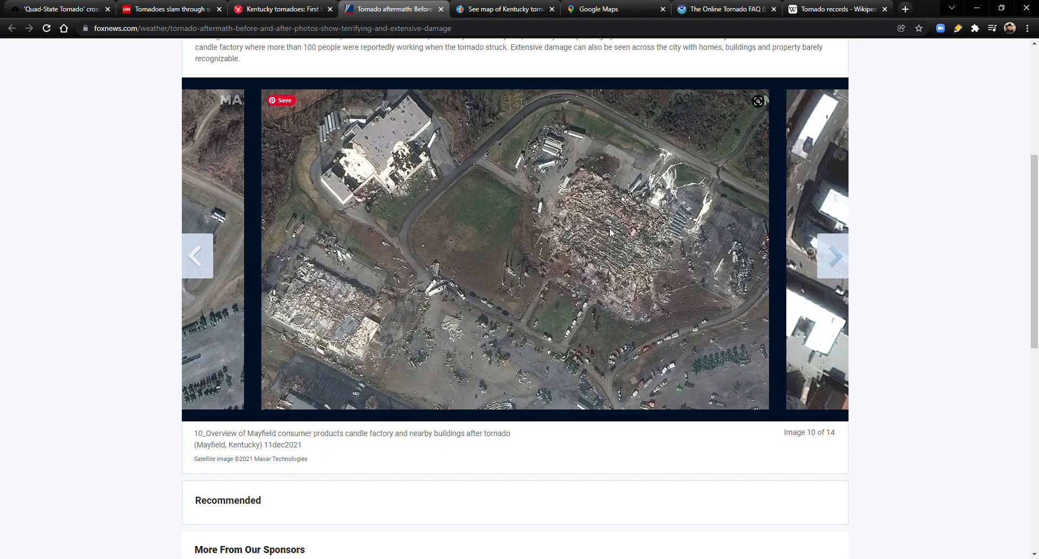
left_click(834, 258)
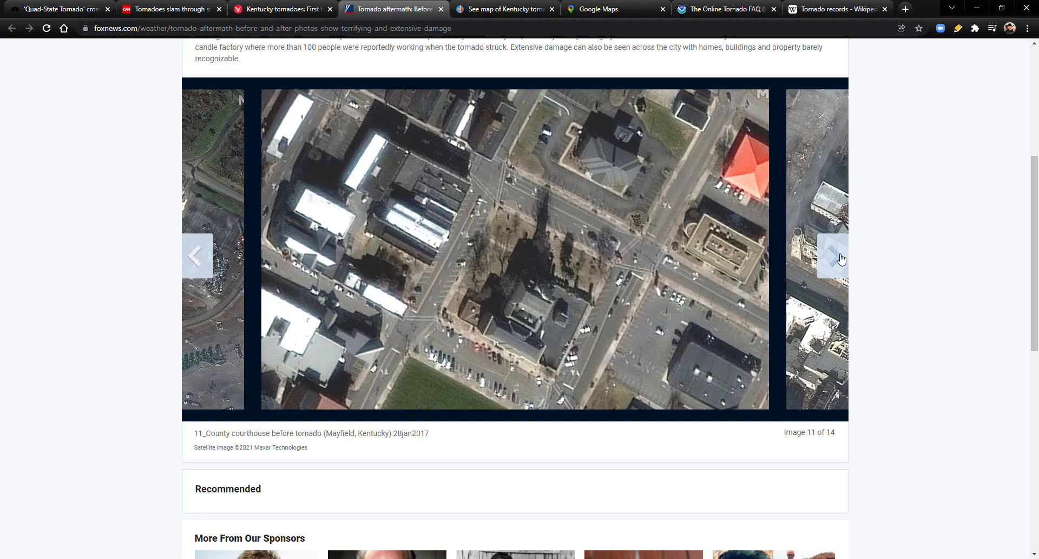
left_click(832, 256)
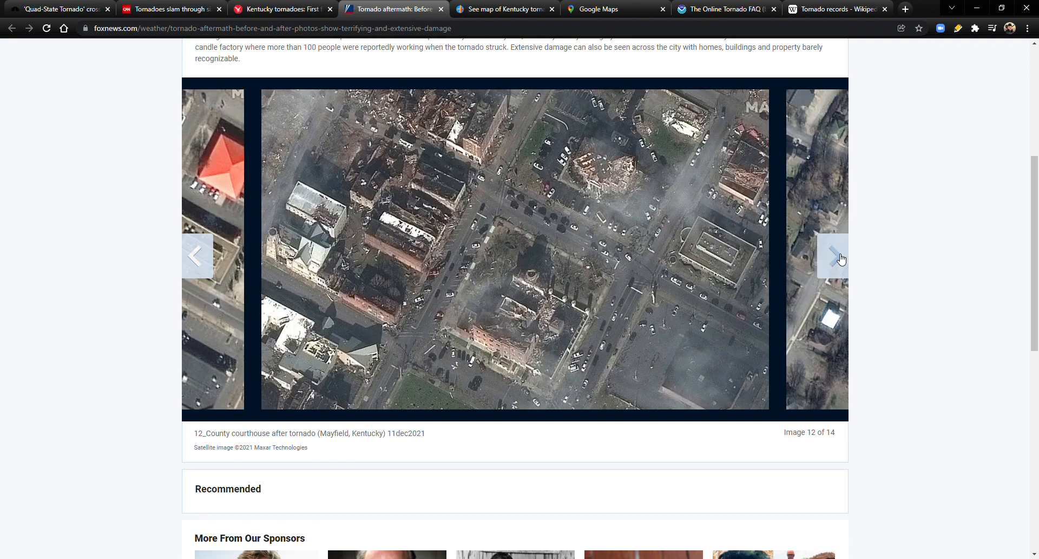
mouse_move(409, 239)
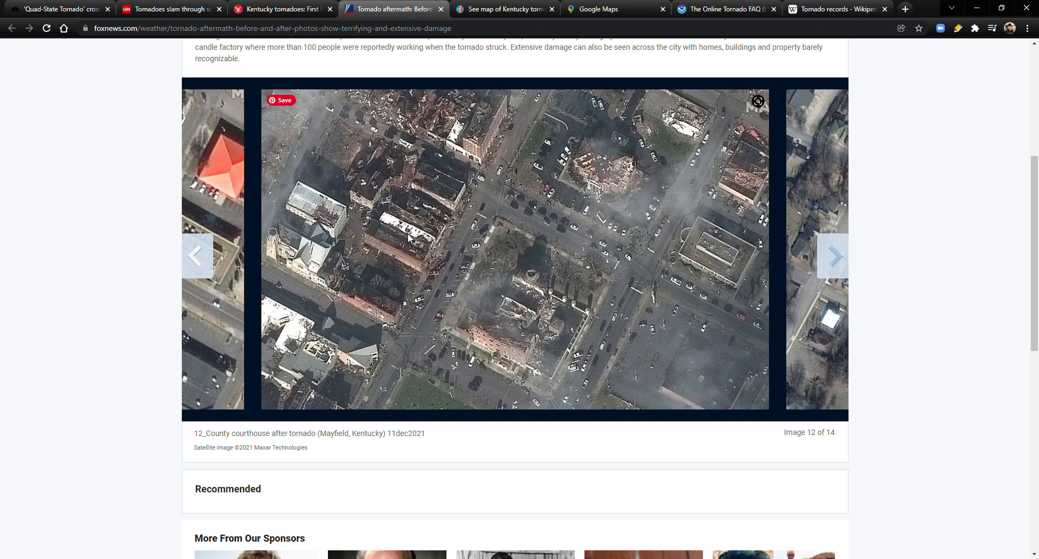
mouse_move(410, 240)
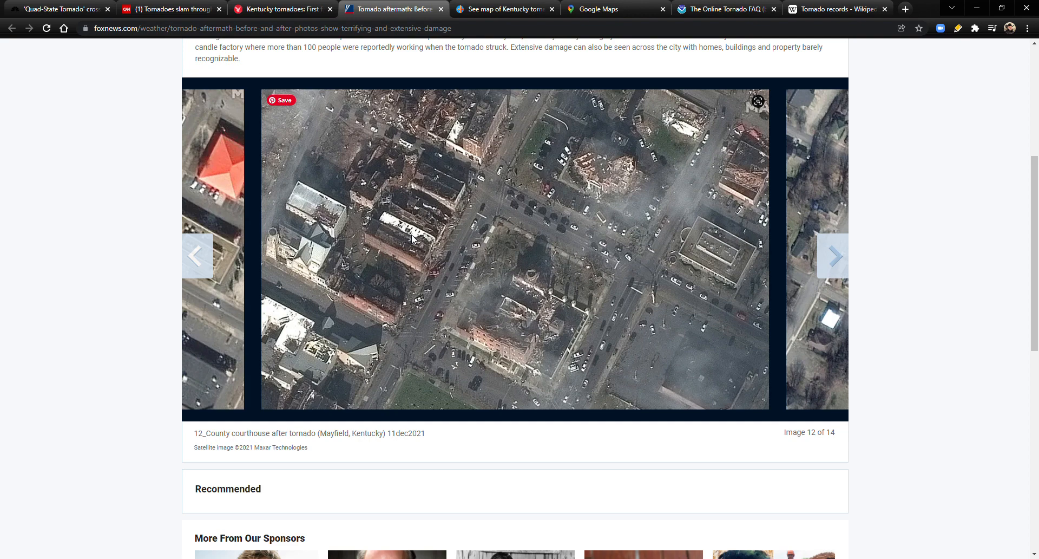
mouse_move(415, 242)
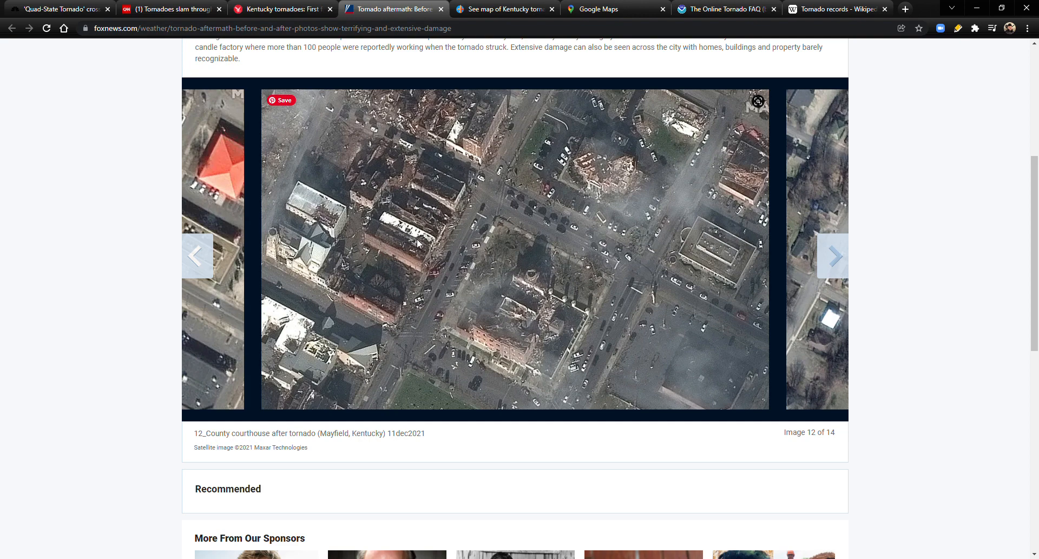
left_click(834, 256)
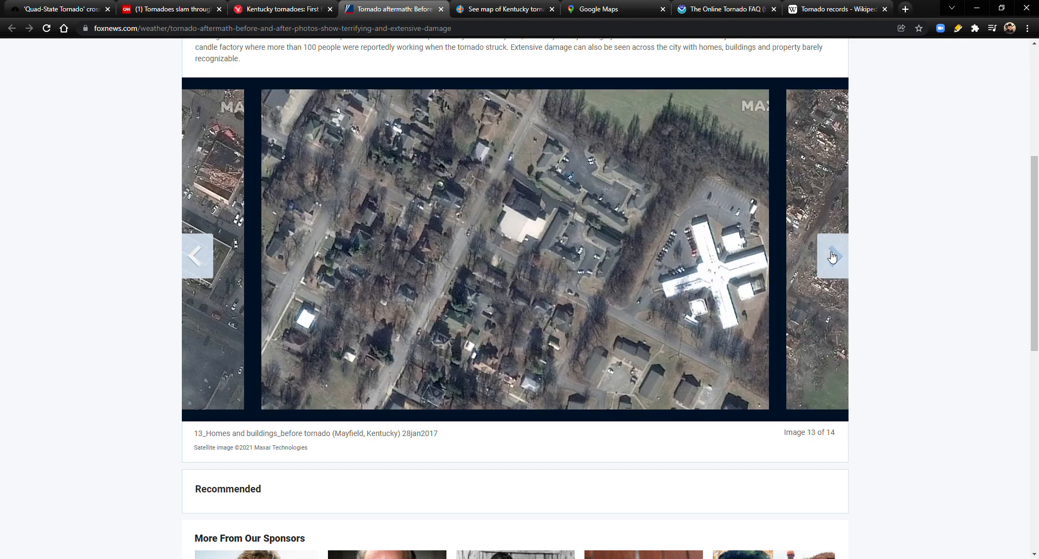
left_click(833, 257)
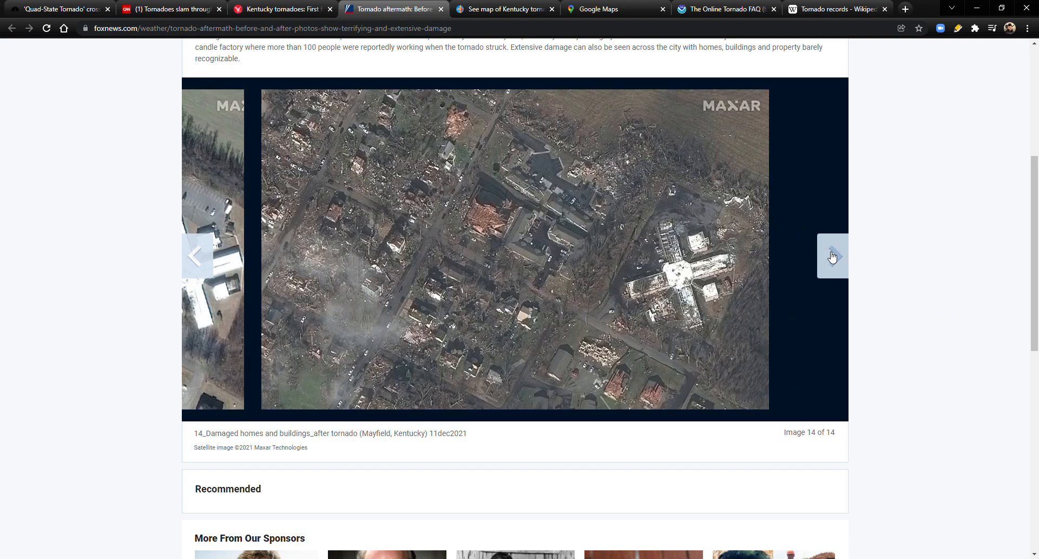
- Switch to the Courier Journal tab and scroll to the 223-mile potential track map
left_click(504, 8)
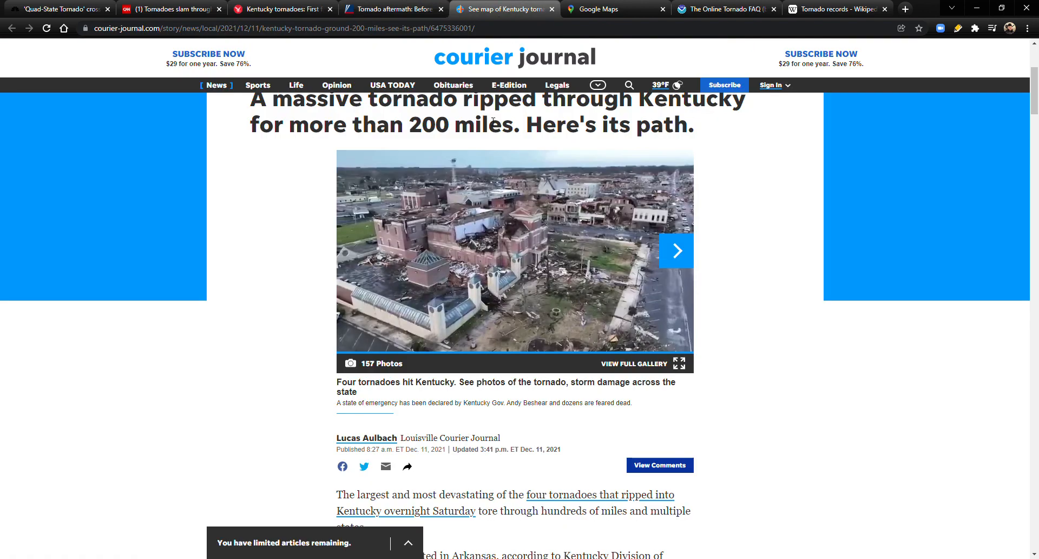
scroll("up", 3)
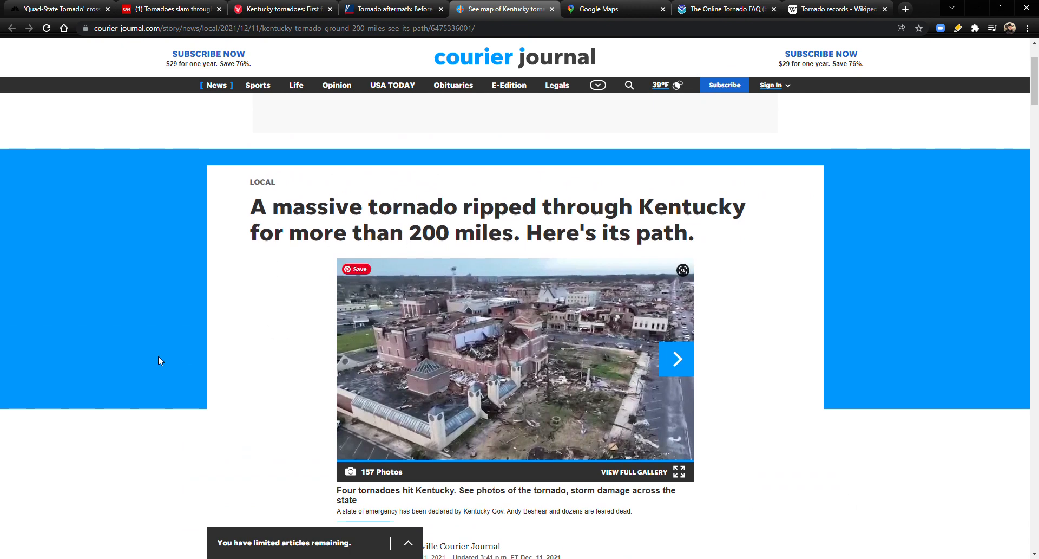
scroll("down", 3)
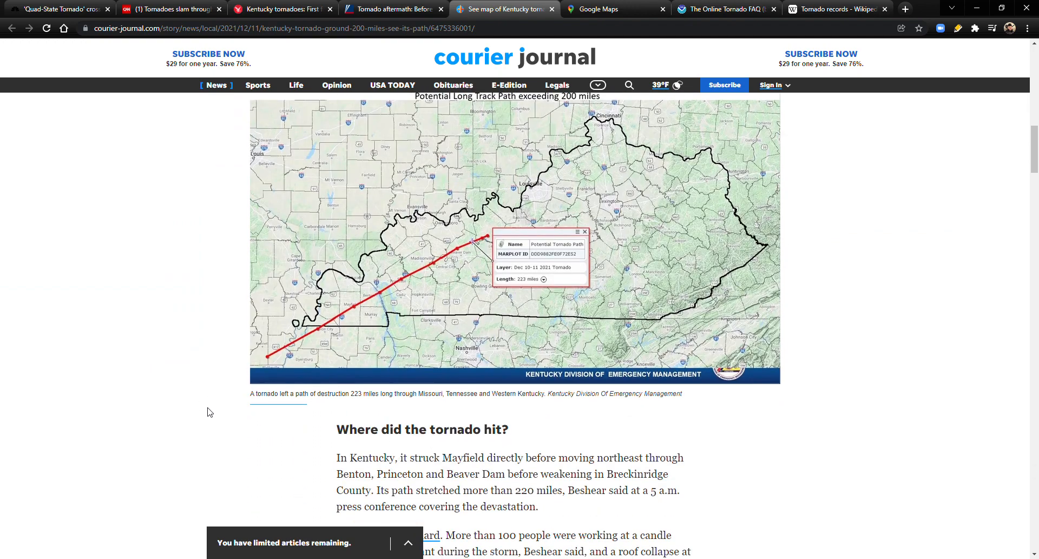
mouse_move(276, 353)
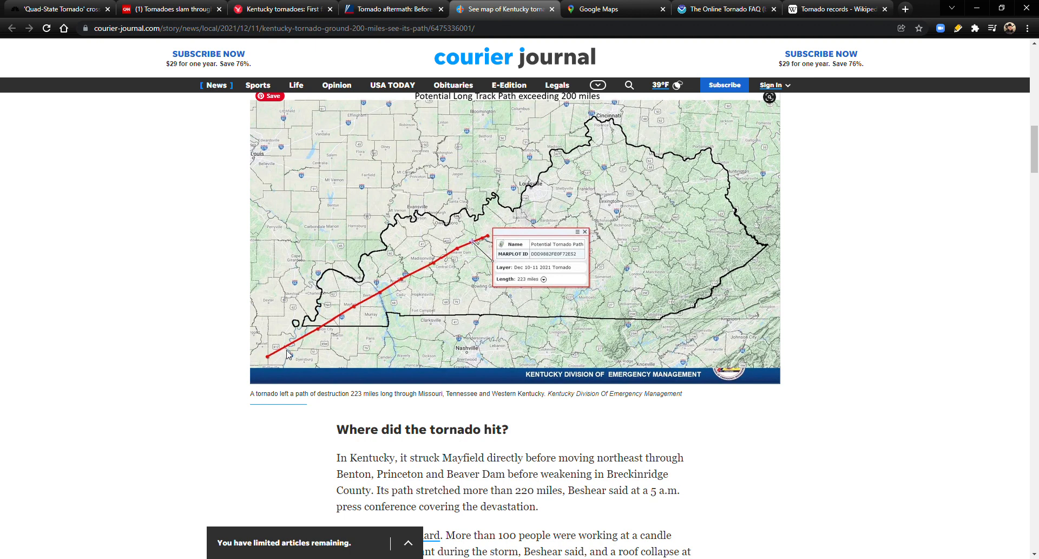
mouse_move(278, 352)
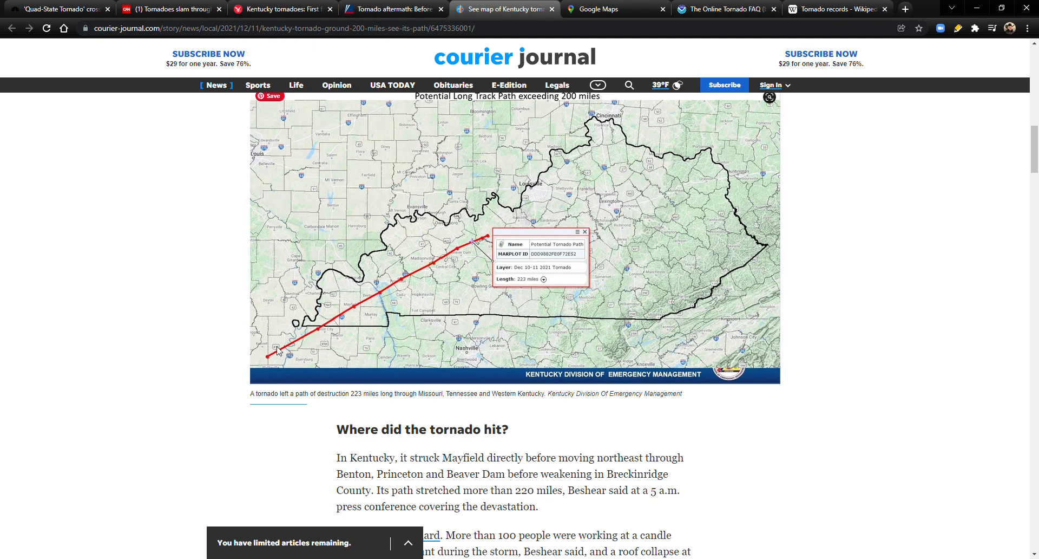
mouse_move(267, 360)
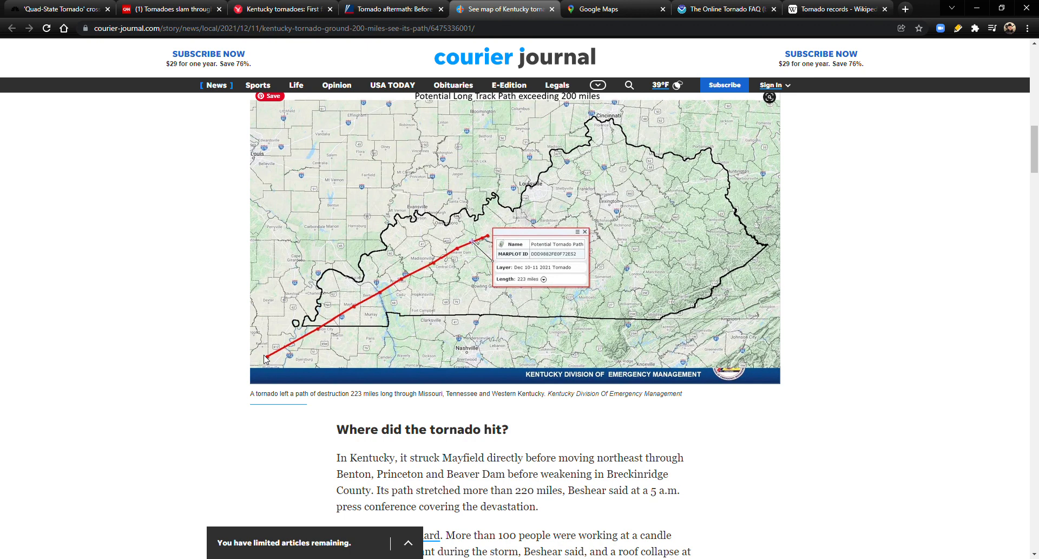
mouse_move(298, 334)
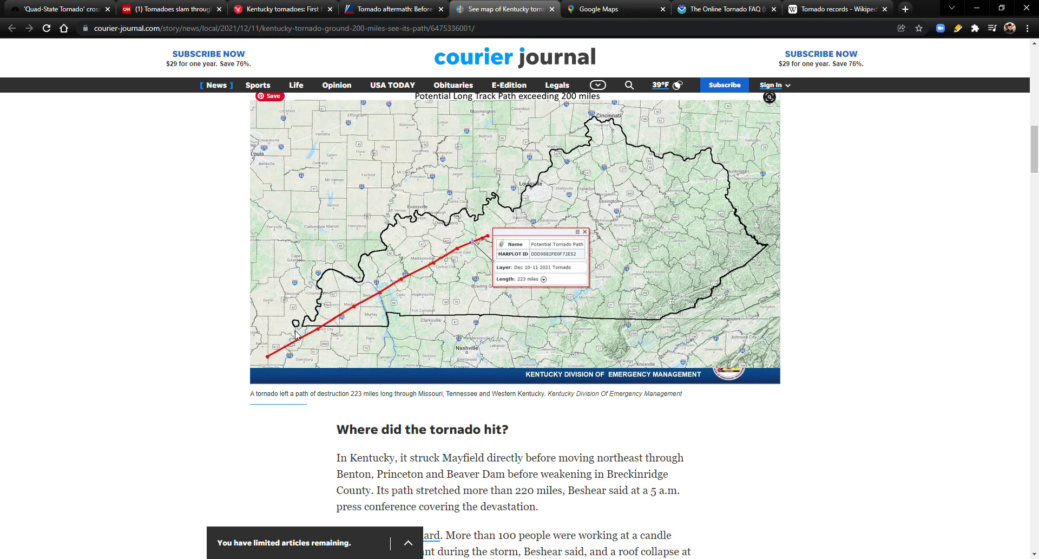
mouse_move(298, 344)
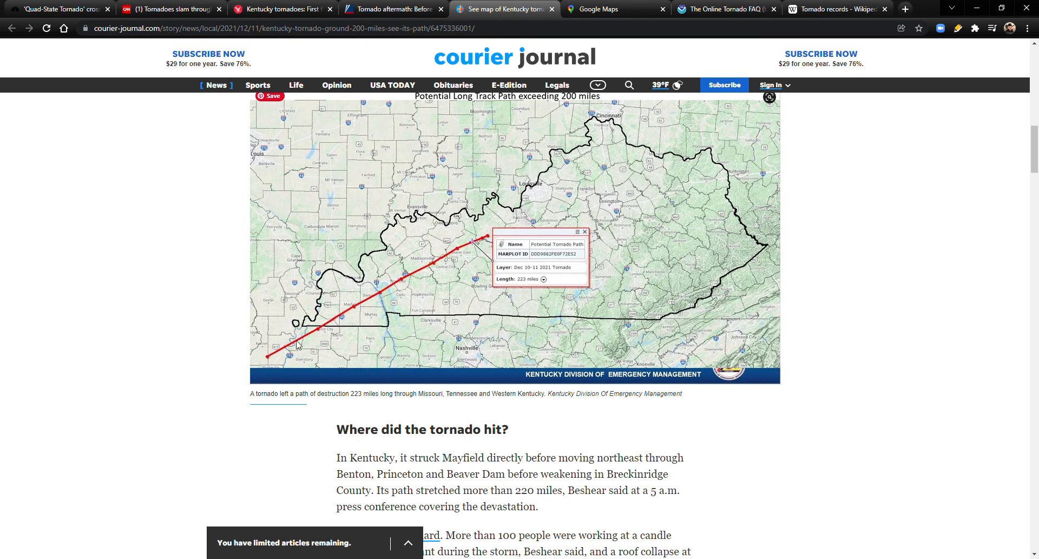
mouse_move(267, 367)
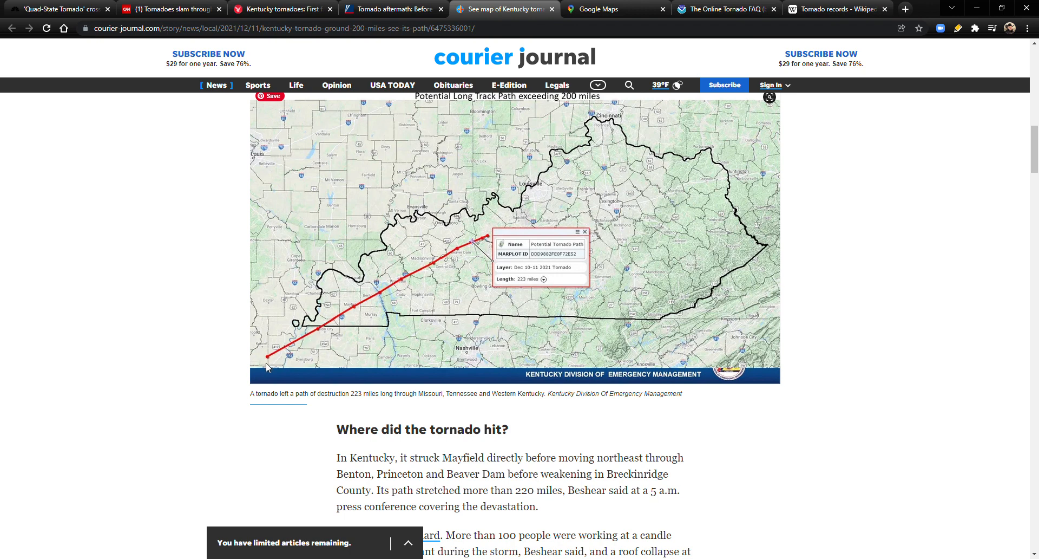
mouse_move(300, 337)
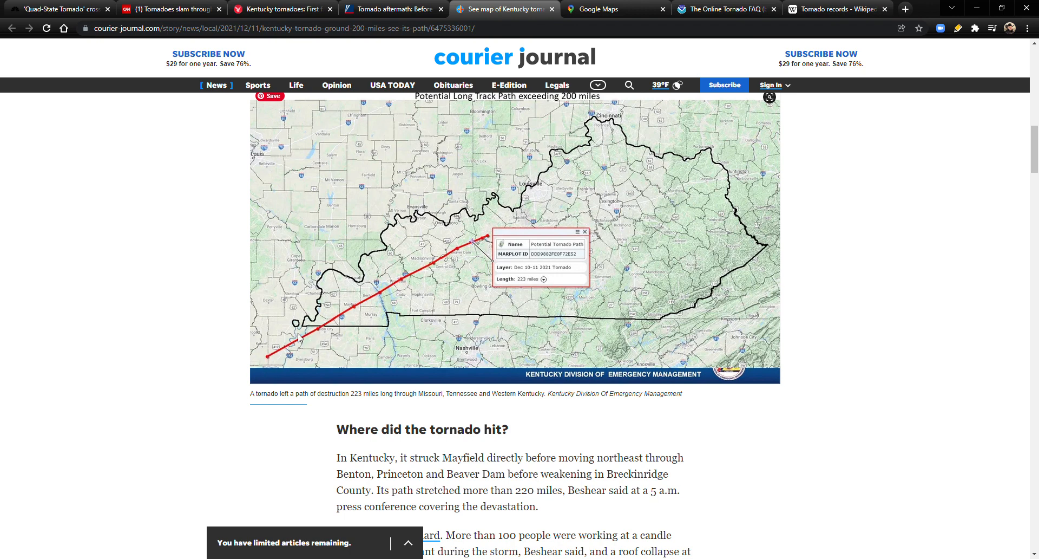
mouse_move(275, 358)
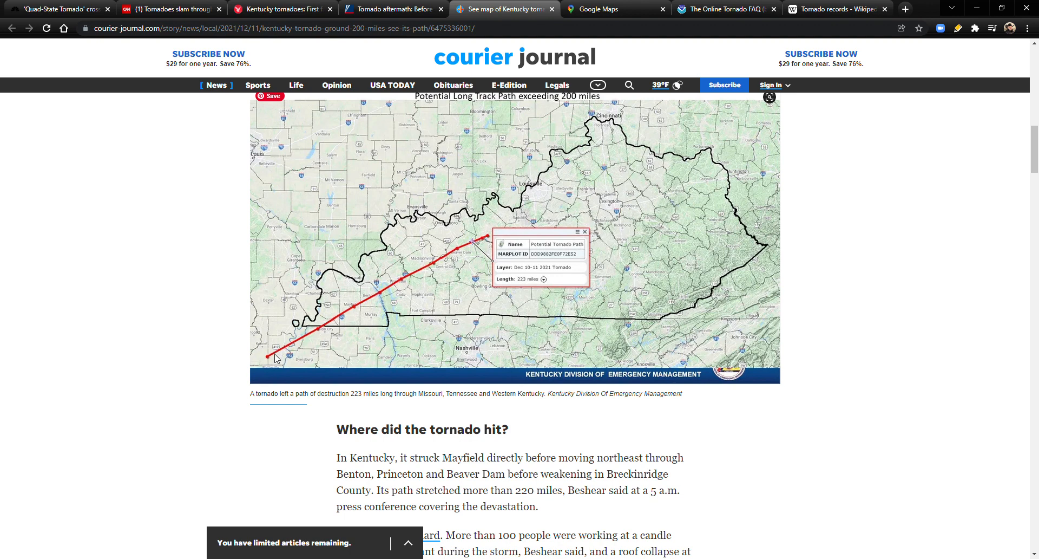
mouse_move(417, 276)
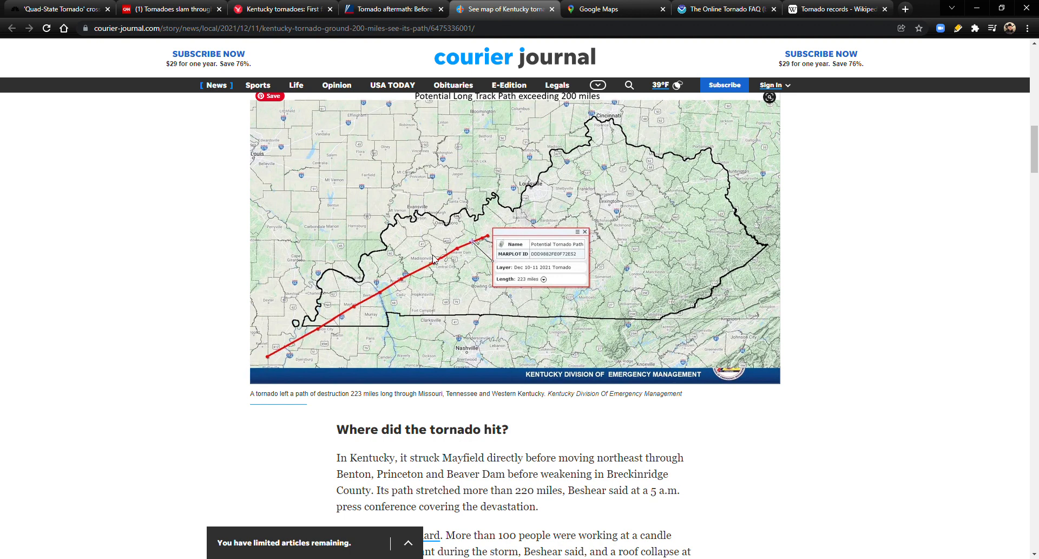
mouse_move(435, 269)
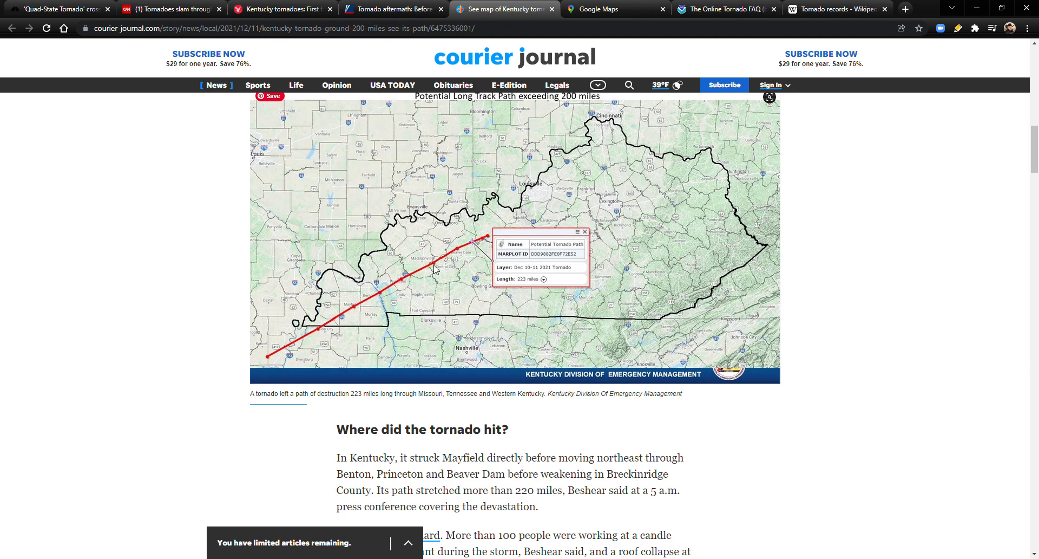
mouse_move(431, 283)
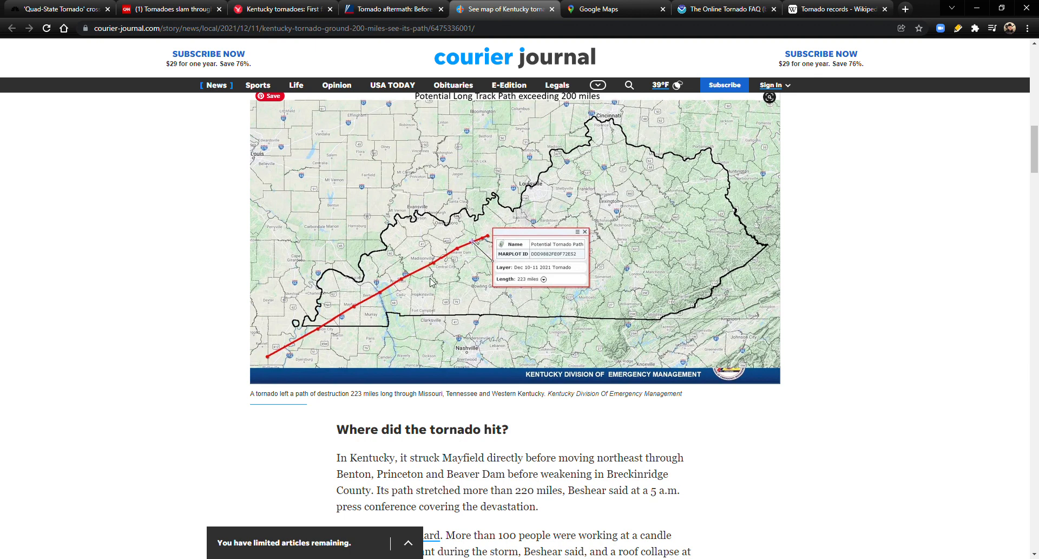
mouse_move(281, 355)
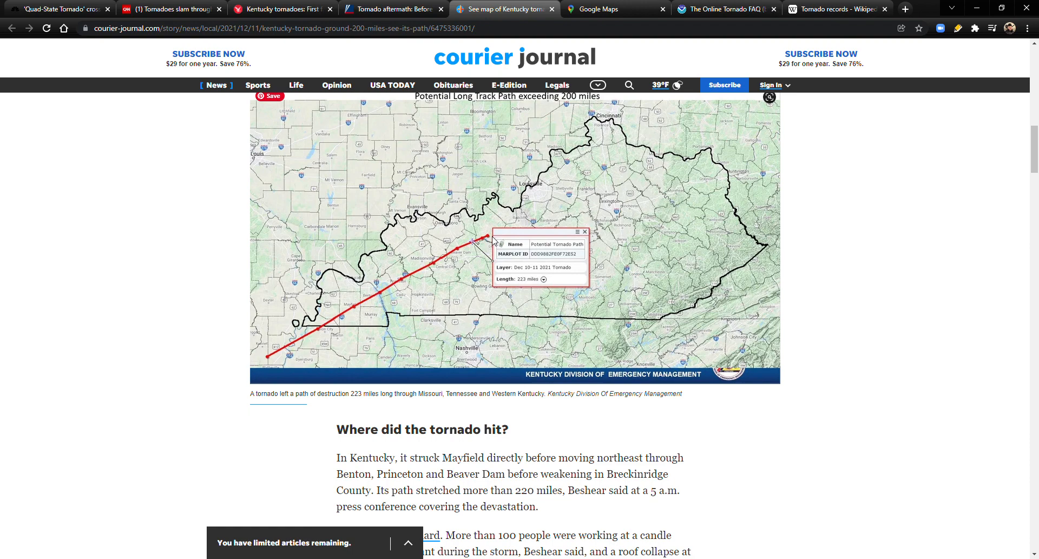
scroll("down", 3)
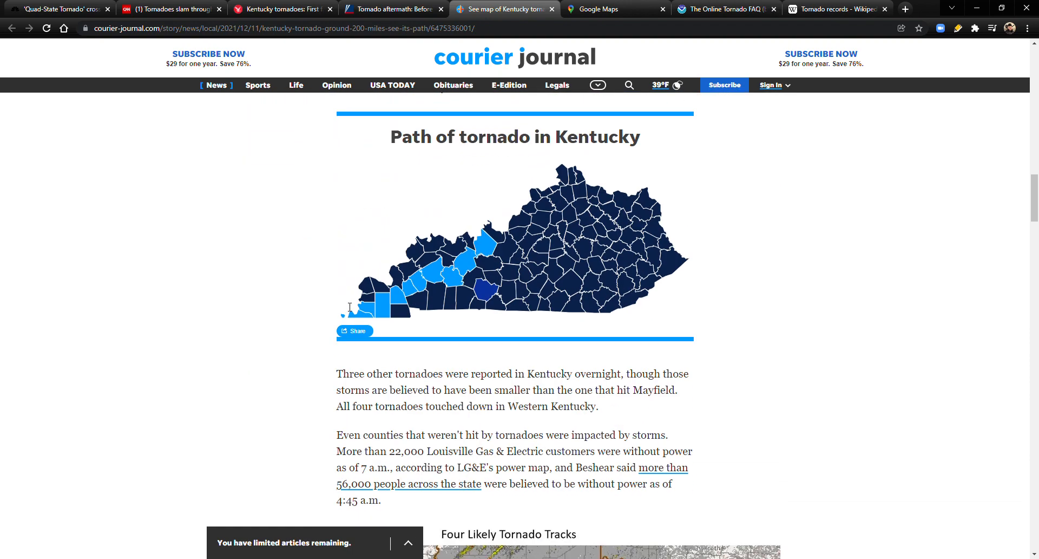
- Scroll past the county path map to the four red-circled likely tornado tracks
scroll("down", 3)
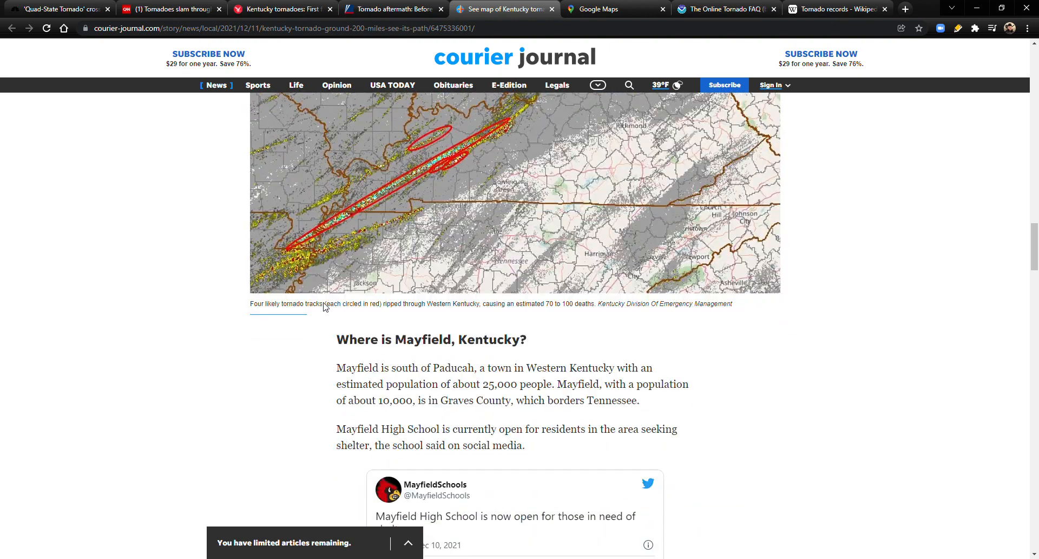
scroll("down", 3)
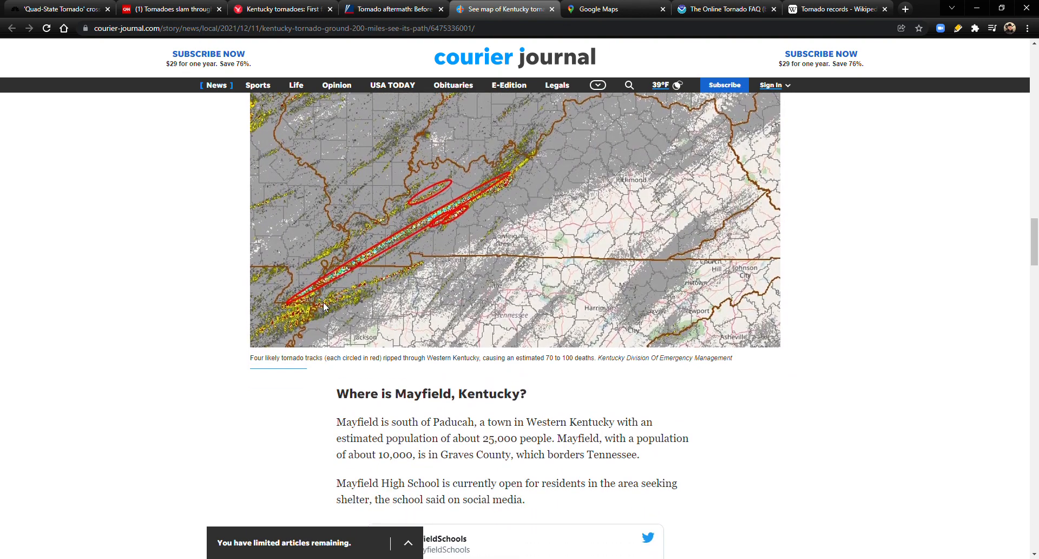
mouse_move(321, 307)
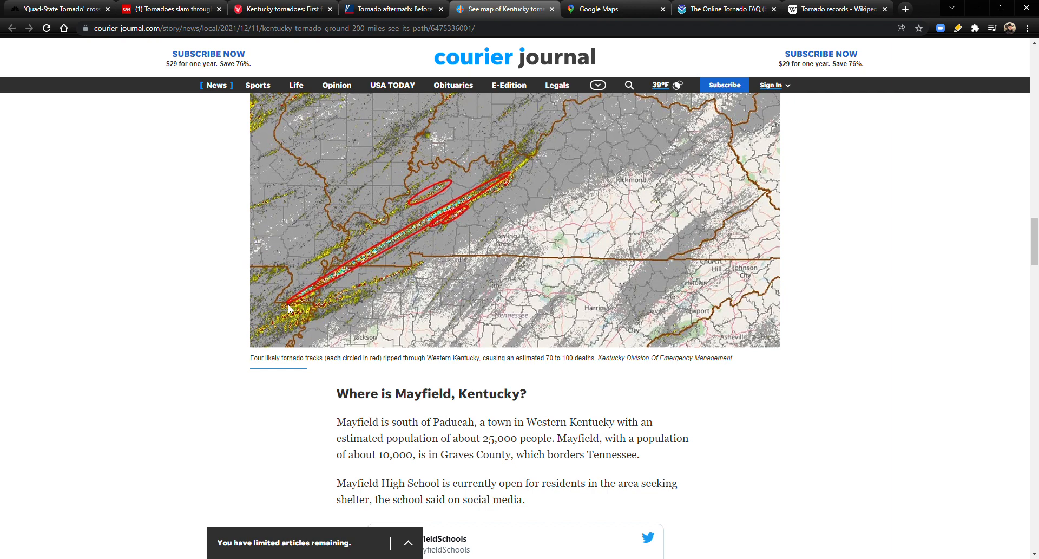
mouse_move(290, 302)
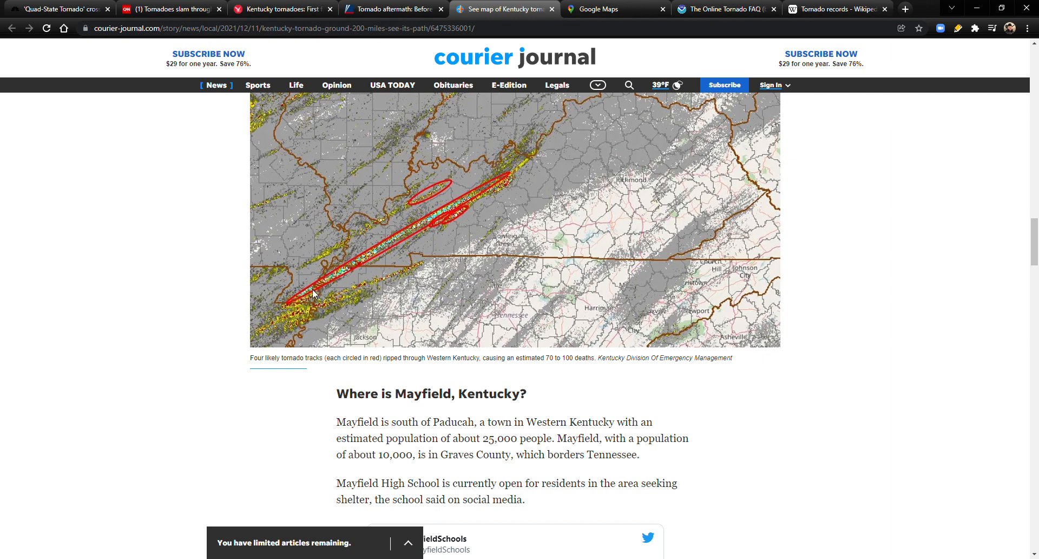
mouse_move(339, 279)
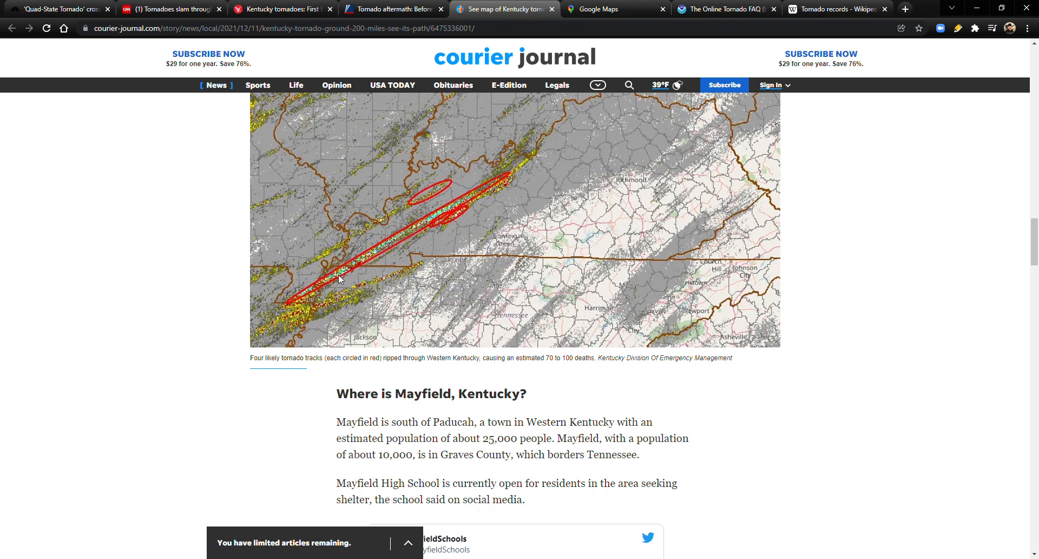
mouse_move(349, 290)
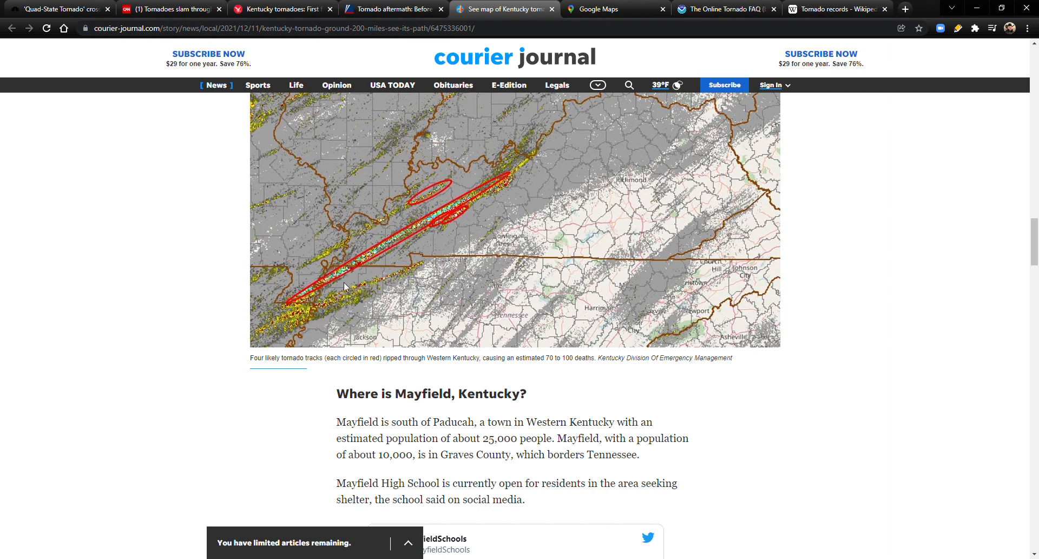
mouse_move(353, 268)
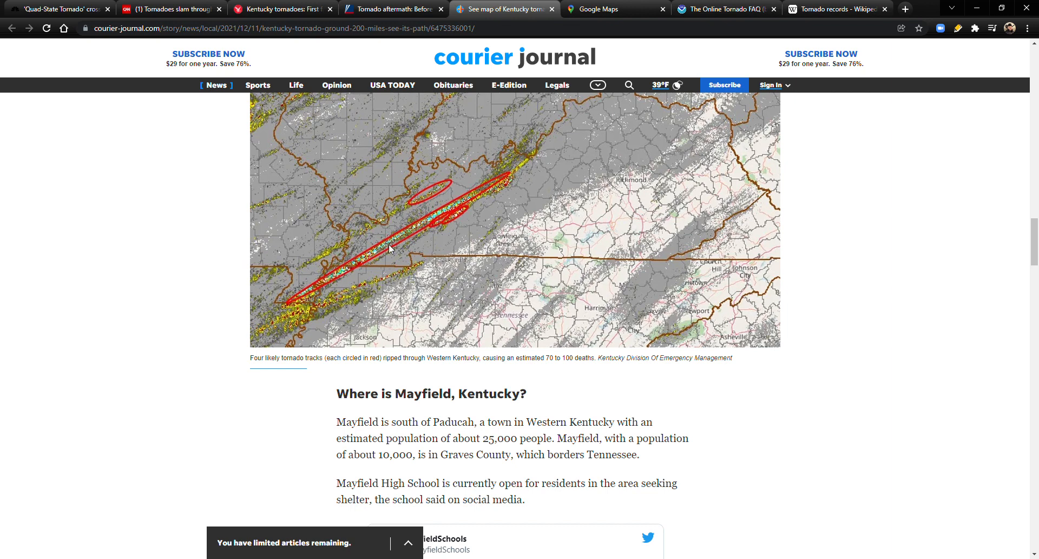
mouse_move(497, 190)
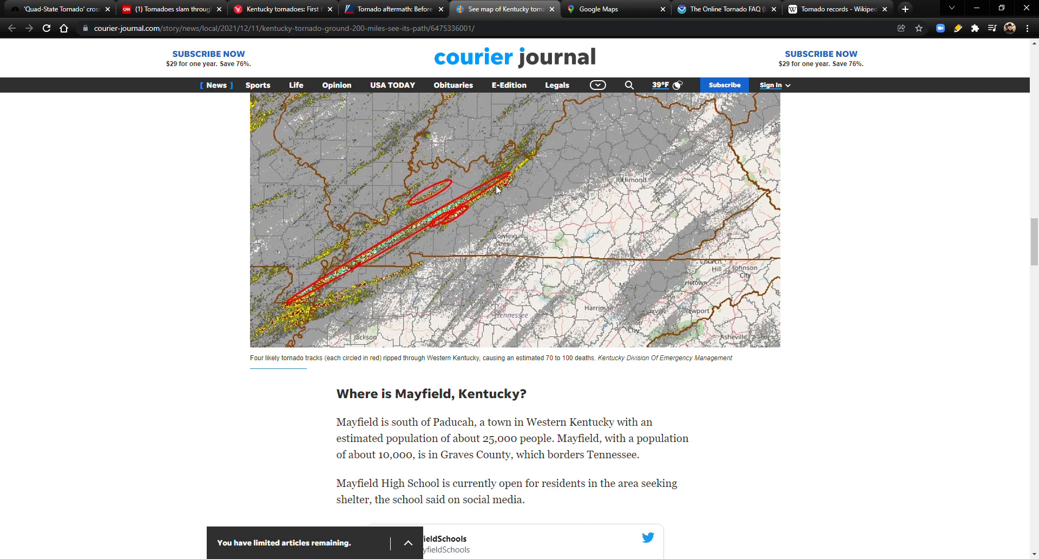
mouse_move(406, 240)
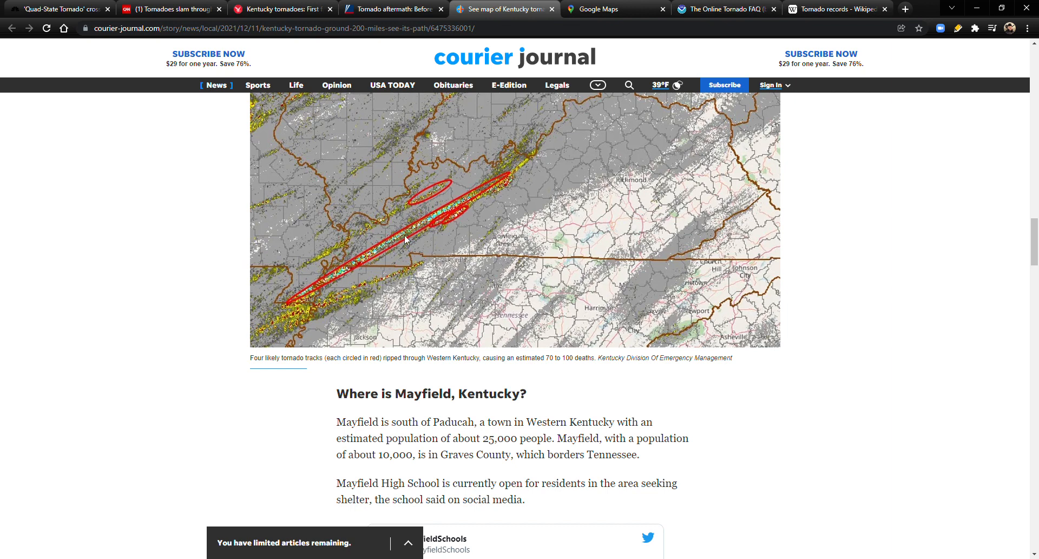
mouse_move(293, 301)
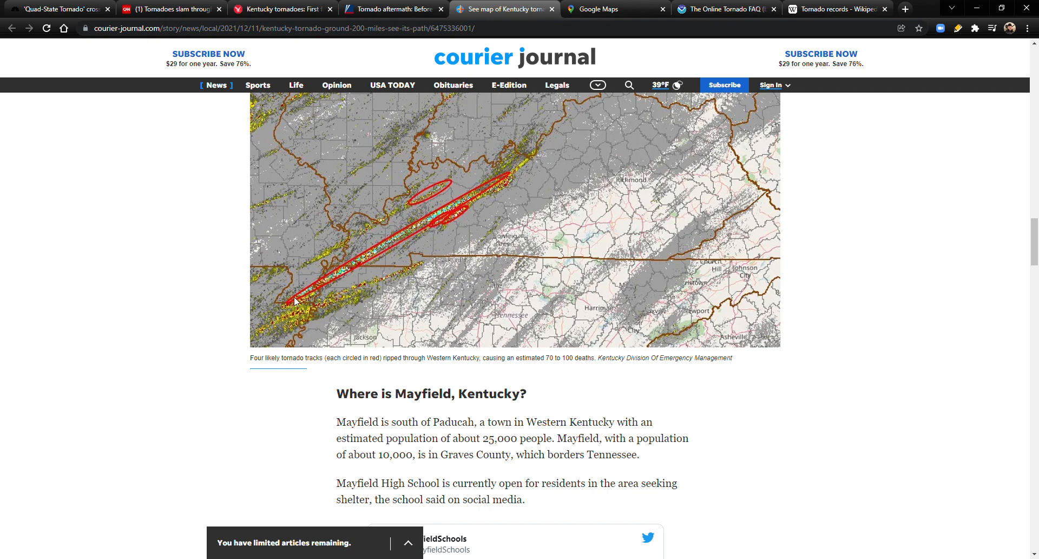
mouse_move(455, 205)
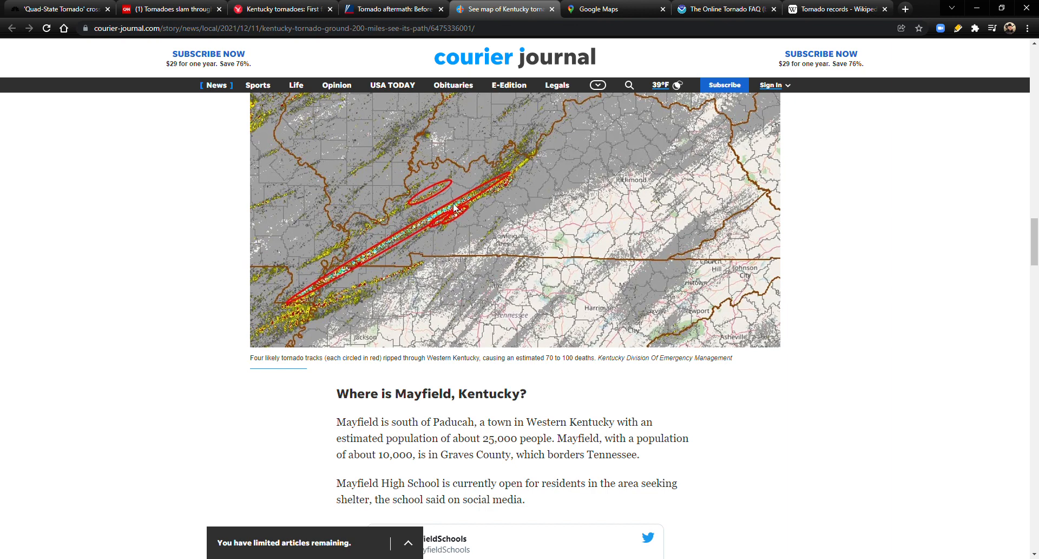
mouse_move(343, 278)
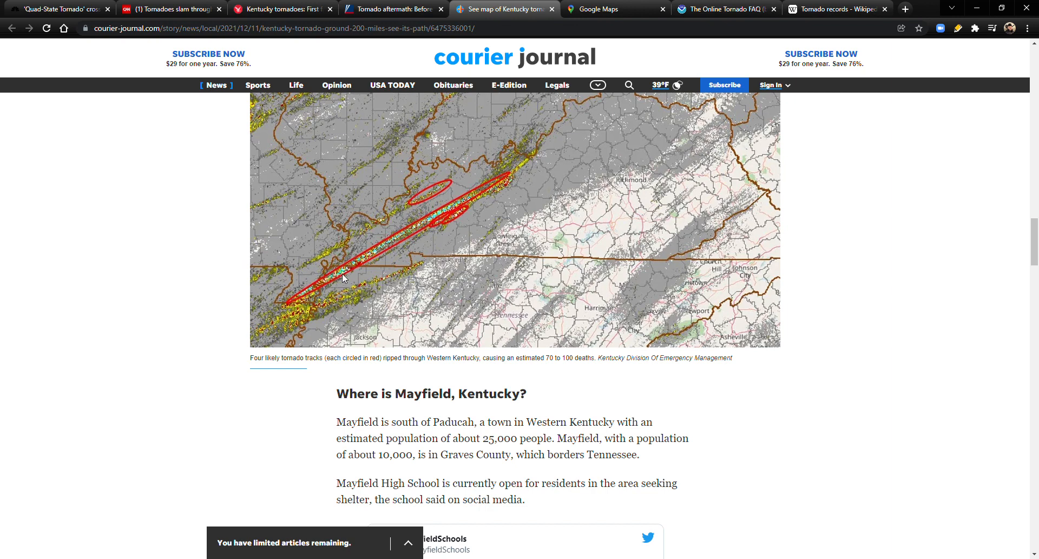
mouse_move(344, 281)
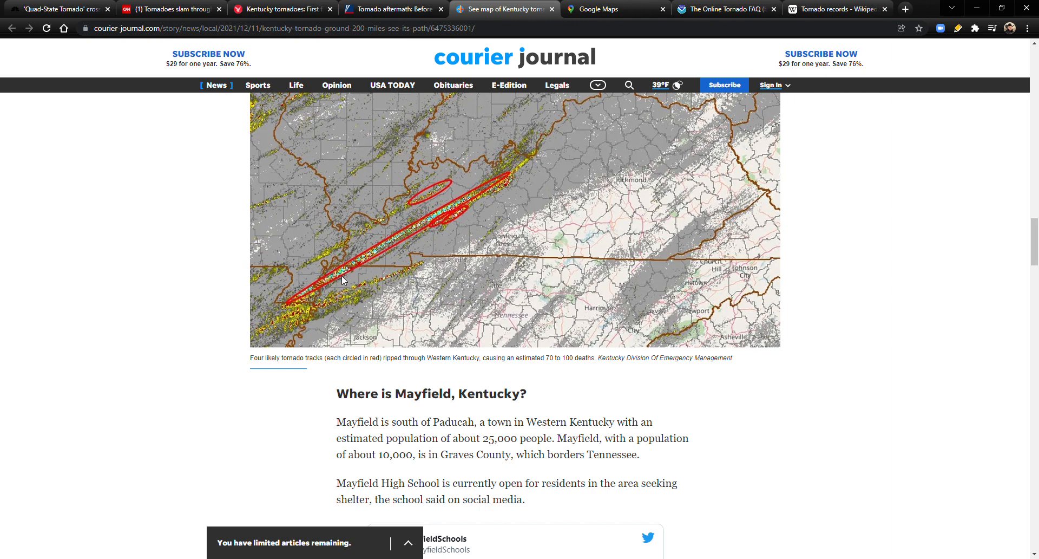
mouse_move(318, 312)
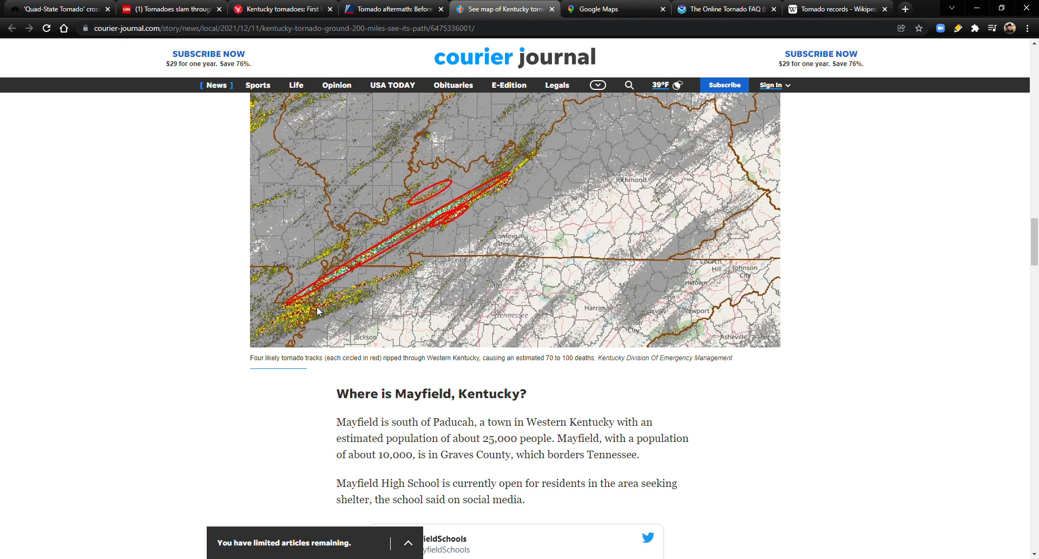
mouse_move(503, 192)
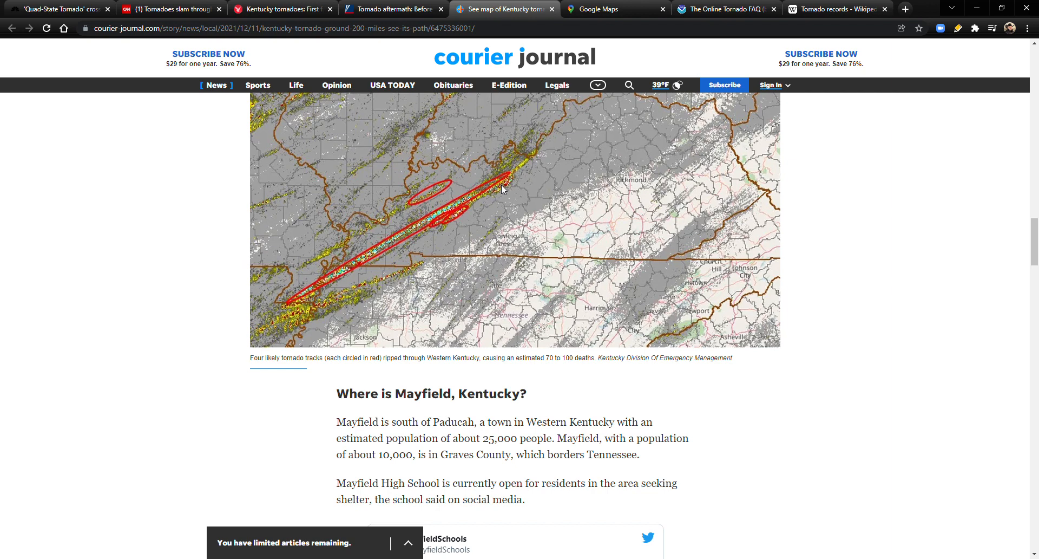
mouse_move(605, 147)
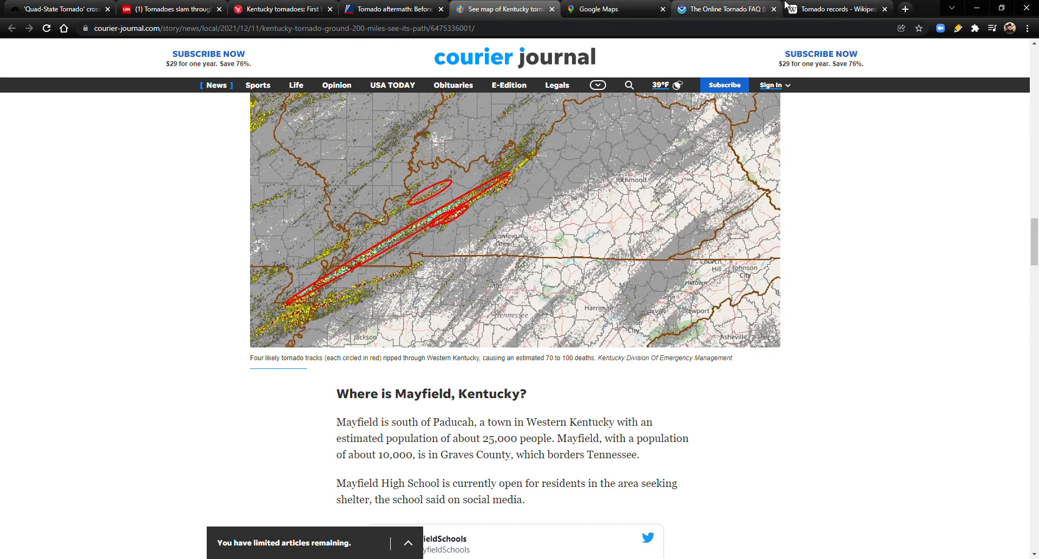
- Cycle through the FAQ, tornado path, records, before-and-after photos and Independent tabs
left_click(724, 8)
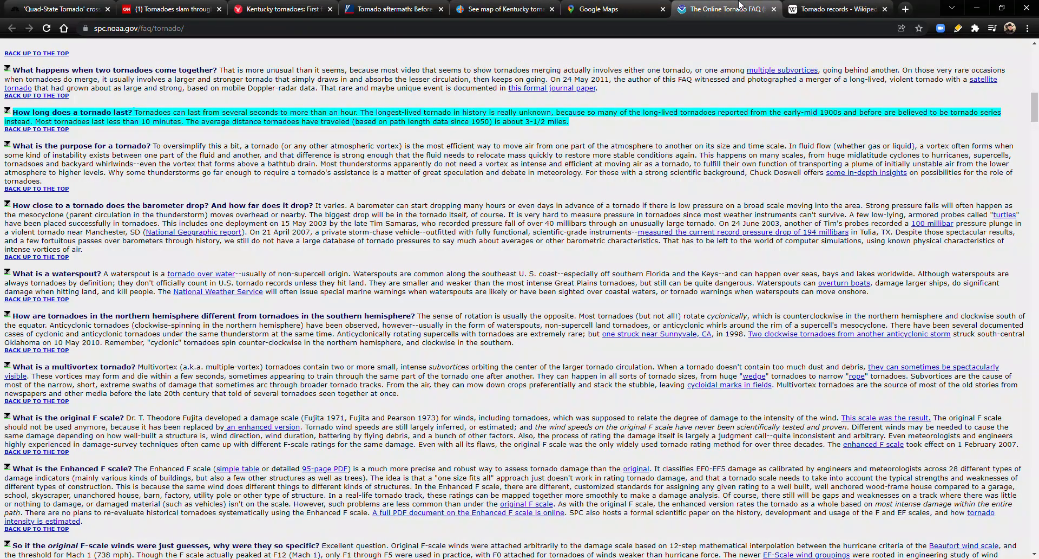
left_click(504, 8)
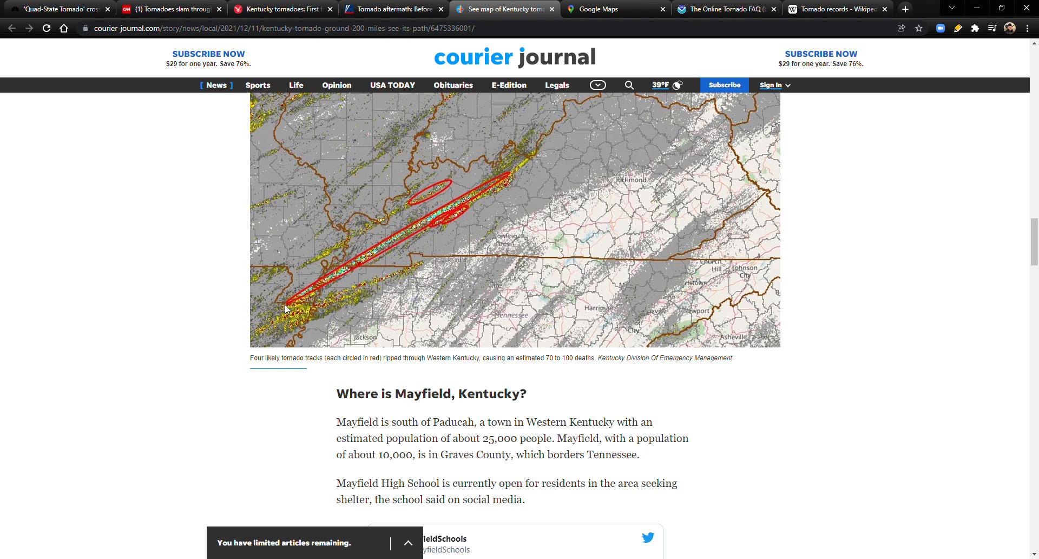
mouse_move(311, 313)
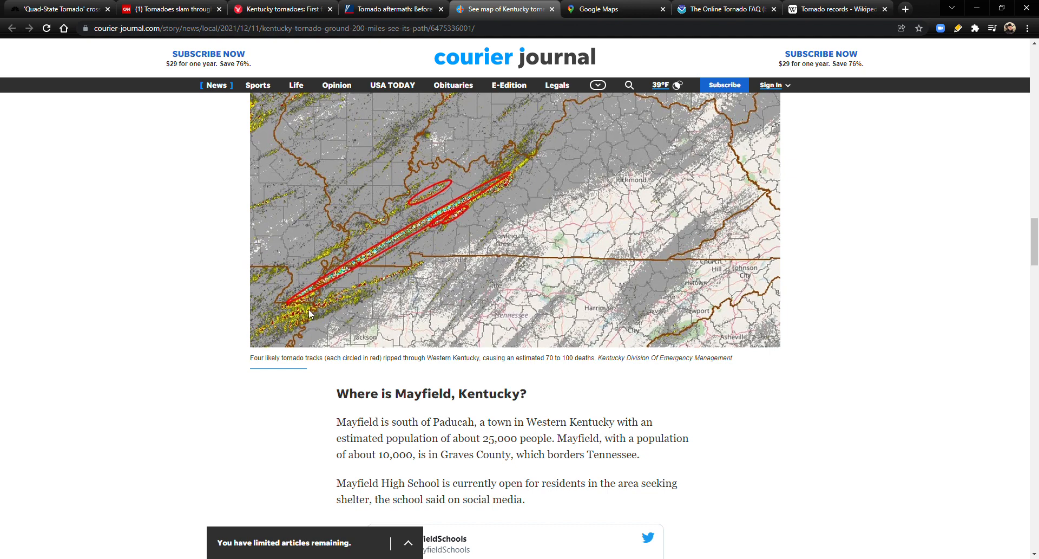
mouse_move(297, 297)
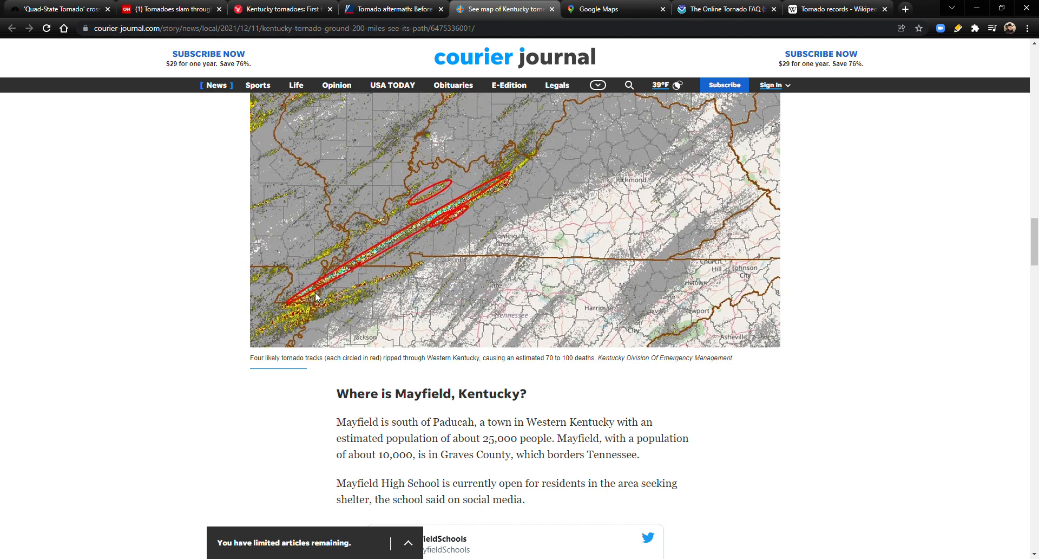
mouse_move(370, 289)
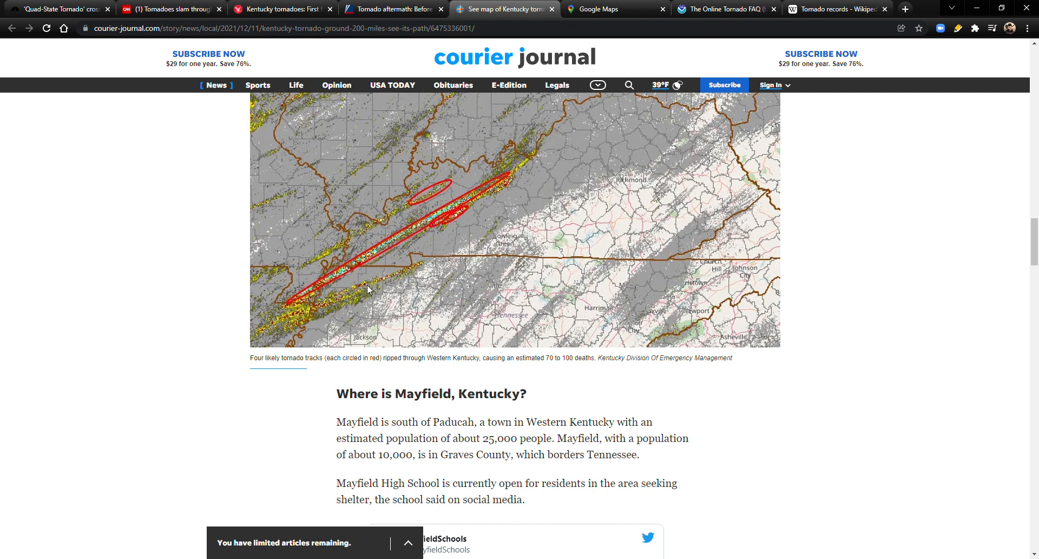
mouse_move(364, 292)
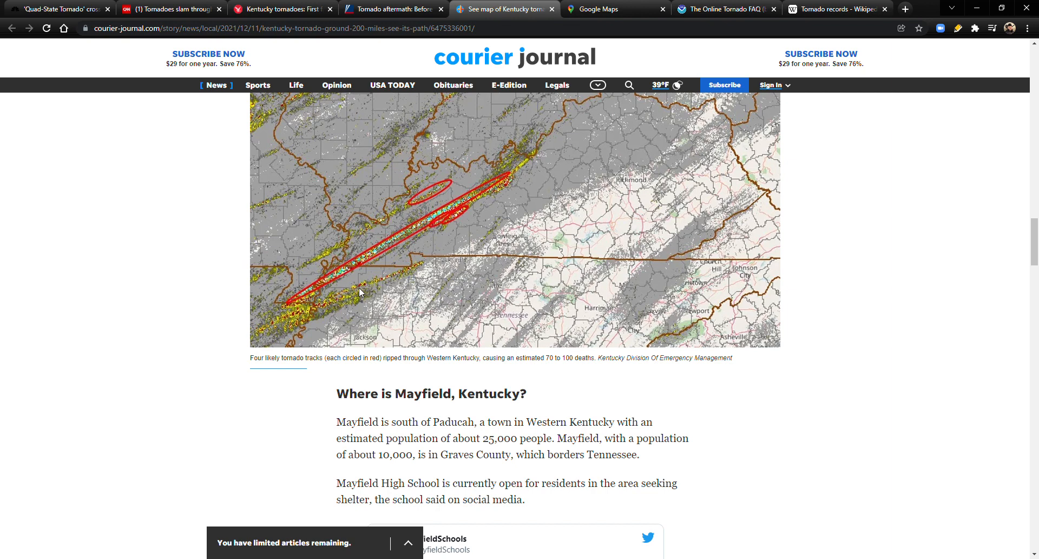
left_click(835, 8)
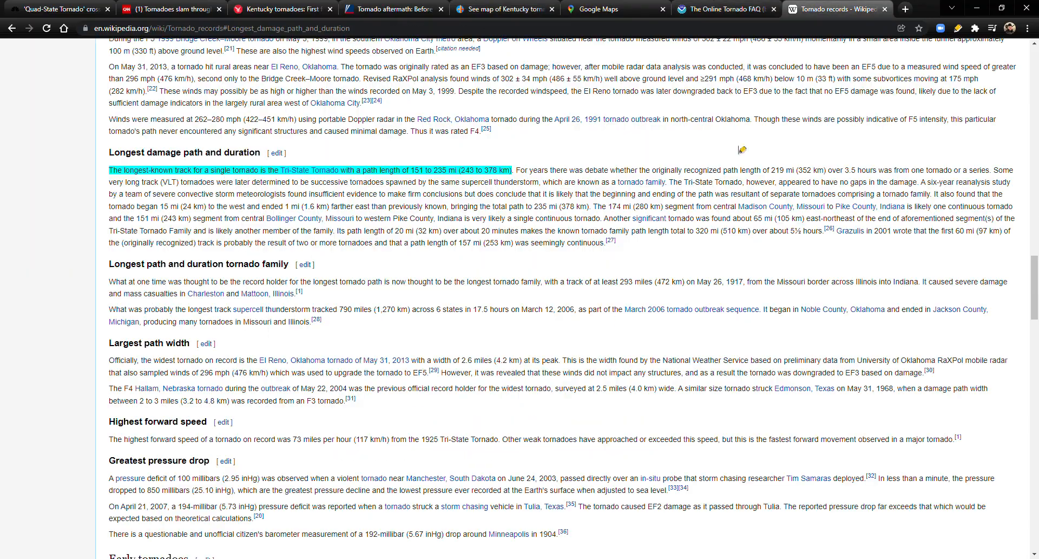
scroll("down", 3)
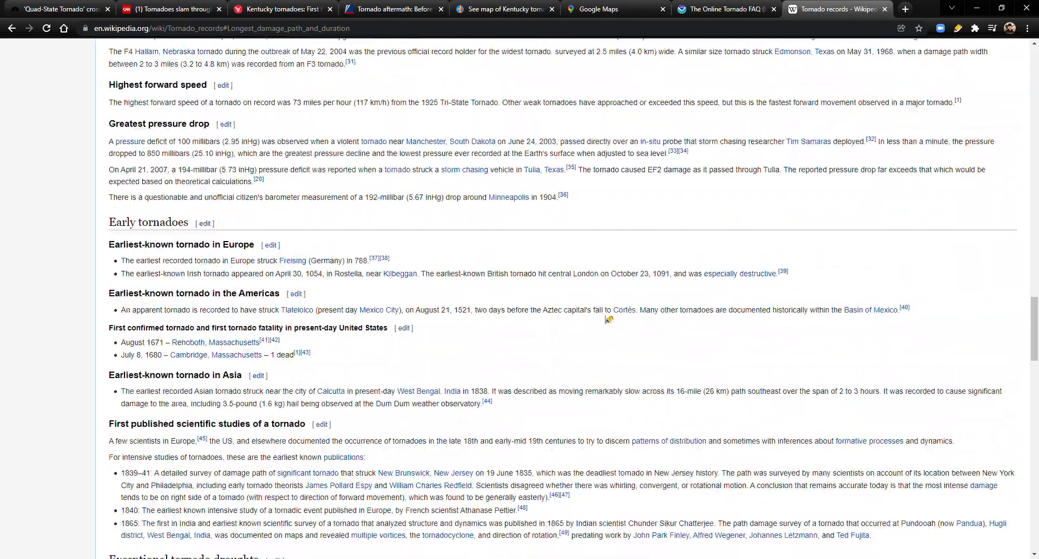
left_click(391, 8)
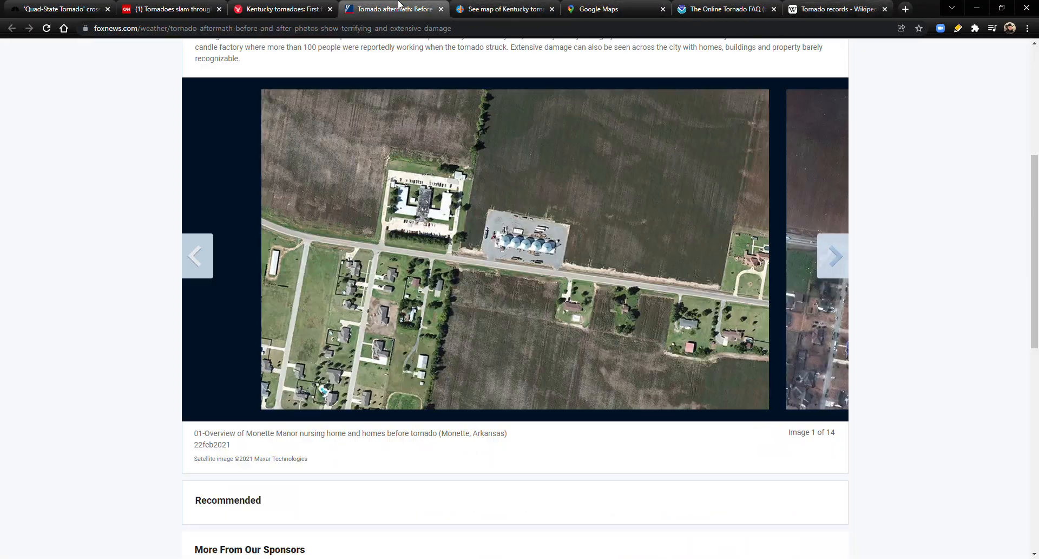
left_click(279, 8)
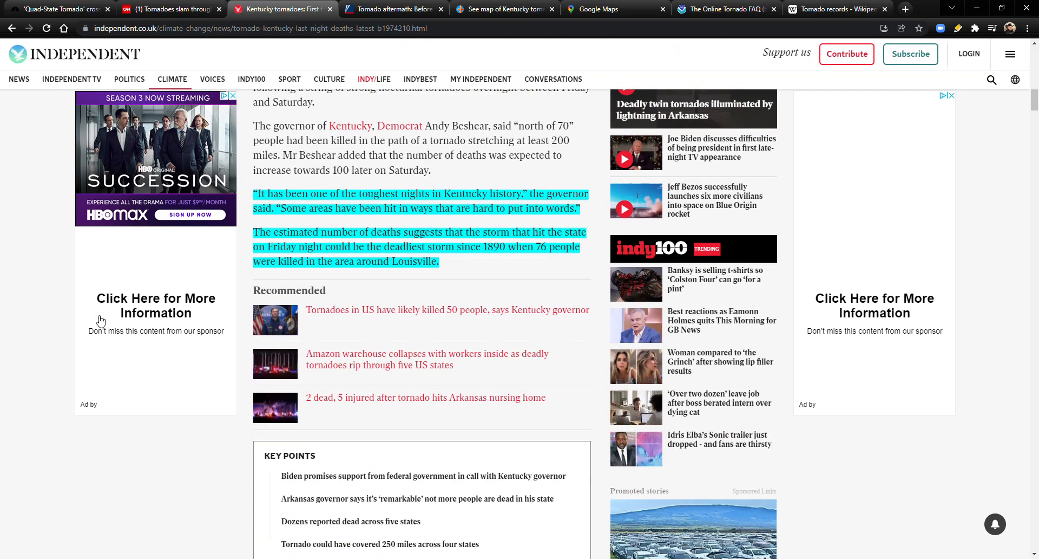
scroll("down", 3)
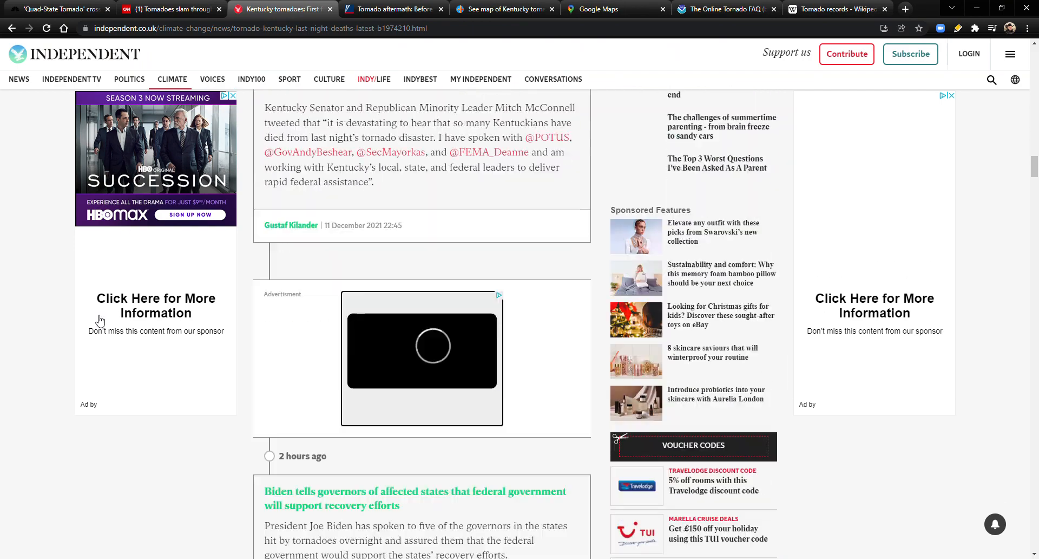
- Scroll CNN's live updates past the candle factory post to the Missouri deaths update
left_click(169, 9)
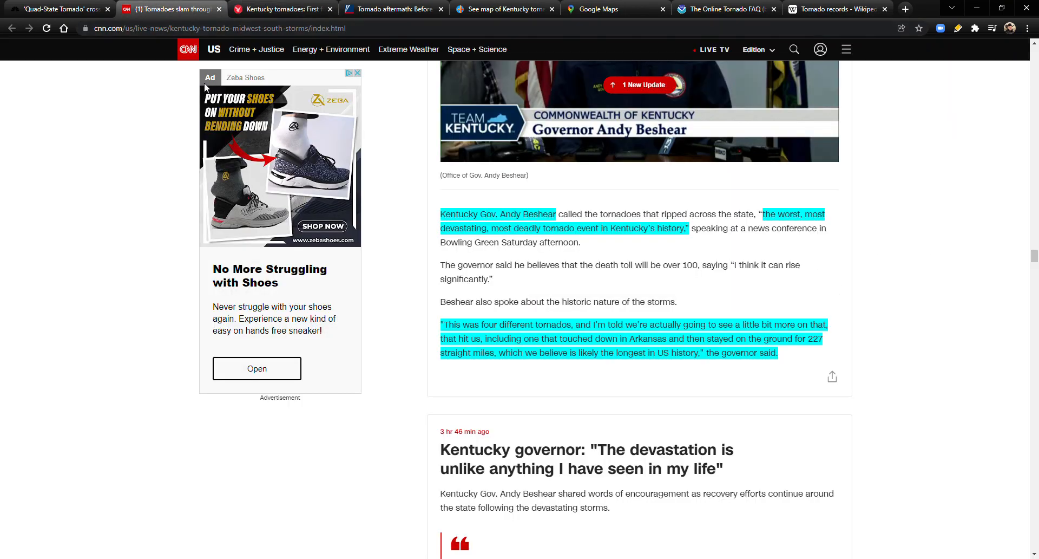
scroll("down", 3)
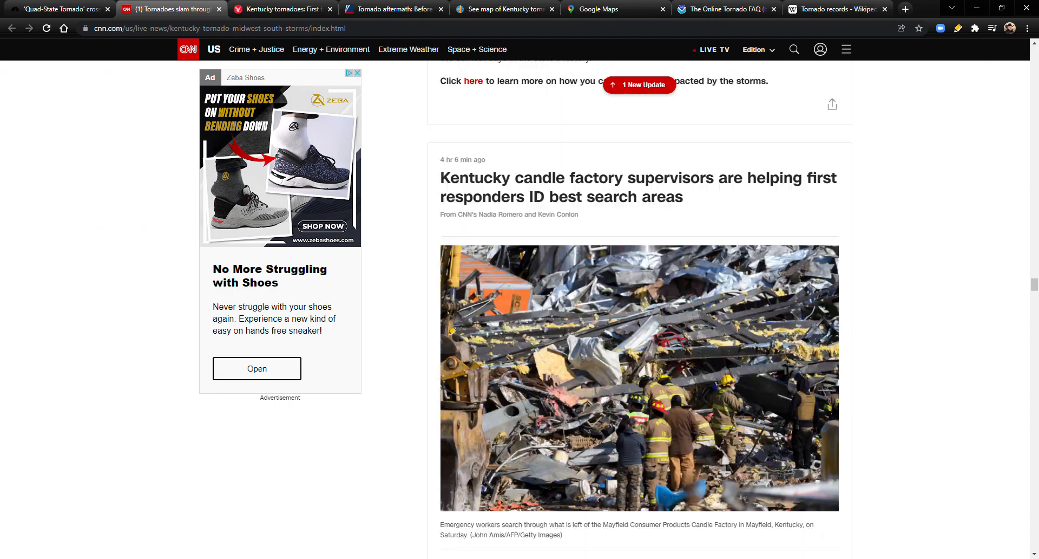
scroll("down", 3)
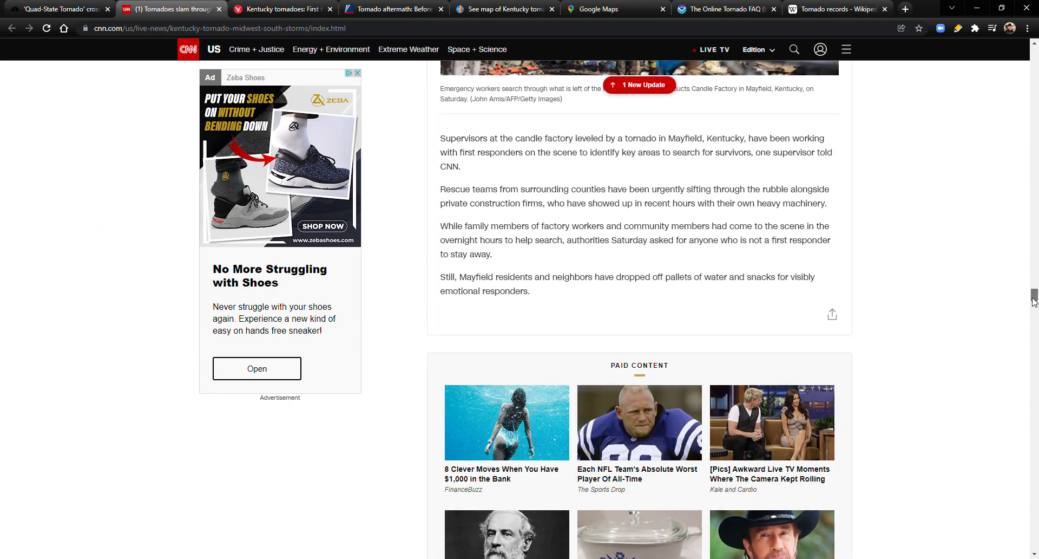
scroll("up", 3)
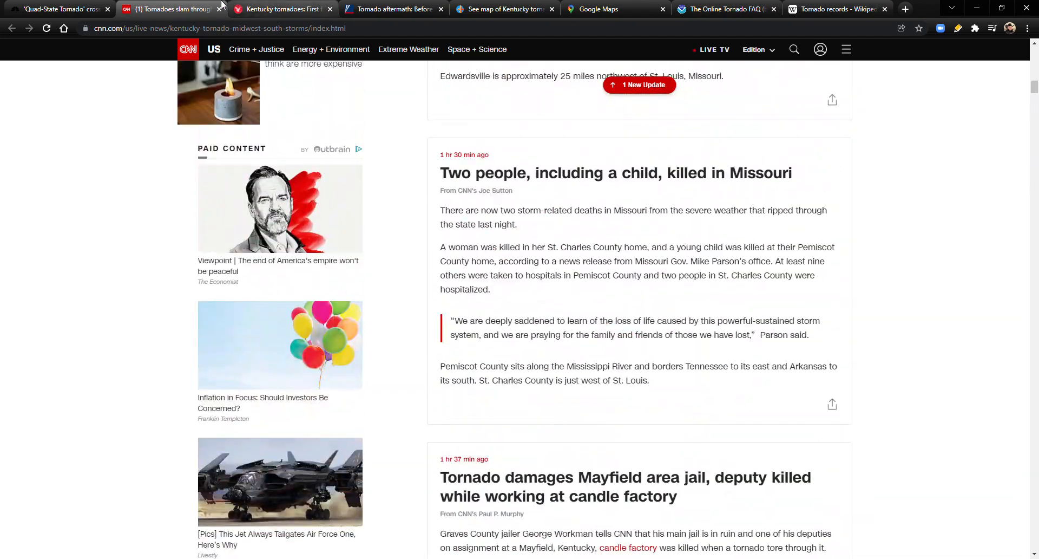
- Switch to the NBC Quad-State Tornado article and scroll up to its highlighted climate passages
left_click(59, 9)
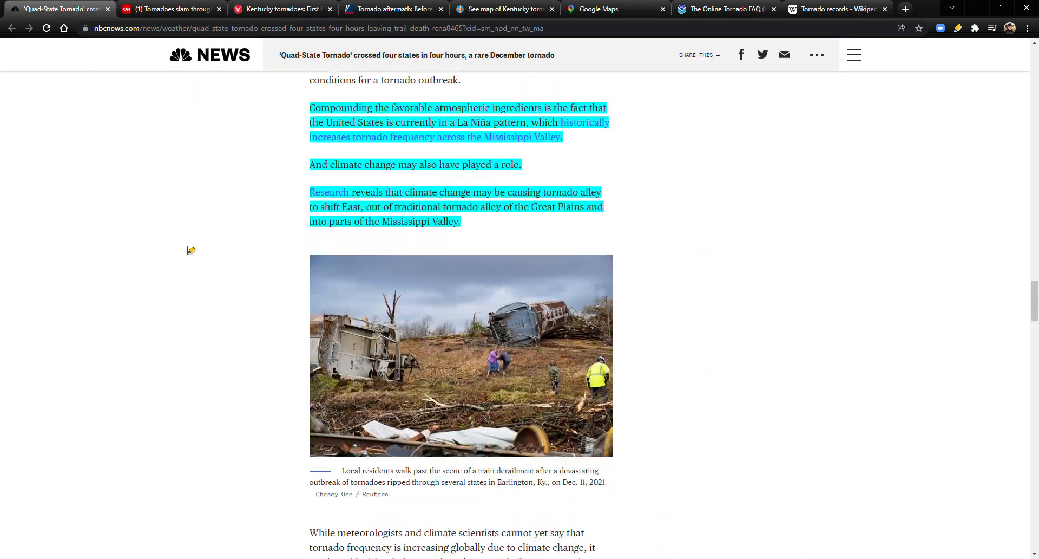
scroll("up", 3)
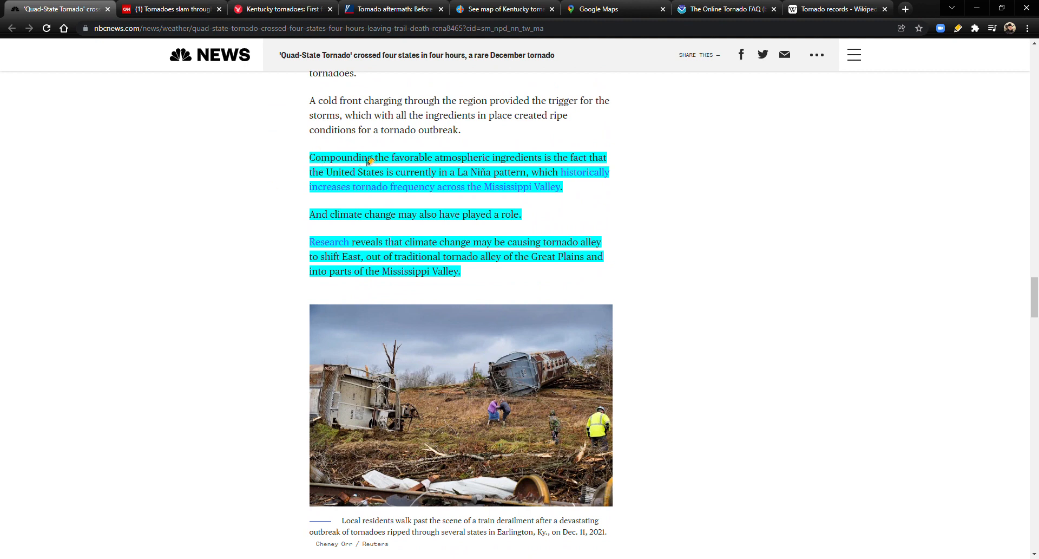
mouse_move(559, 159)
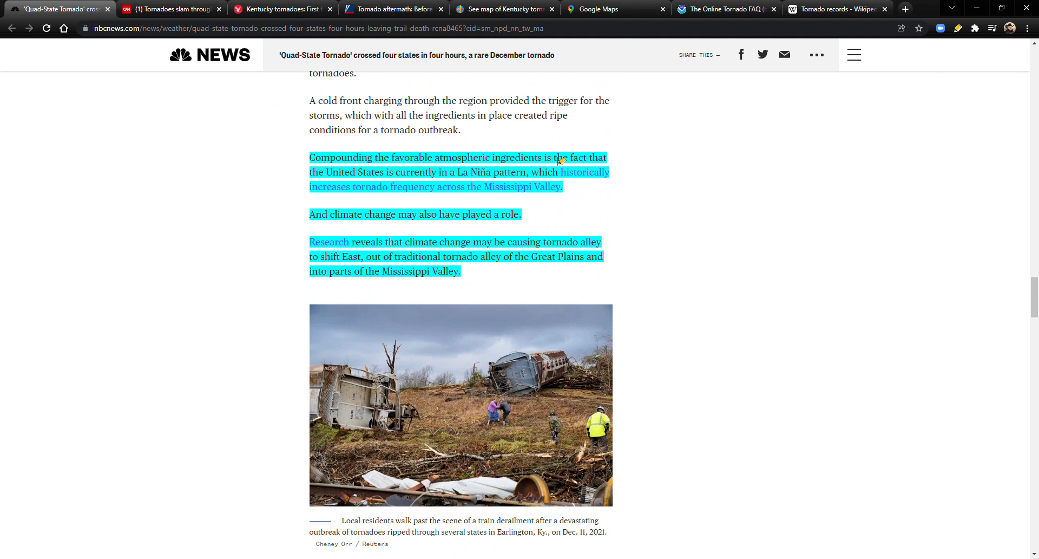
mouse_move(440, 176)
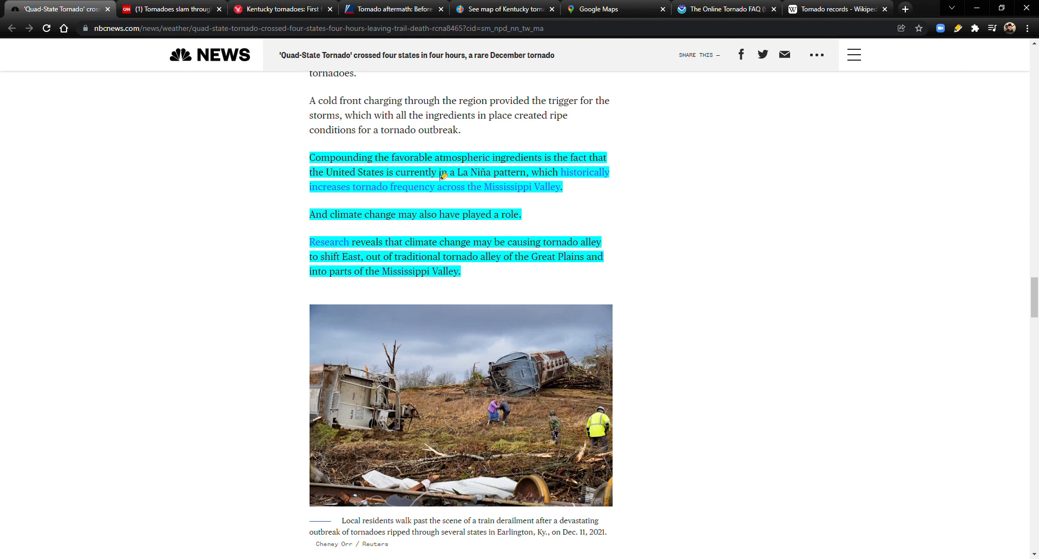
mouse_move(528, 174)
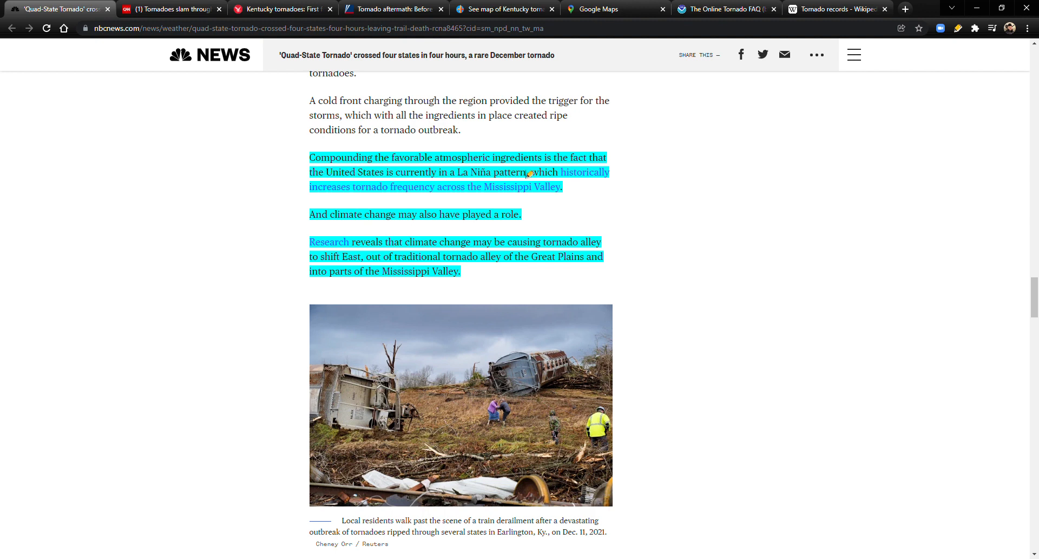
mouse_move(410, 196)
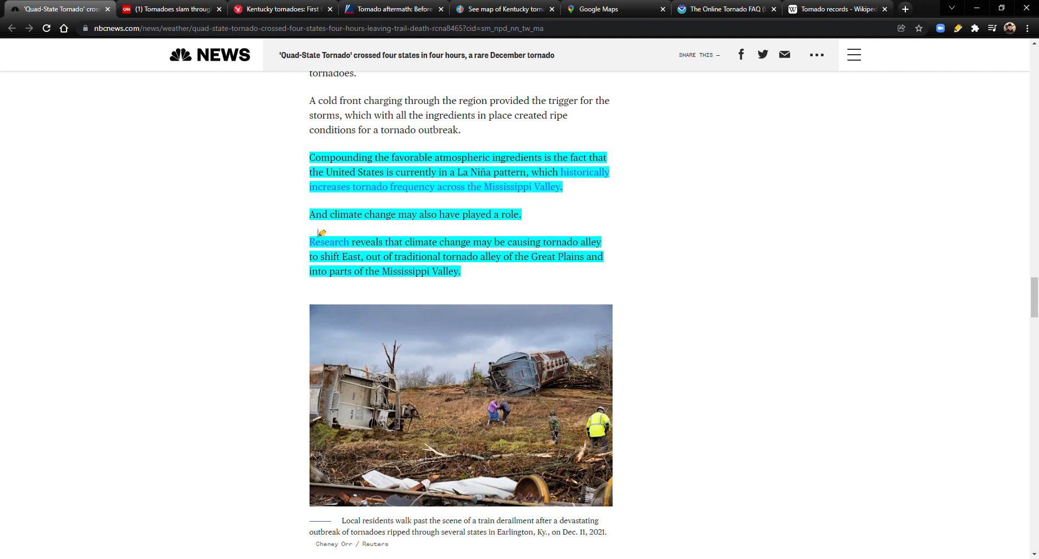
mouse_move(398, 223)
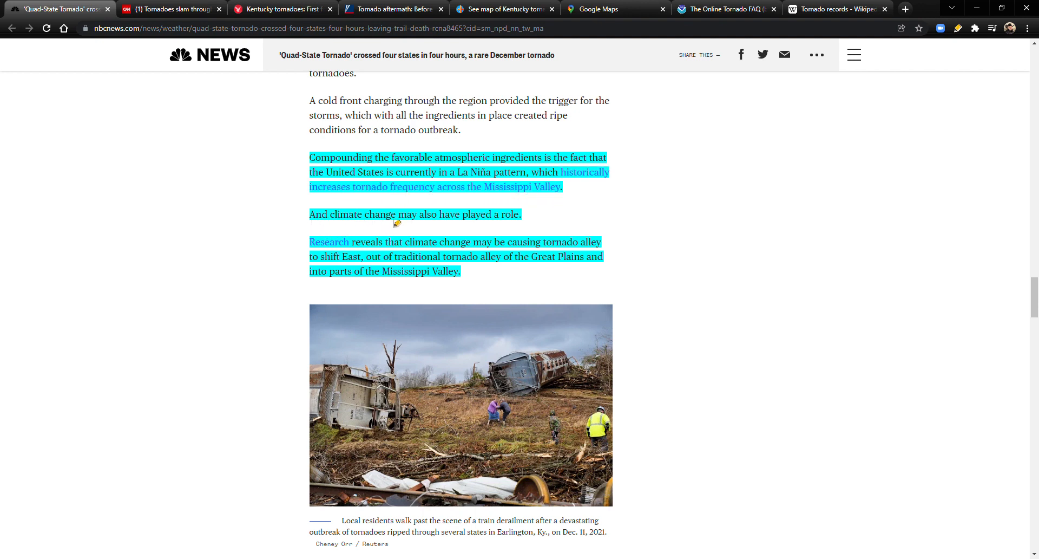
mouse_move(399, 234)
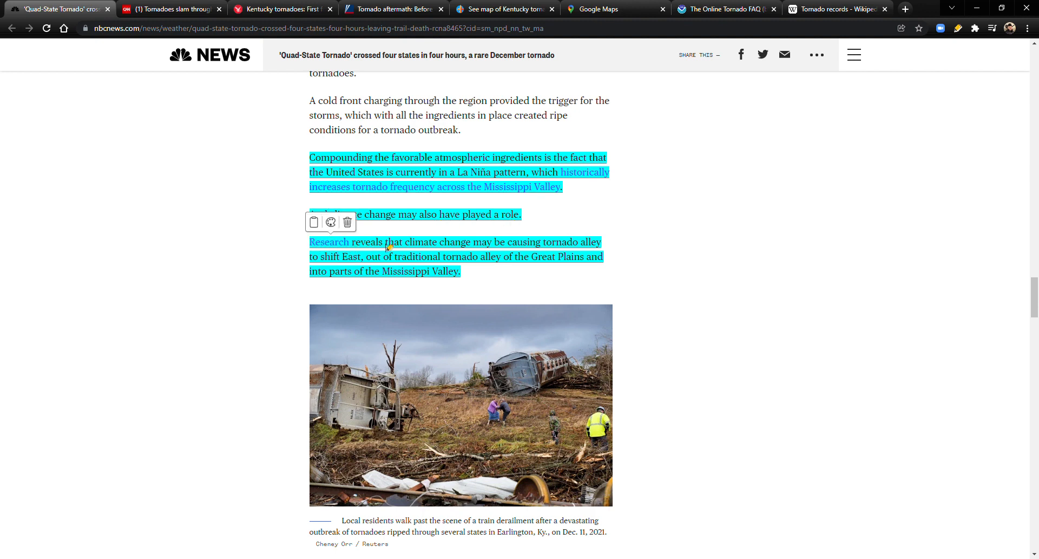
mouse_move(537, 246)
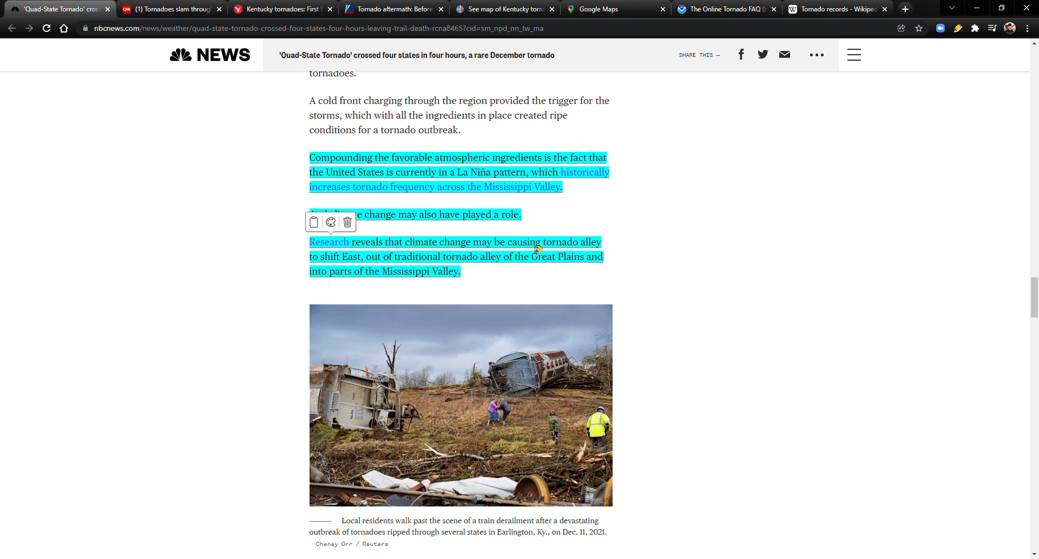
mouse_move(369, 263)
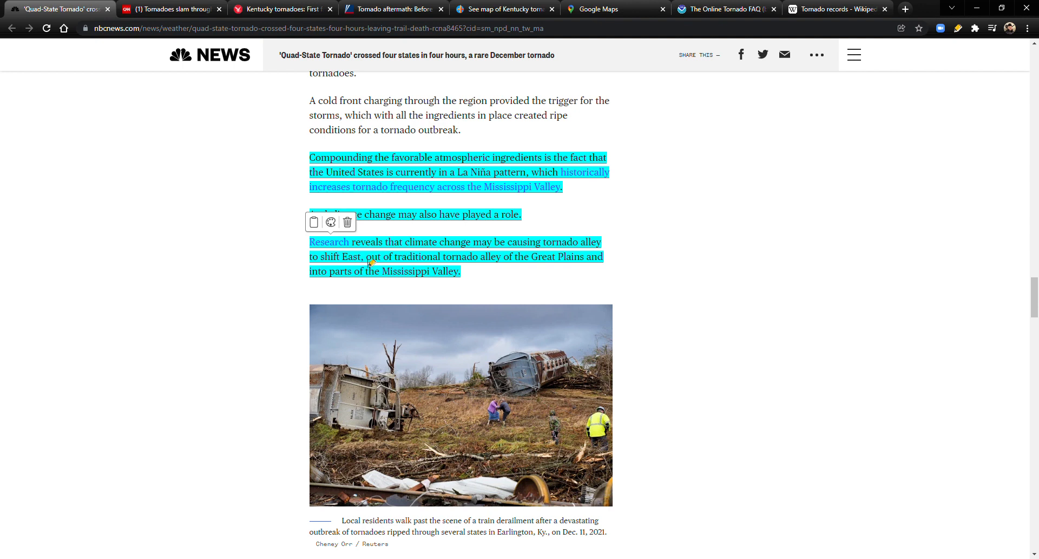
mouse_move(504, 260)
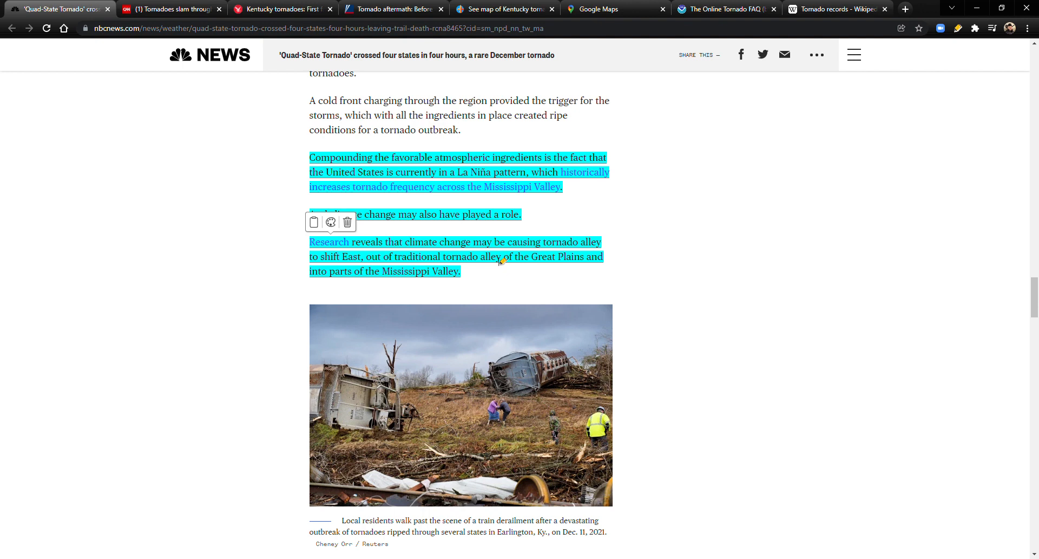
mouse_move(560, 257)
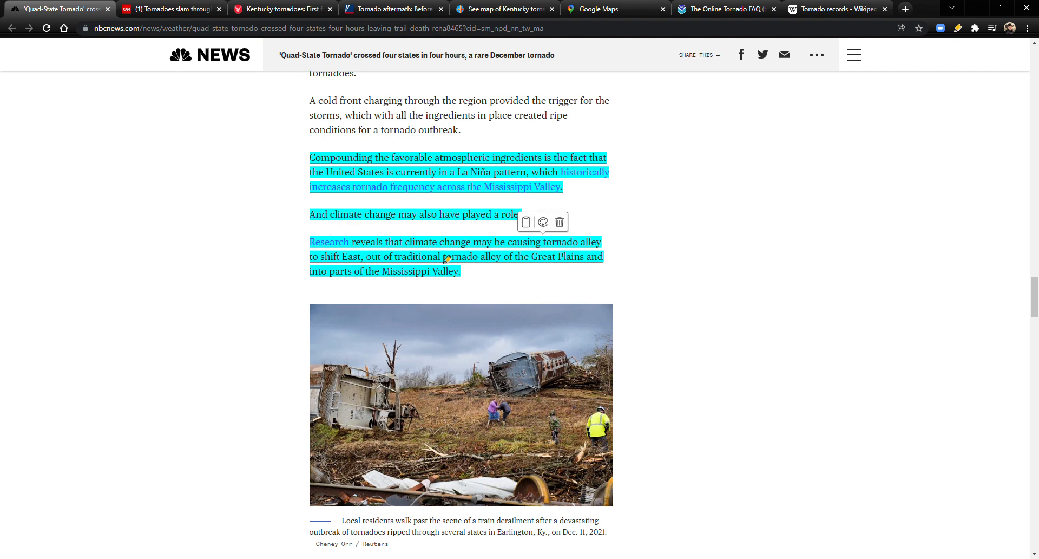
mouse_move(325, 310)
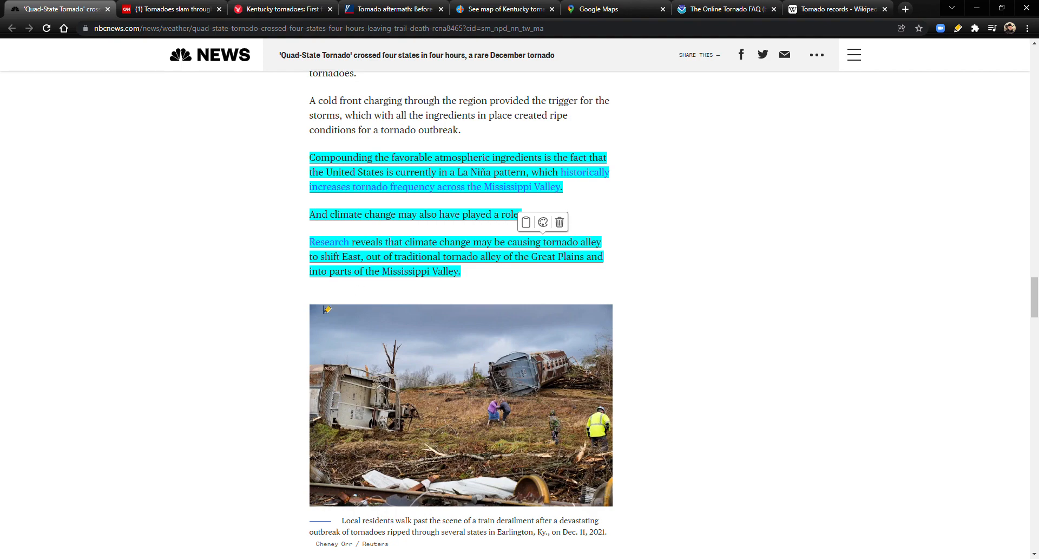
- Scroll down to the deadliest December outbreak line, then back up to the La Niña passages
scroll("down", 3)
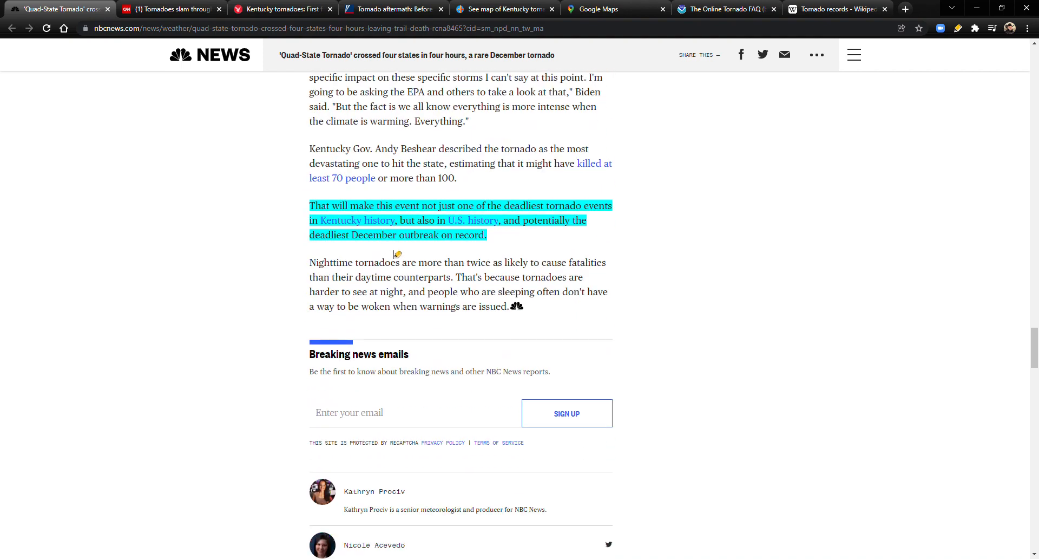
mouse_move(316, 187)
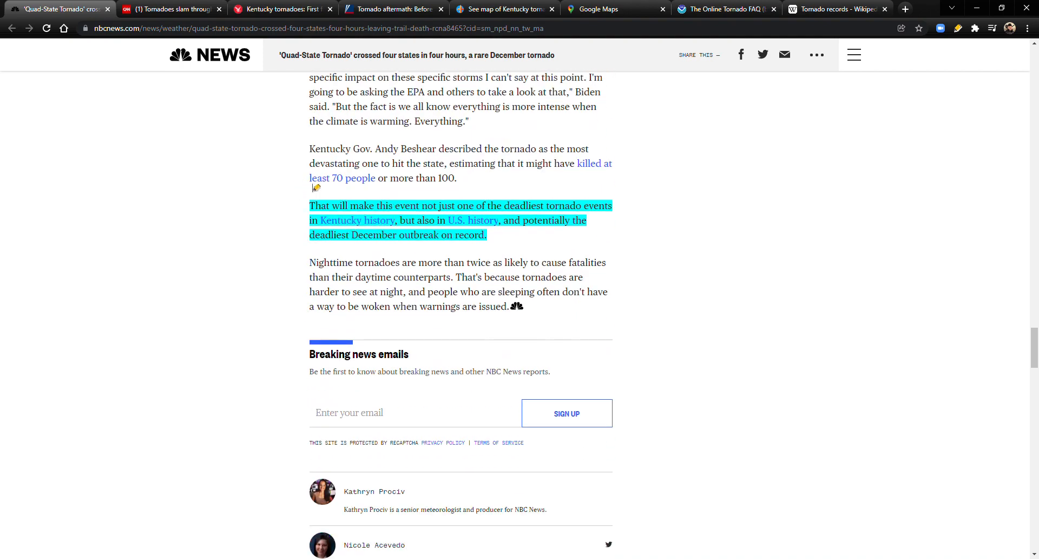
mouse_move(454, 192)
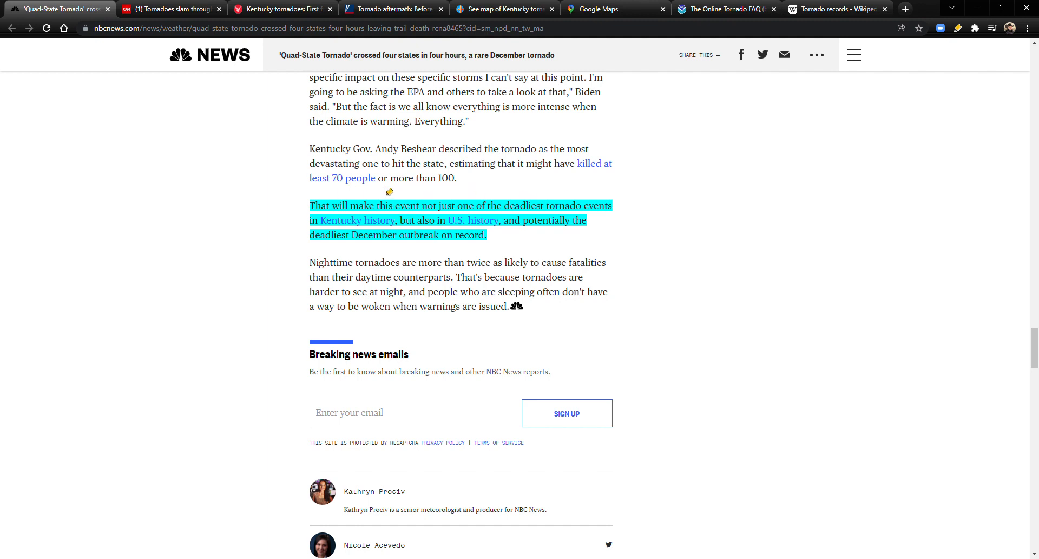
mouse_move(484, 193)
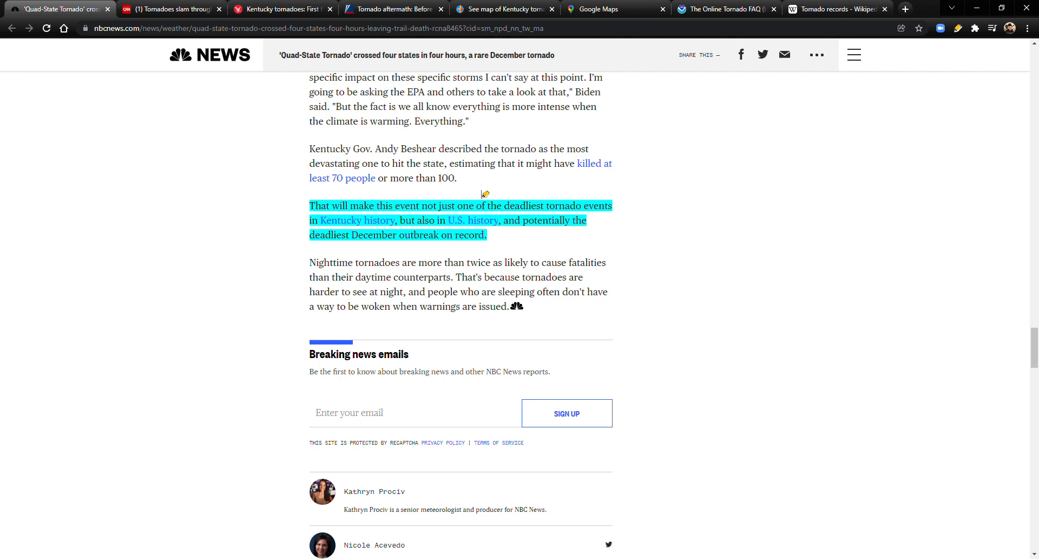
mouse_move(363, 191)
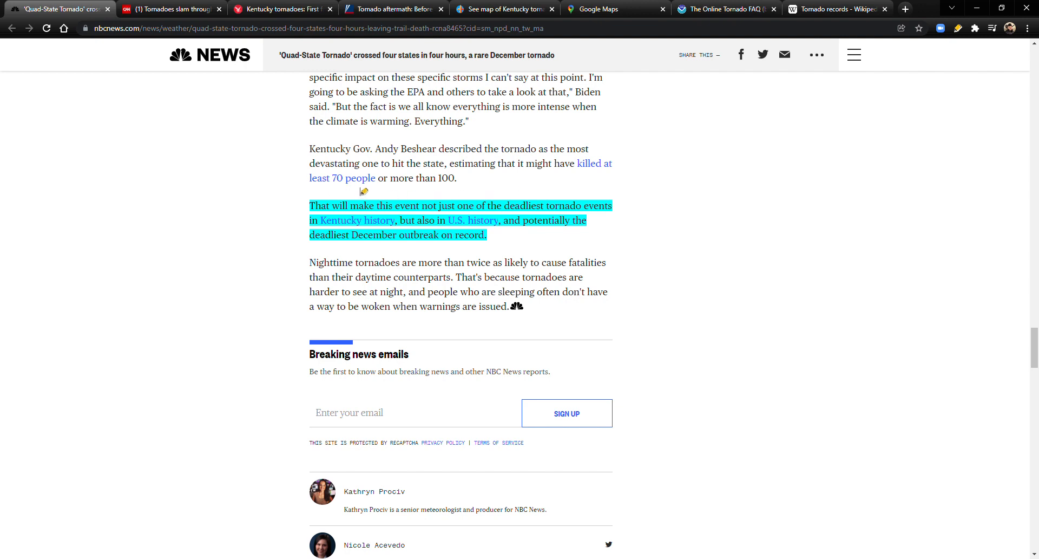
mouse_move(482, 187)
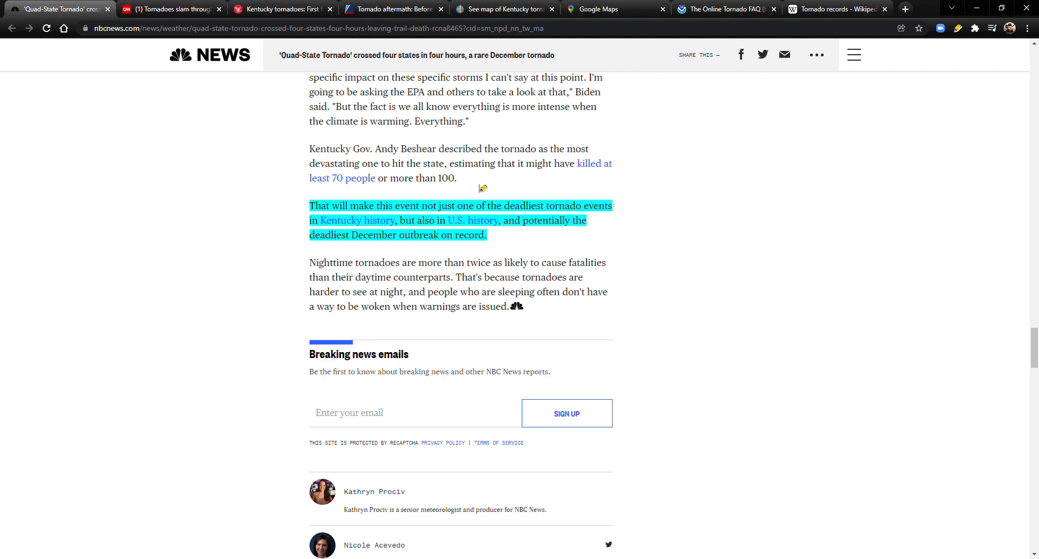
scroll("up", 3)
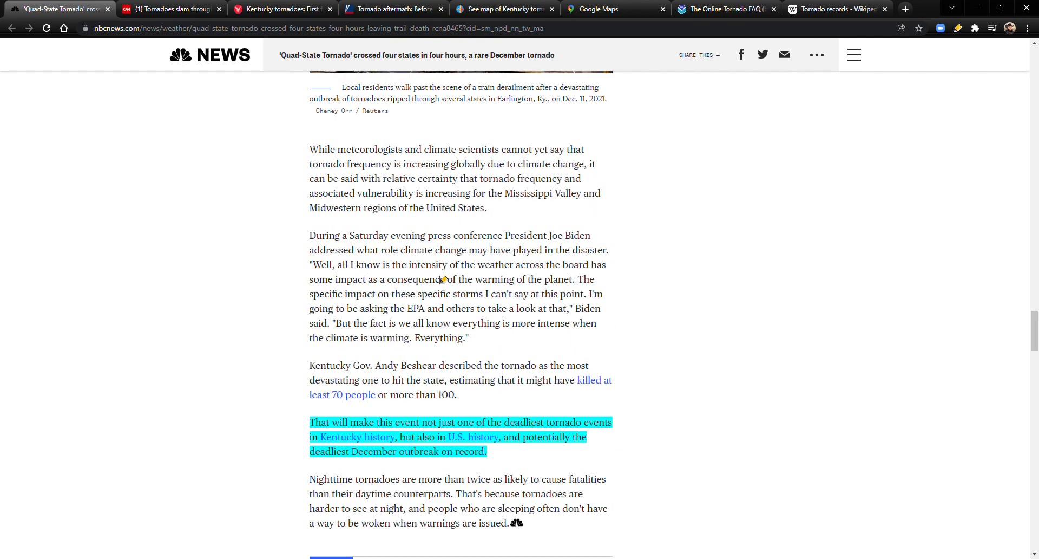
scroll("up", 3)
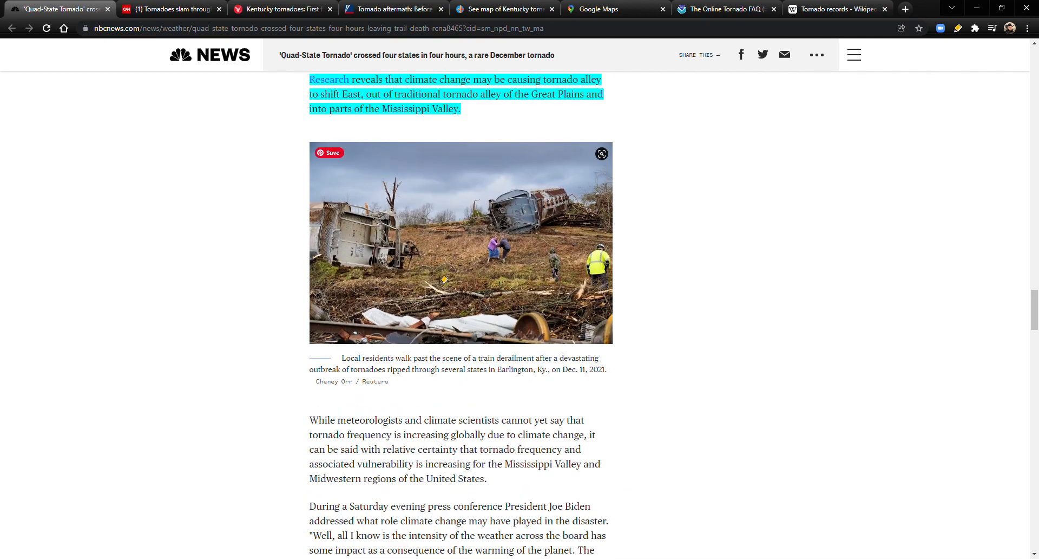
scroll("up", 3)
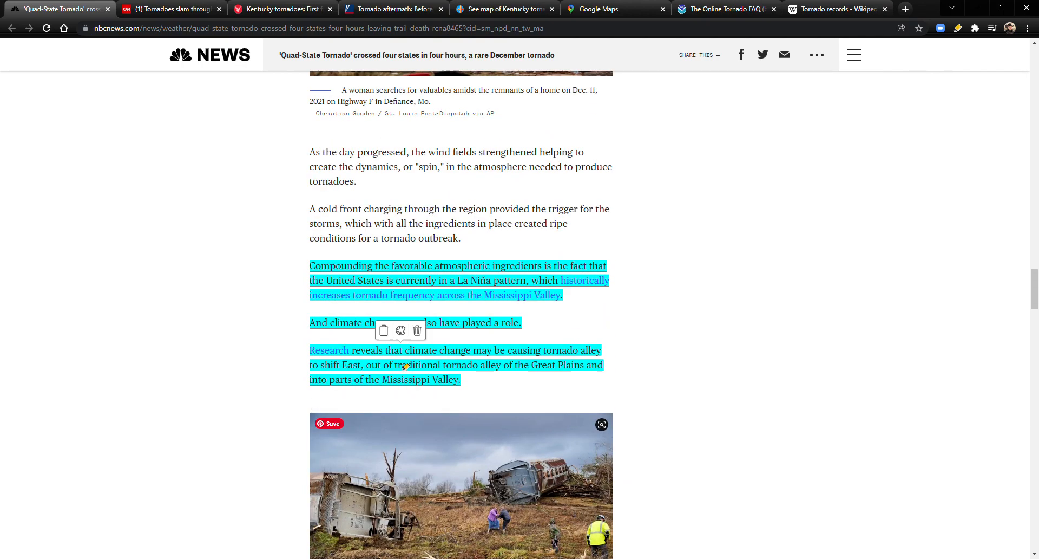
- Scroll the NBC article to the highlighted warm, humid conditions paragraph
scroll("down", 3)
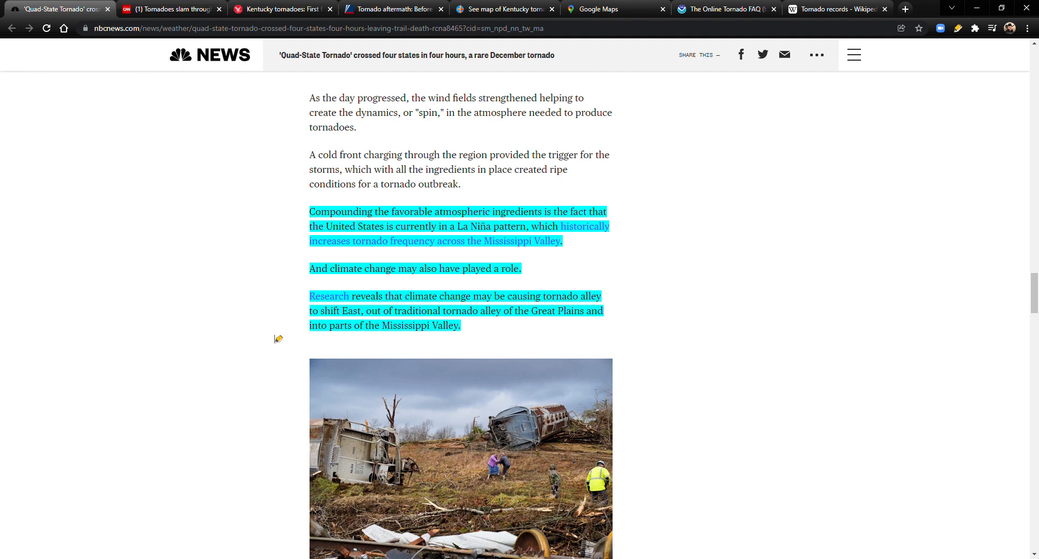
mouse_move(345, 340)
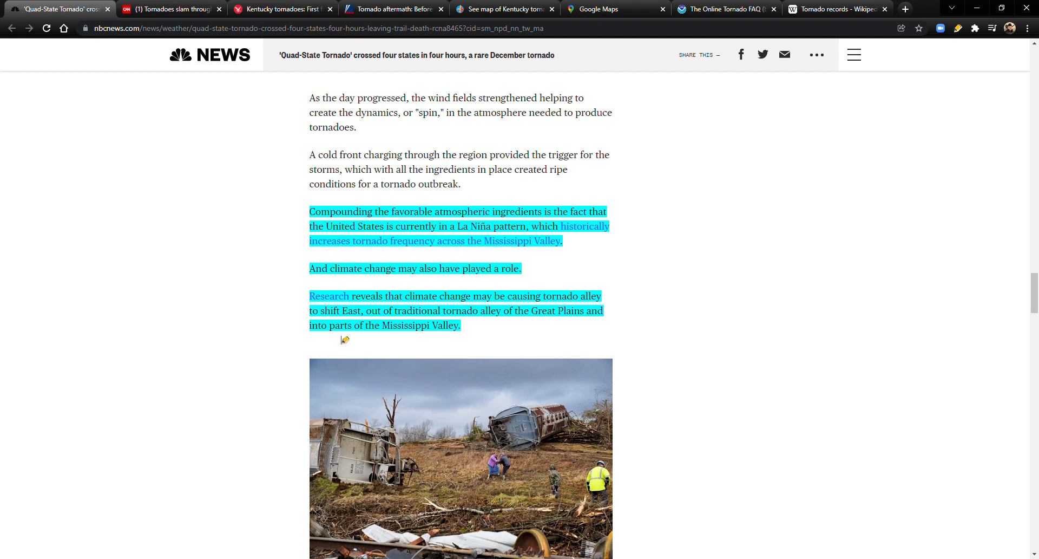
mouse_move(313, 320)
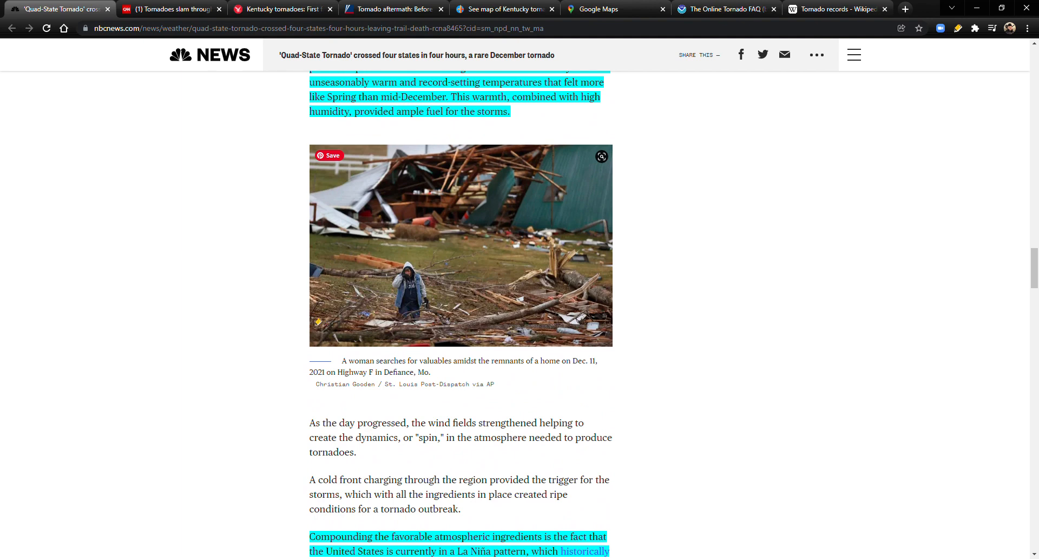
mouse_move(874, 171)
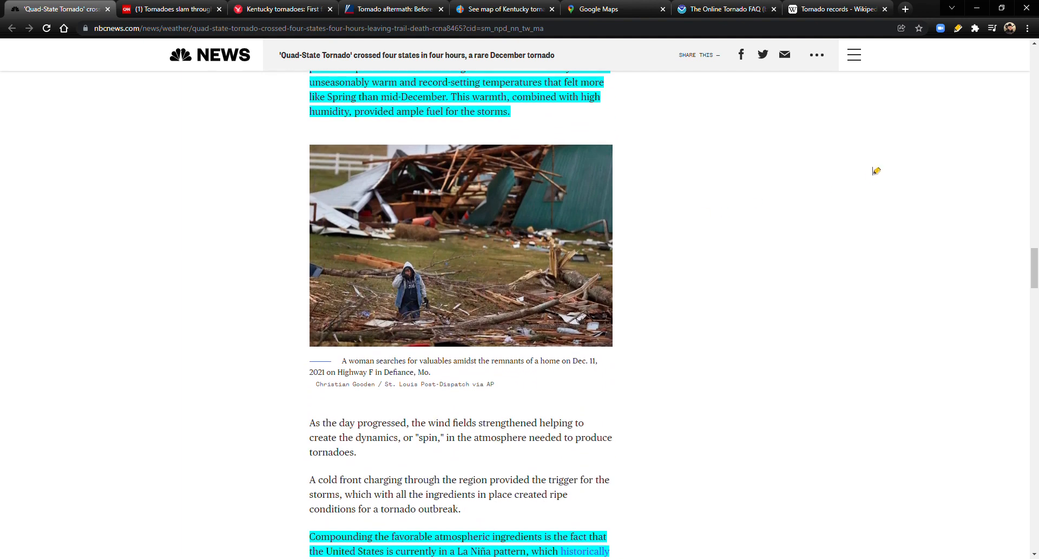
mouse_move(986, 74)
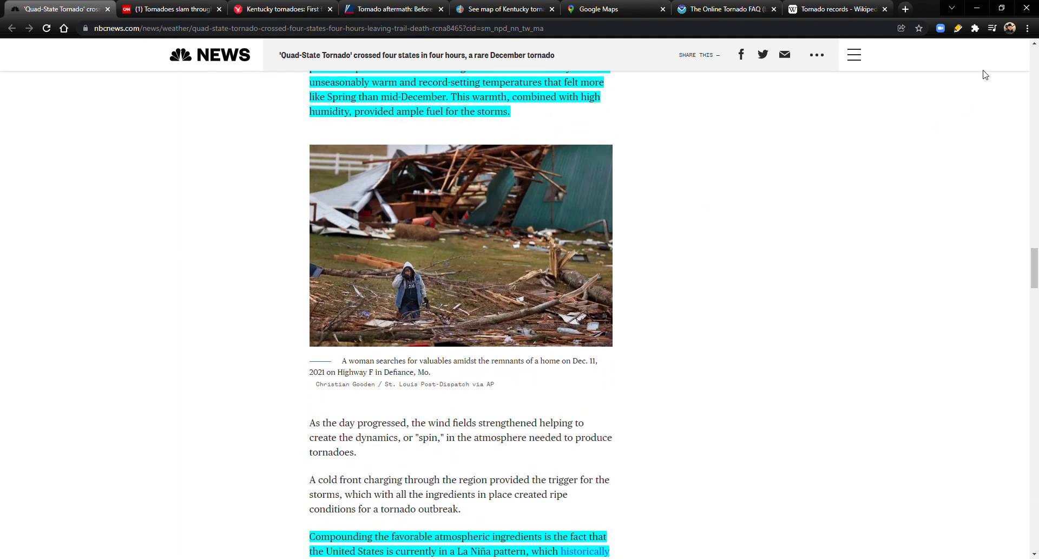